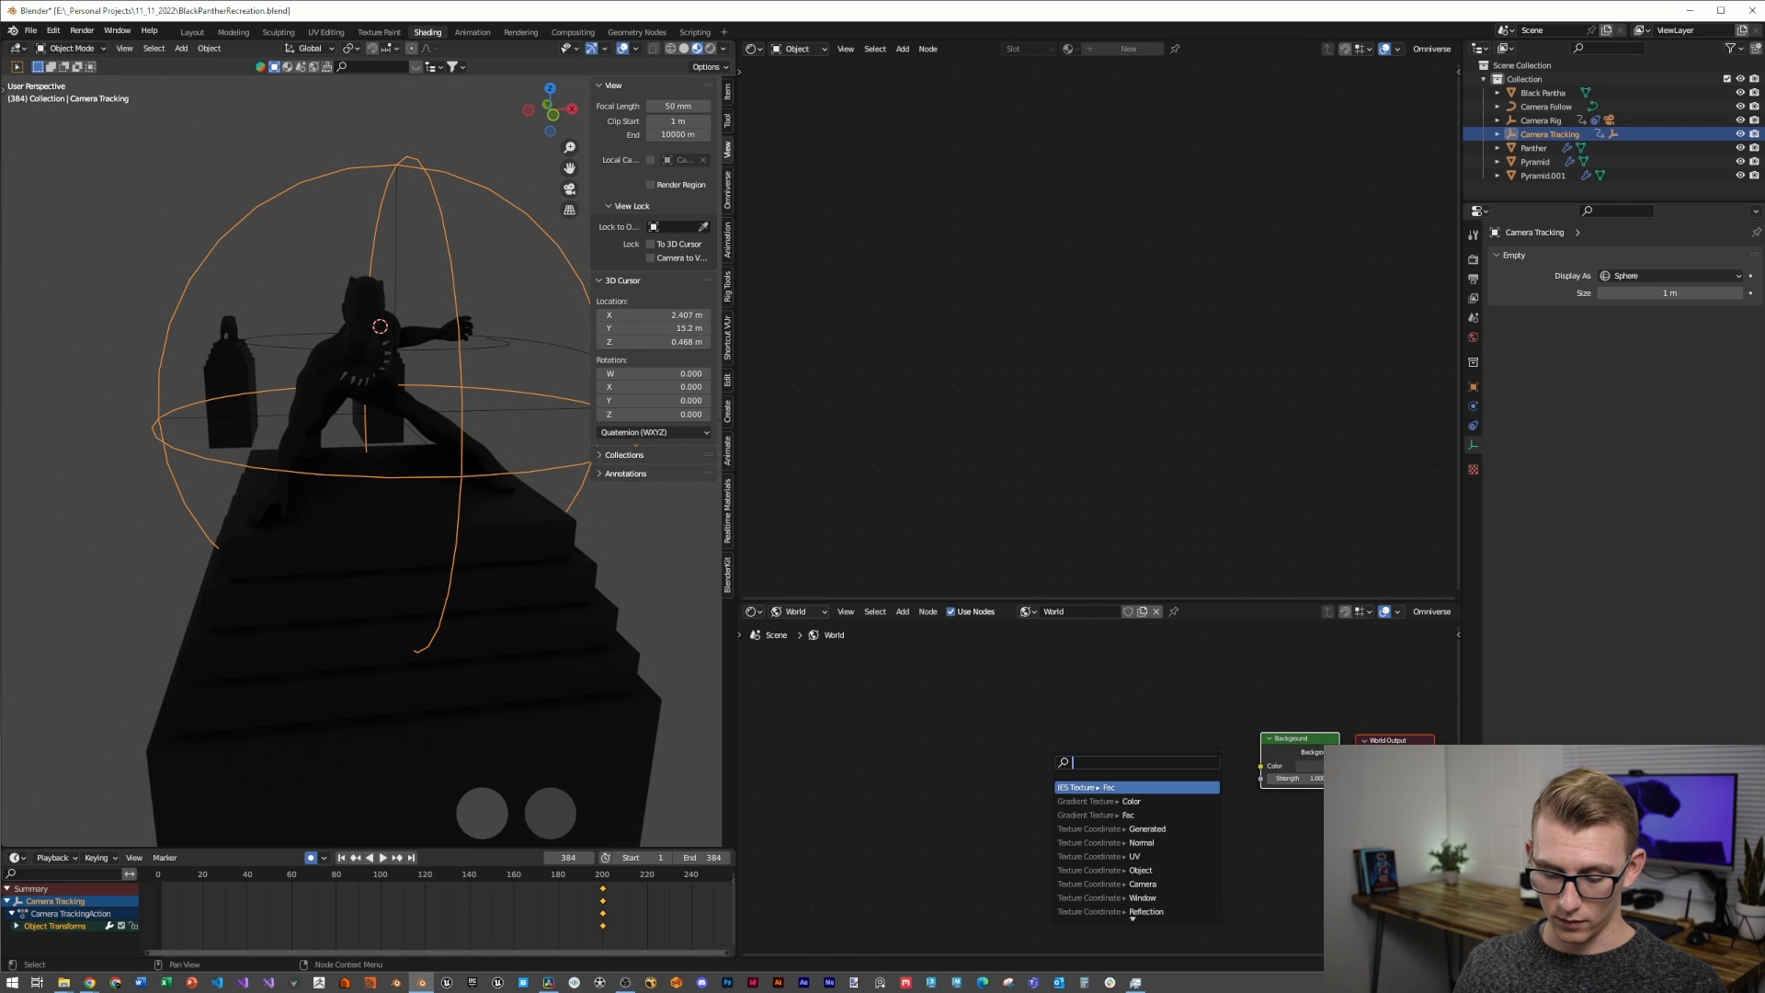
# Add a ColorRamp and a Gradient Texture node to the world shader
pyautogui.click(1131, 787)
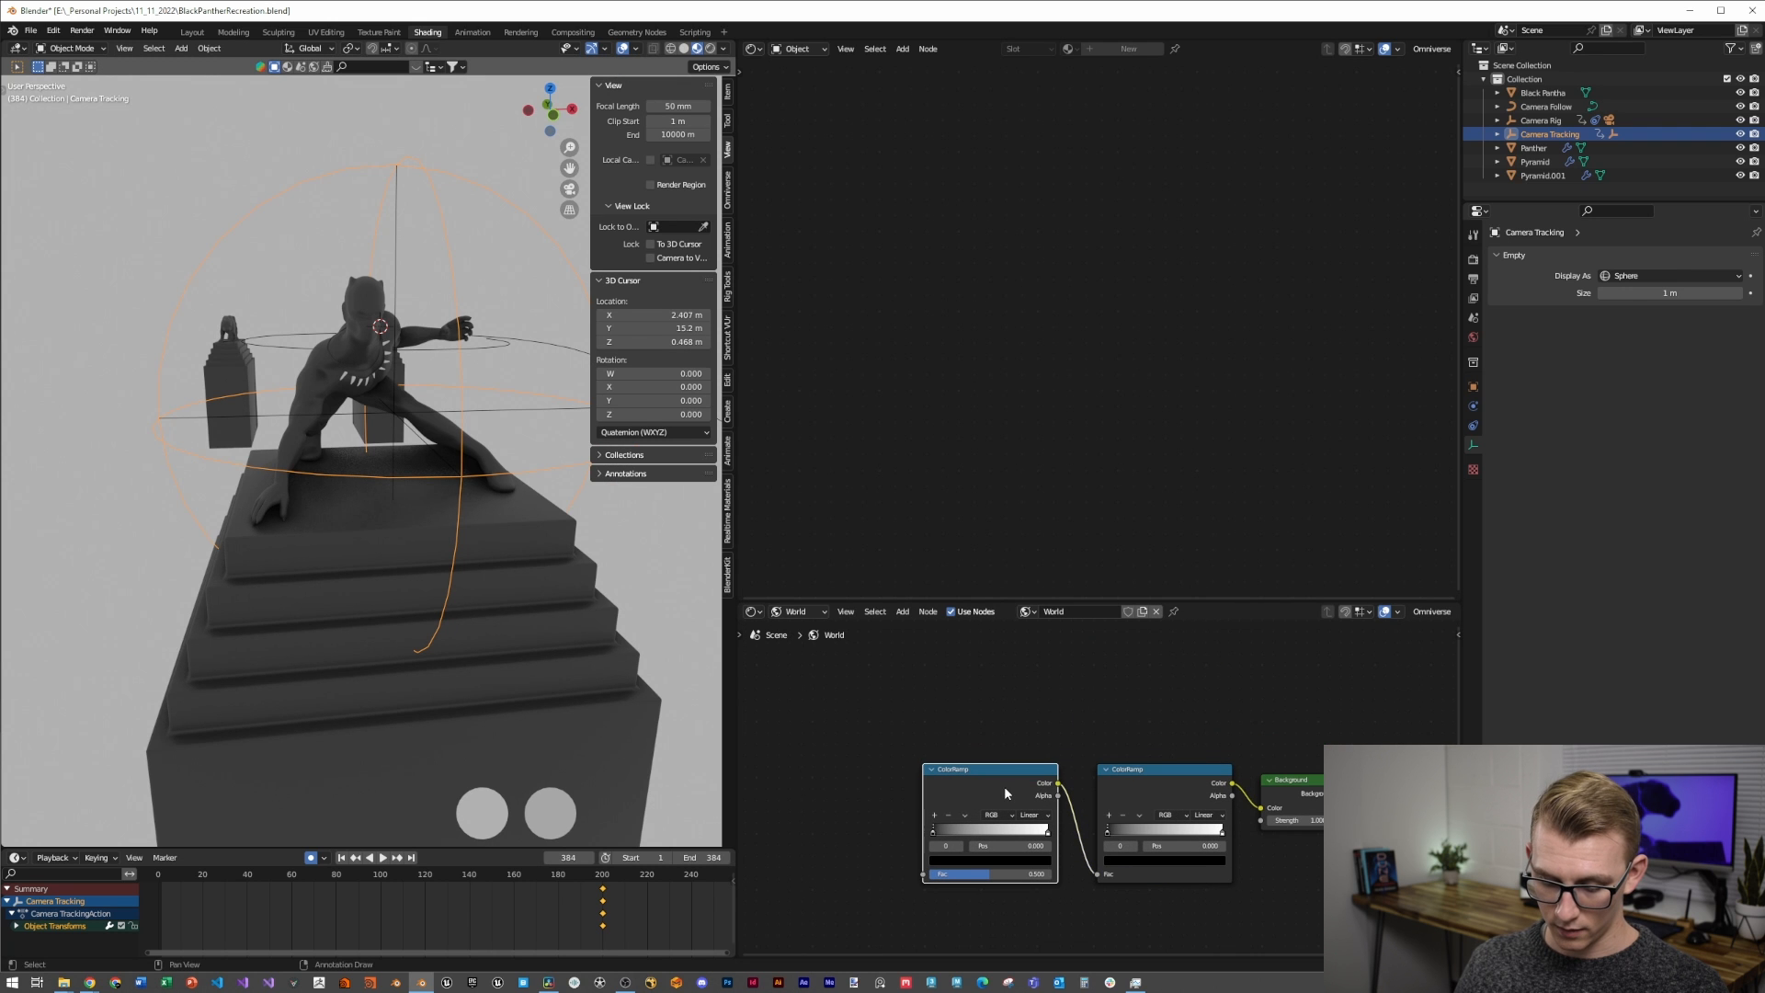
pyautogui.write('gradie')
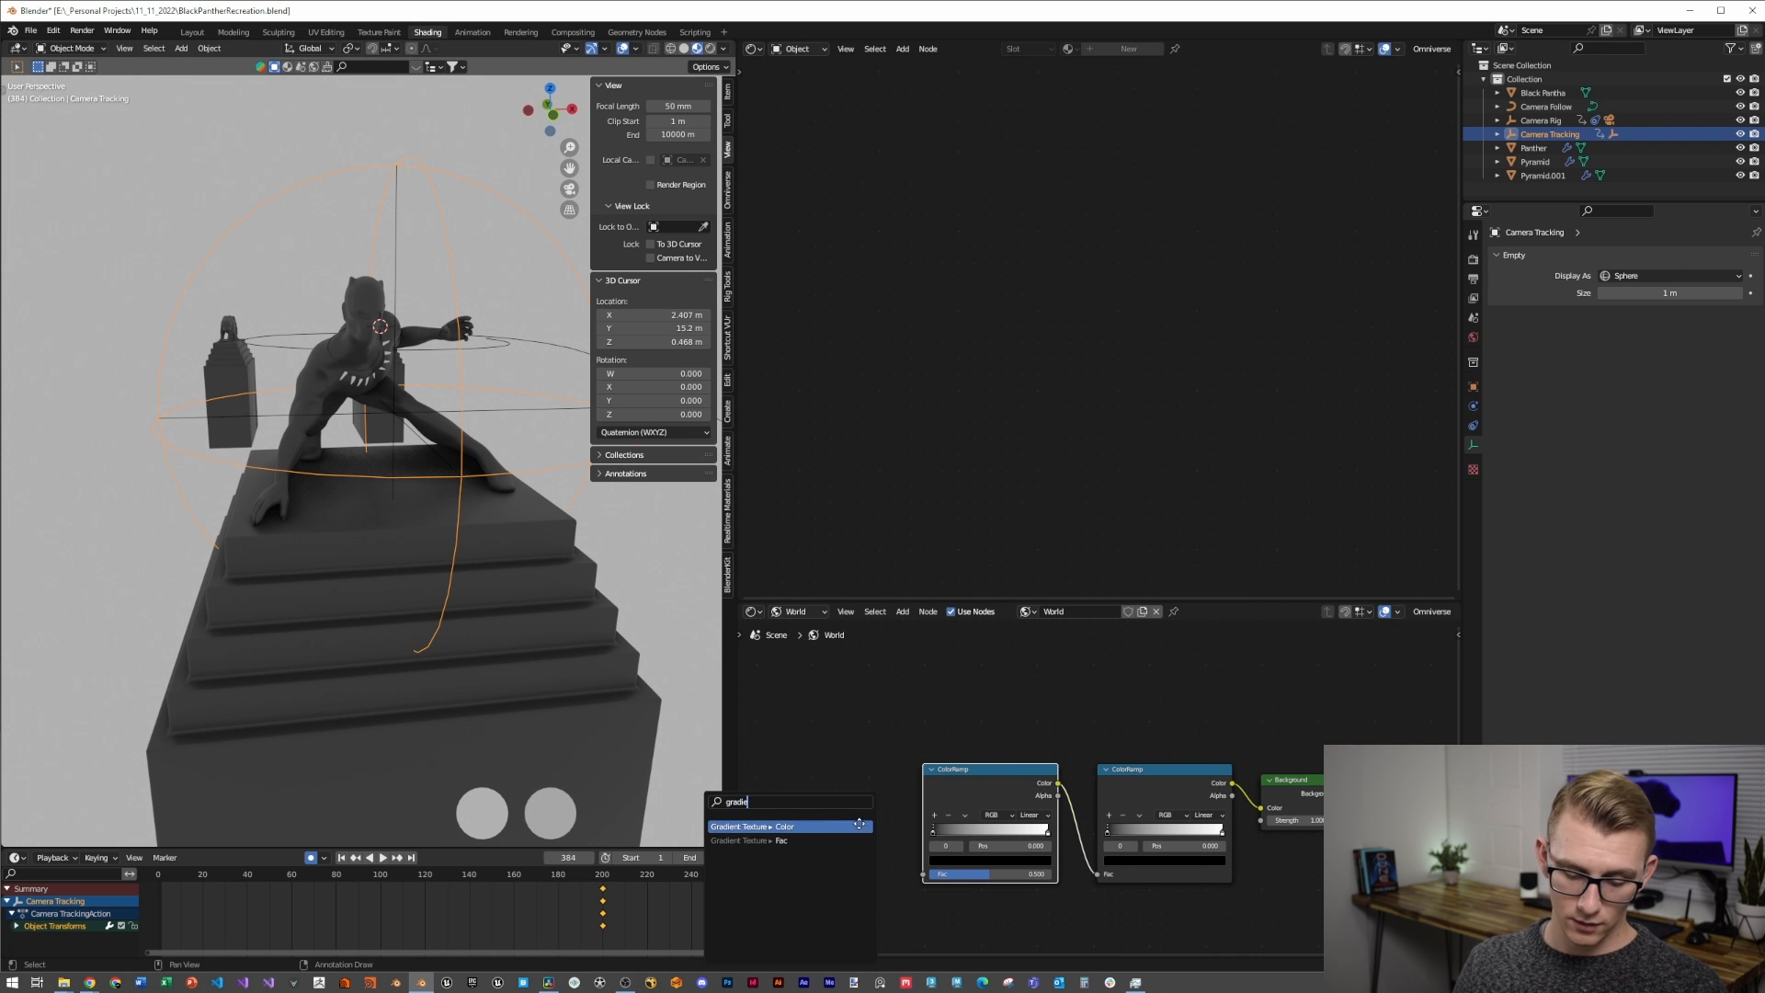
pyautogui.click(752, 826)
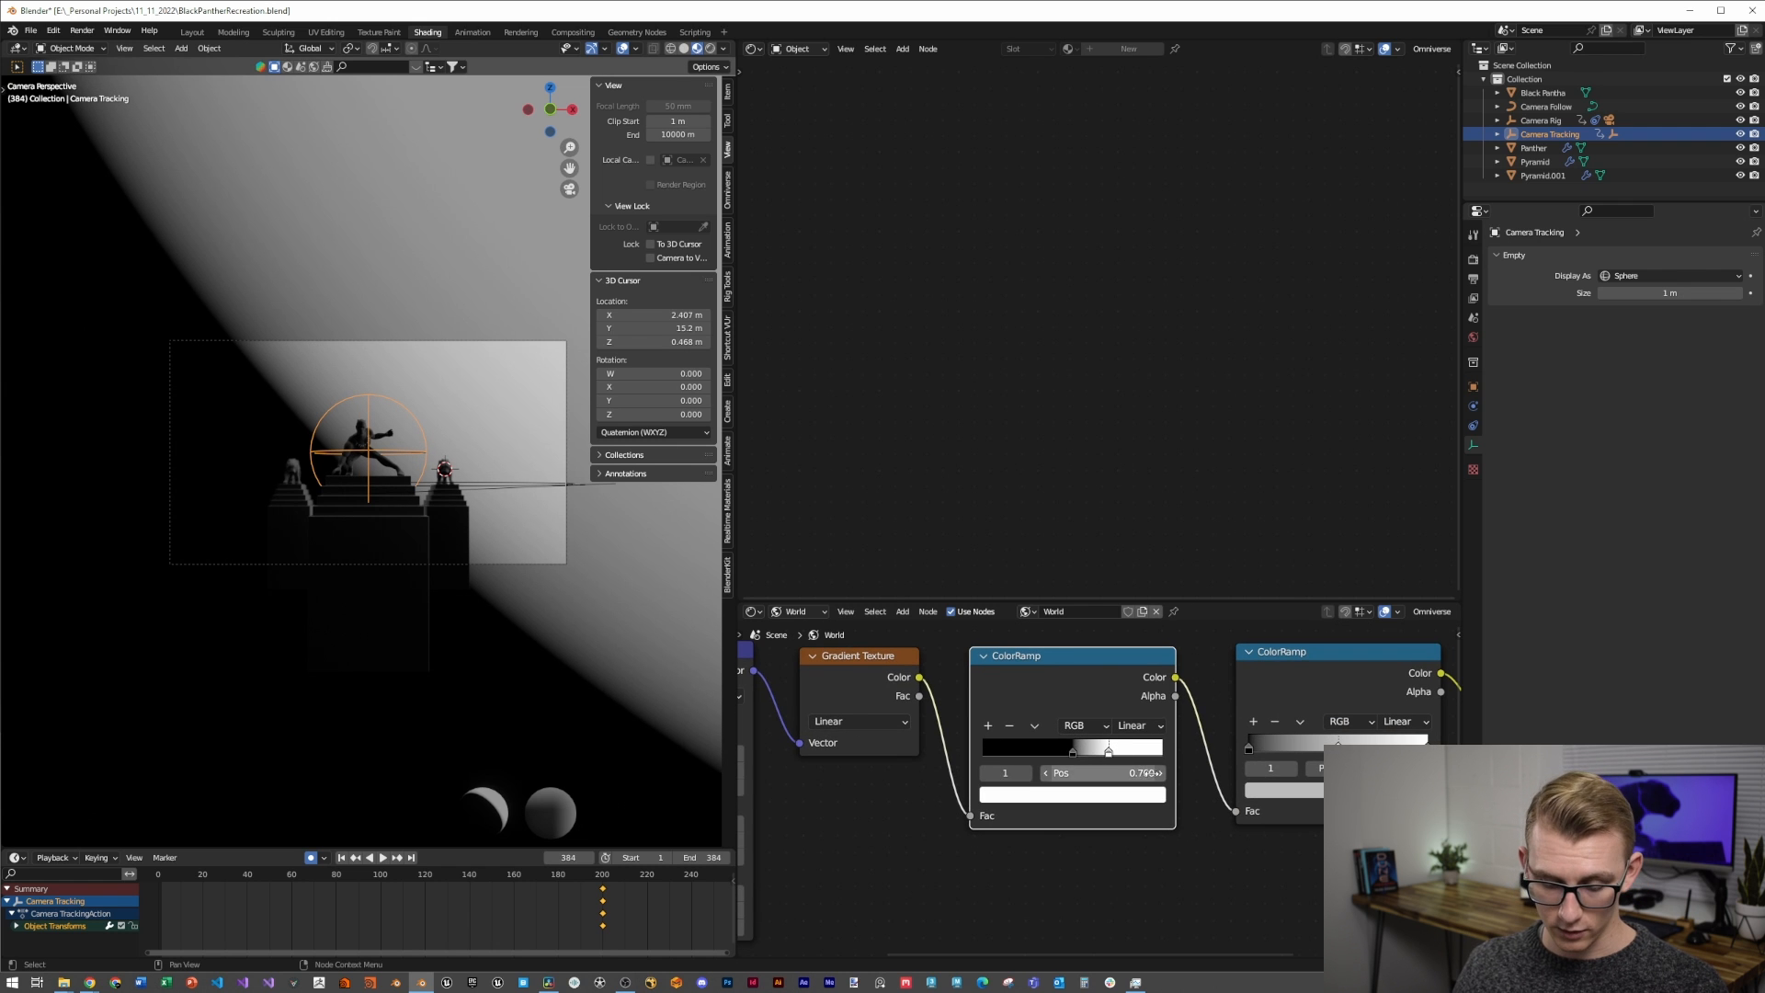
# Tune the ramp stops so the second ramp gives purple and lighter-purple tones
pyautogui.click(1072, 794)
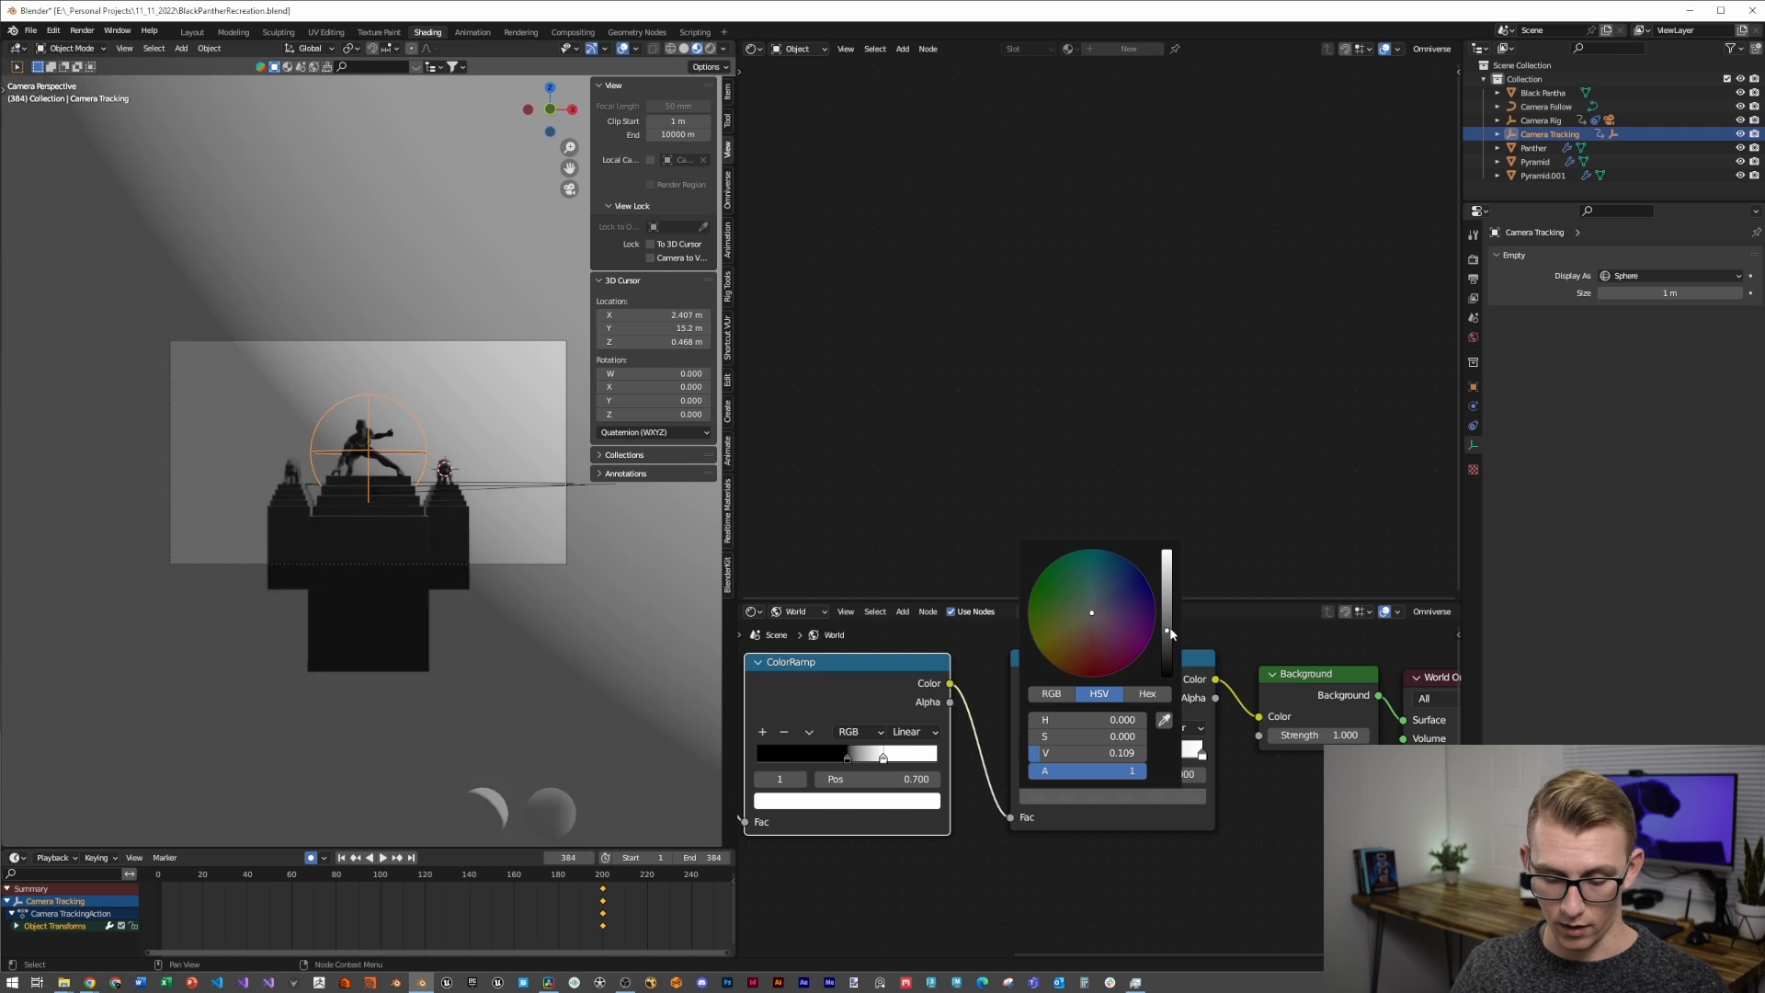
pyautogui.click(1142, 620)
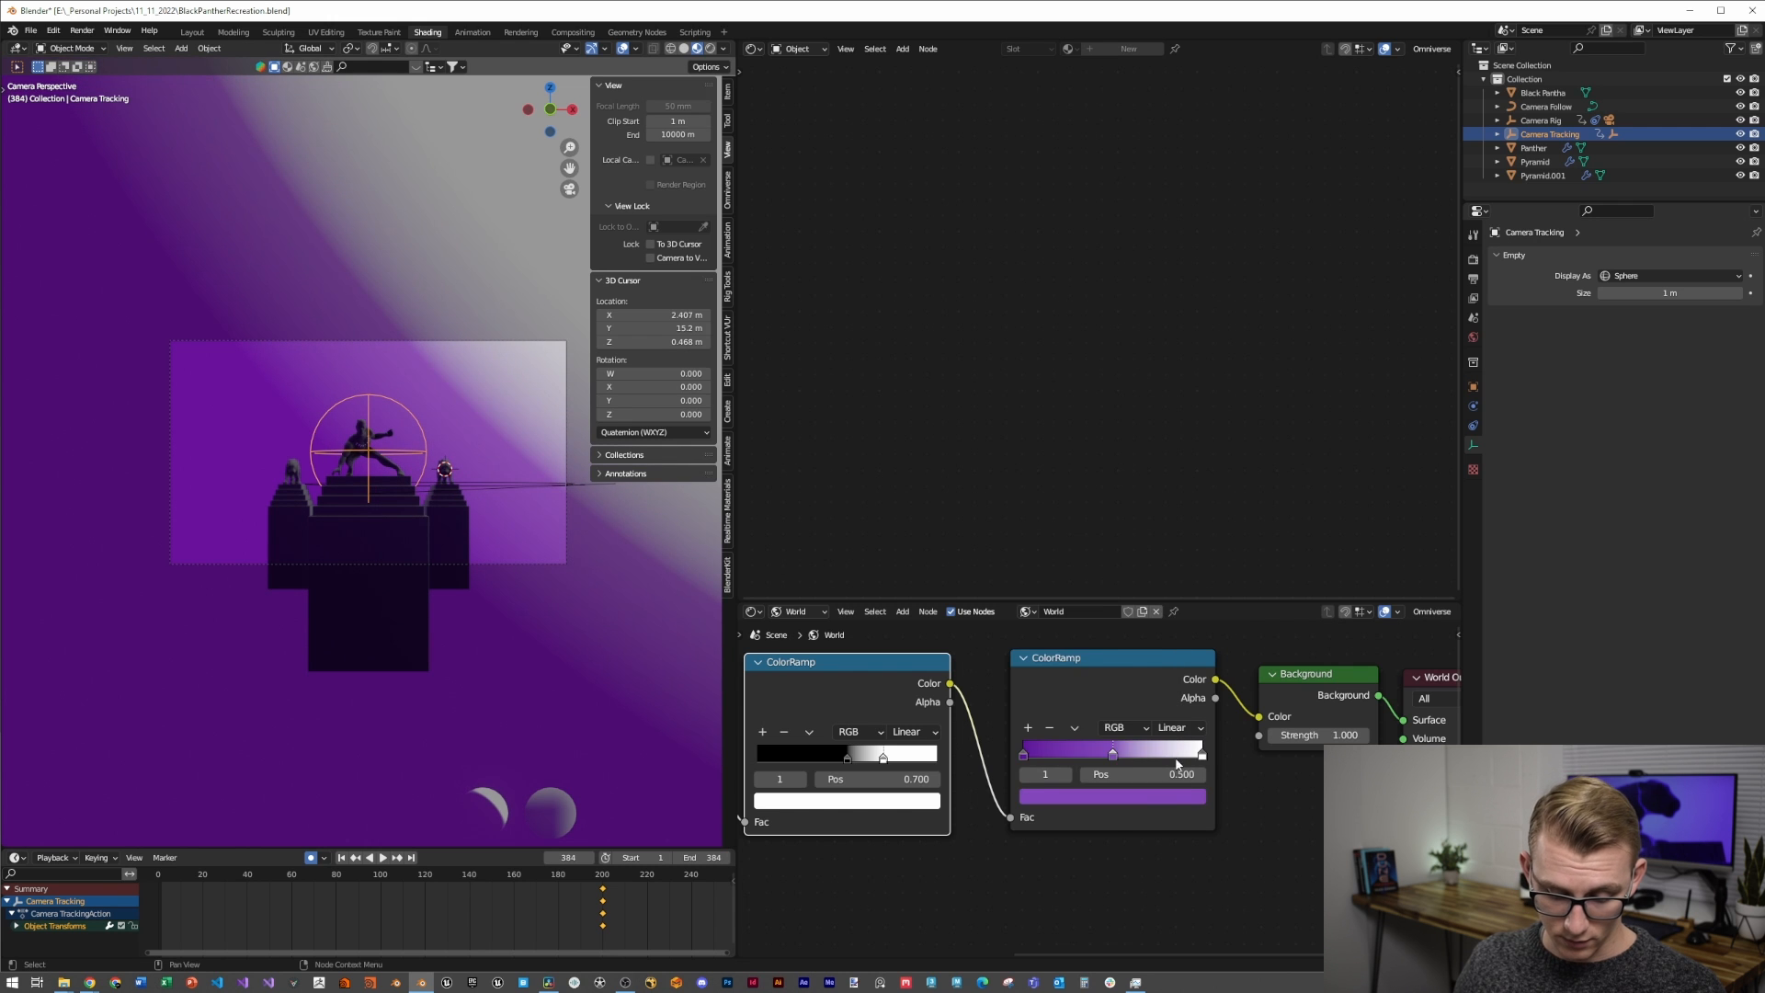
pyautogui.click(1111, 796)
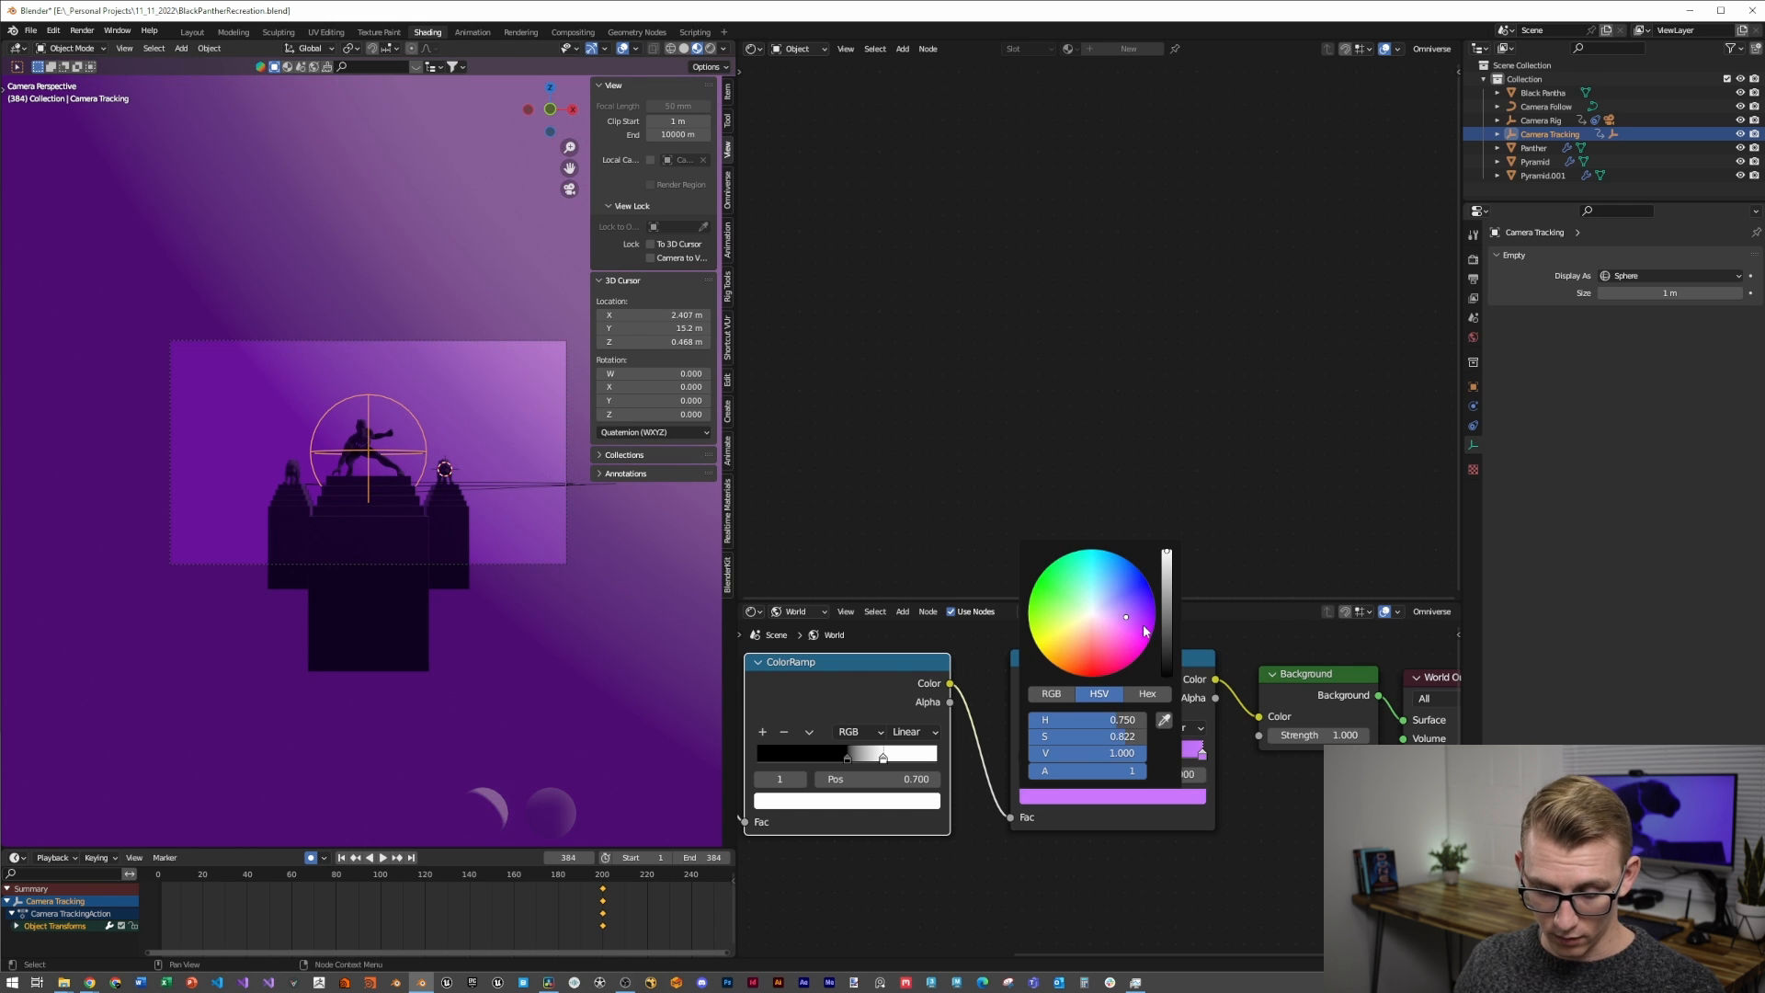
pyautogui.click(1129, 623)
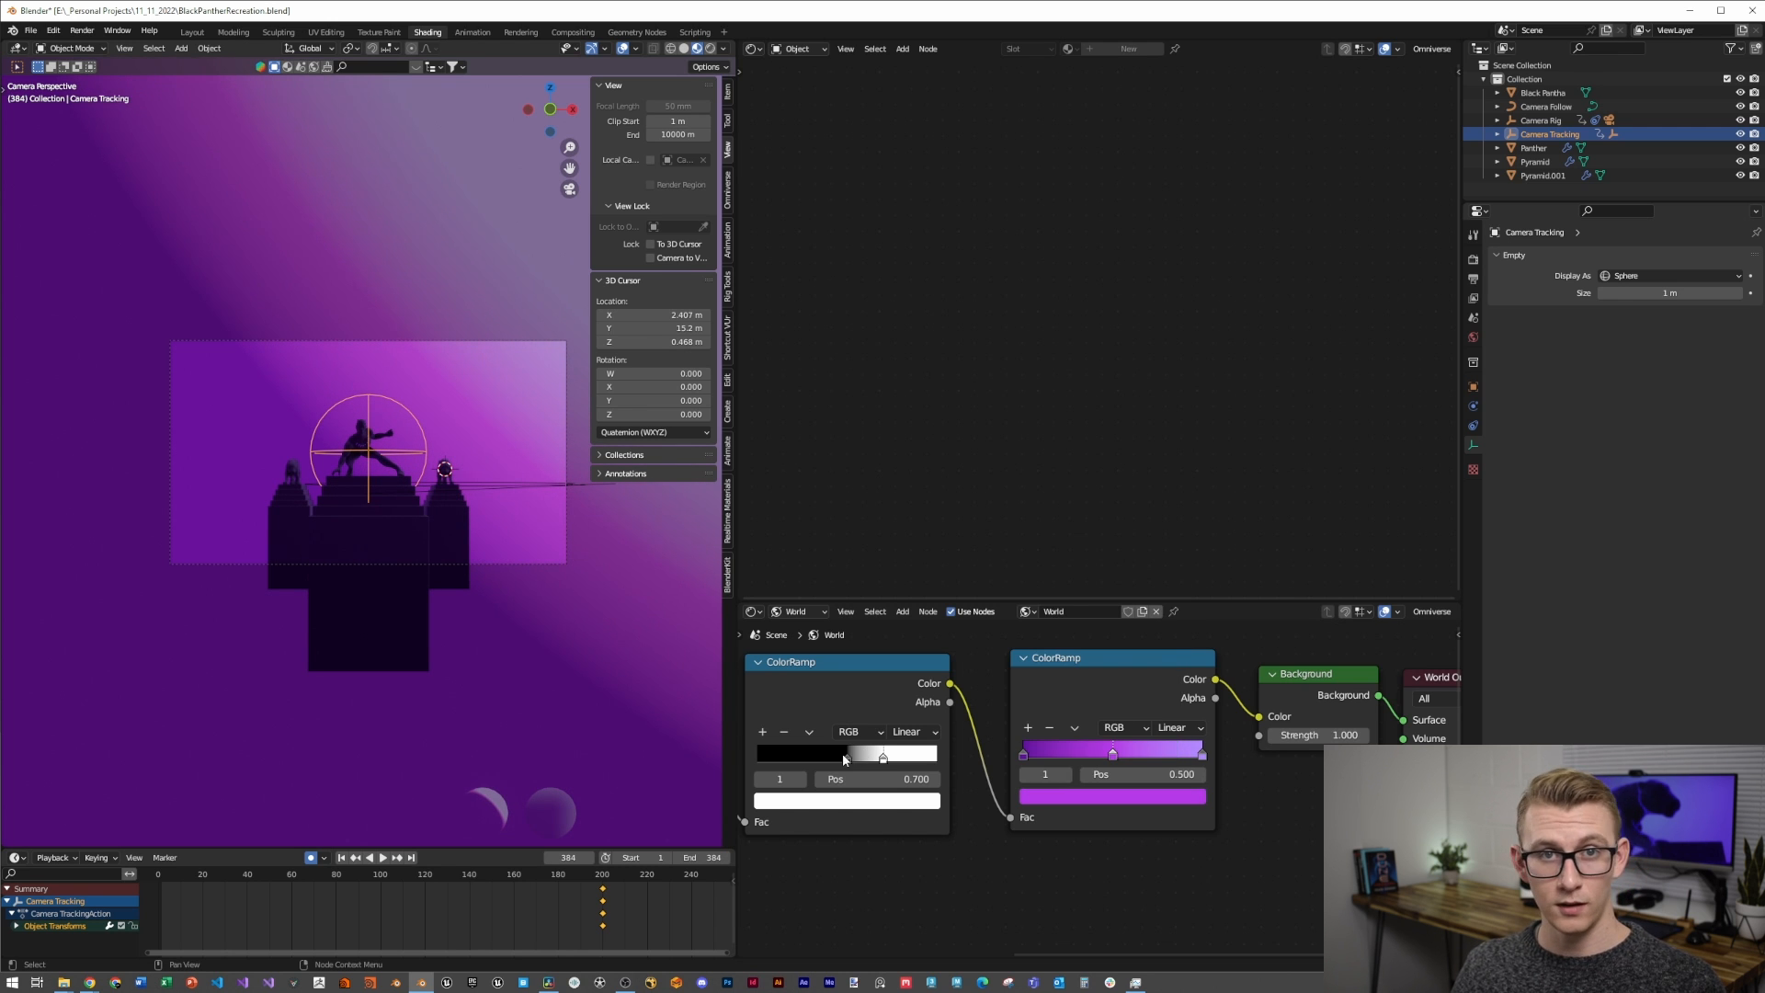
pyautogui.click(914, 730)
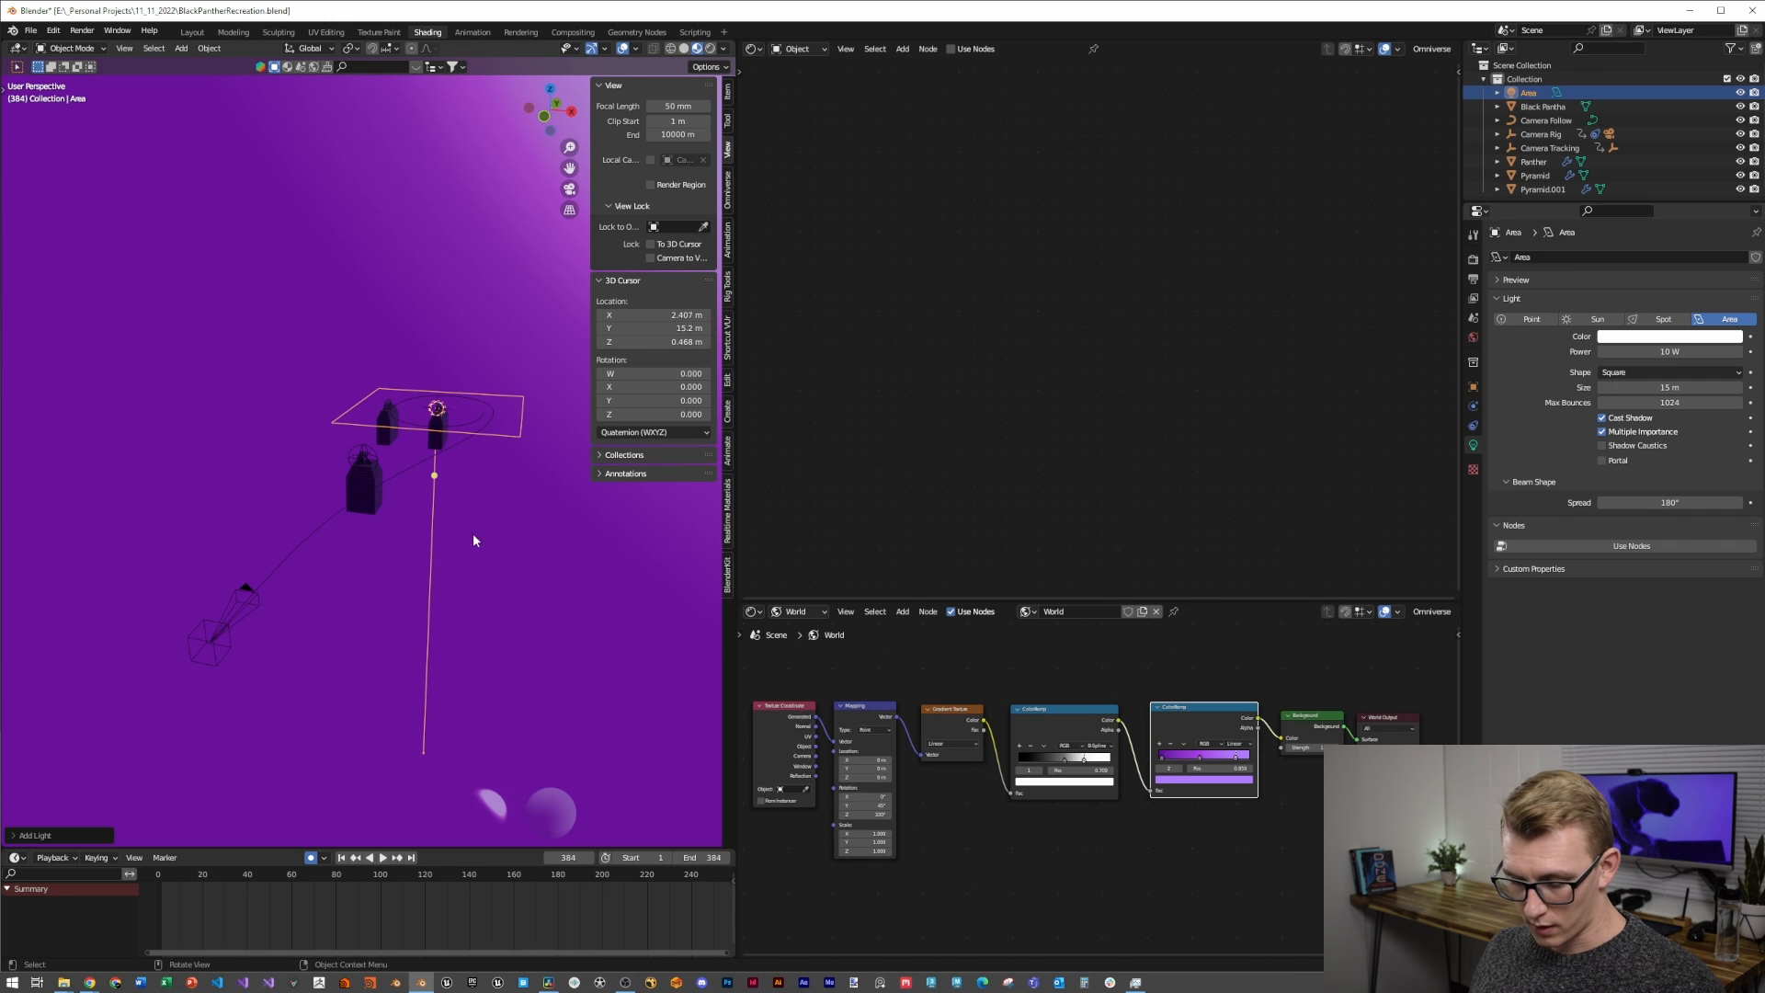
# Move the new area light into place and position the point light above a pillar
pyautogui.press('g')
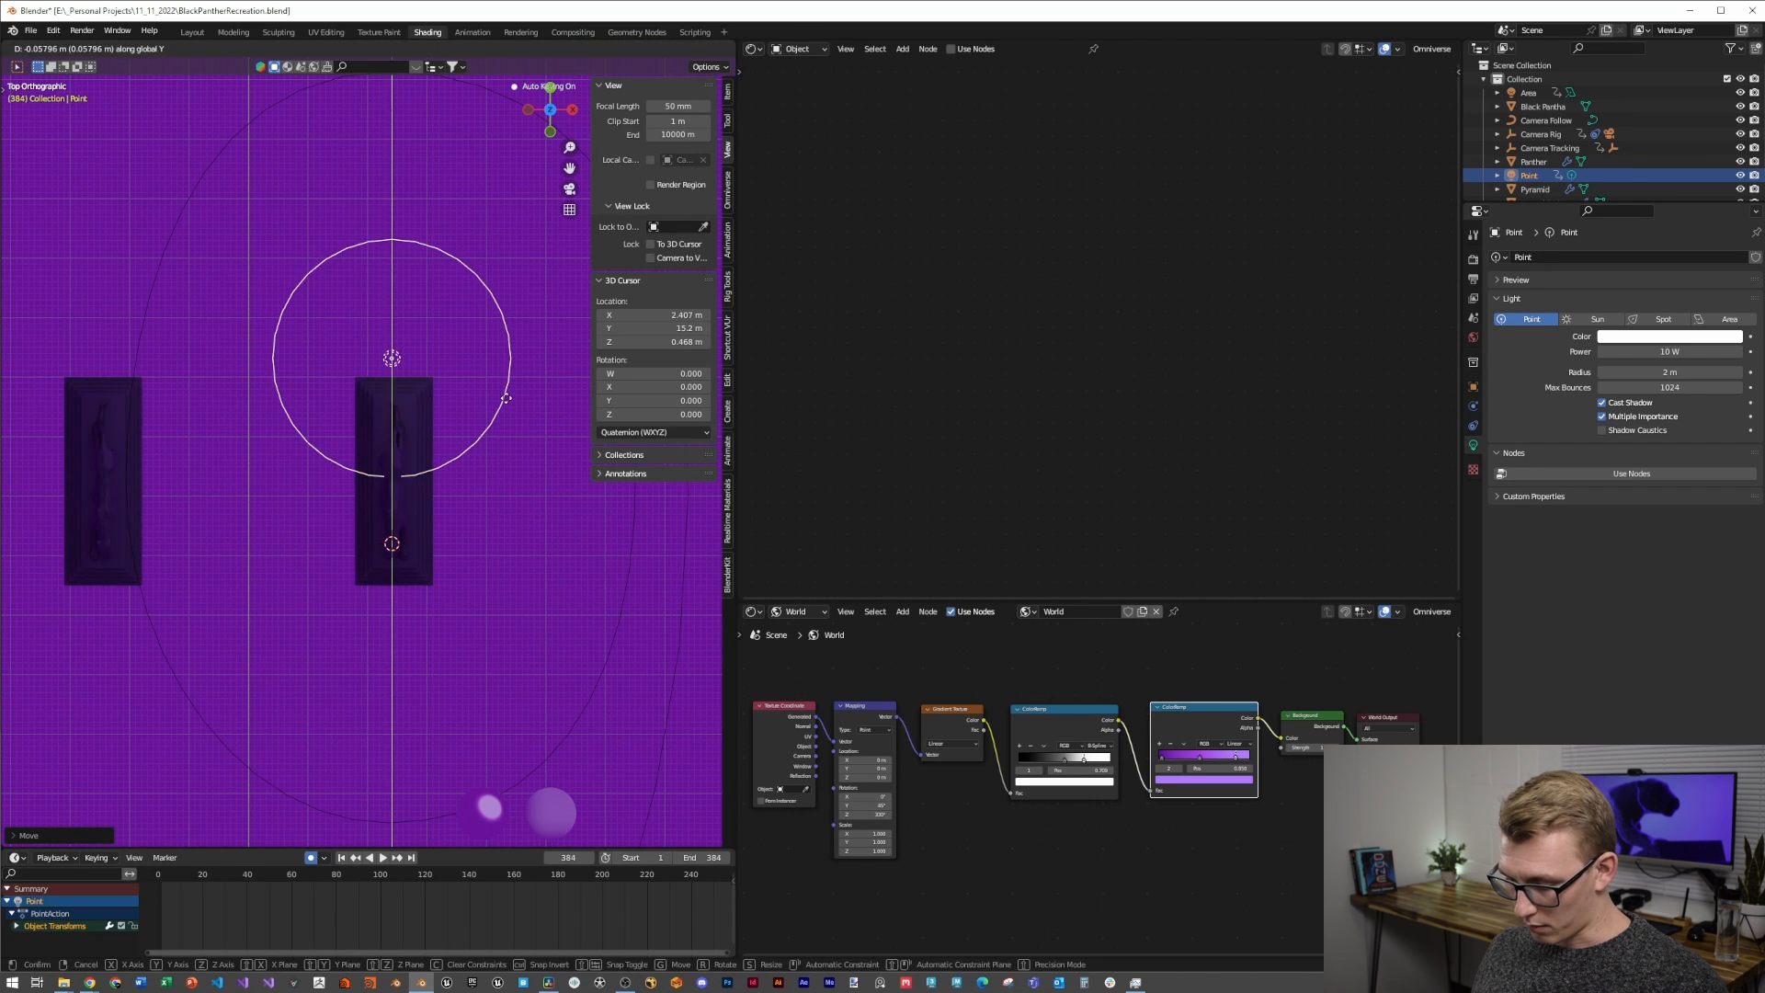
pyautogui.click(519, 535)
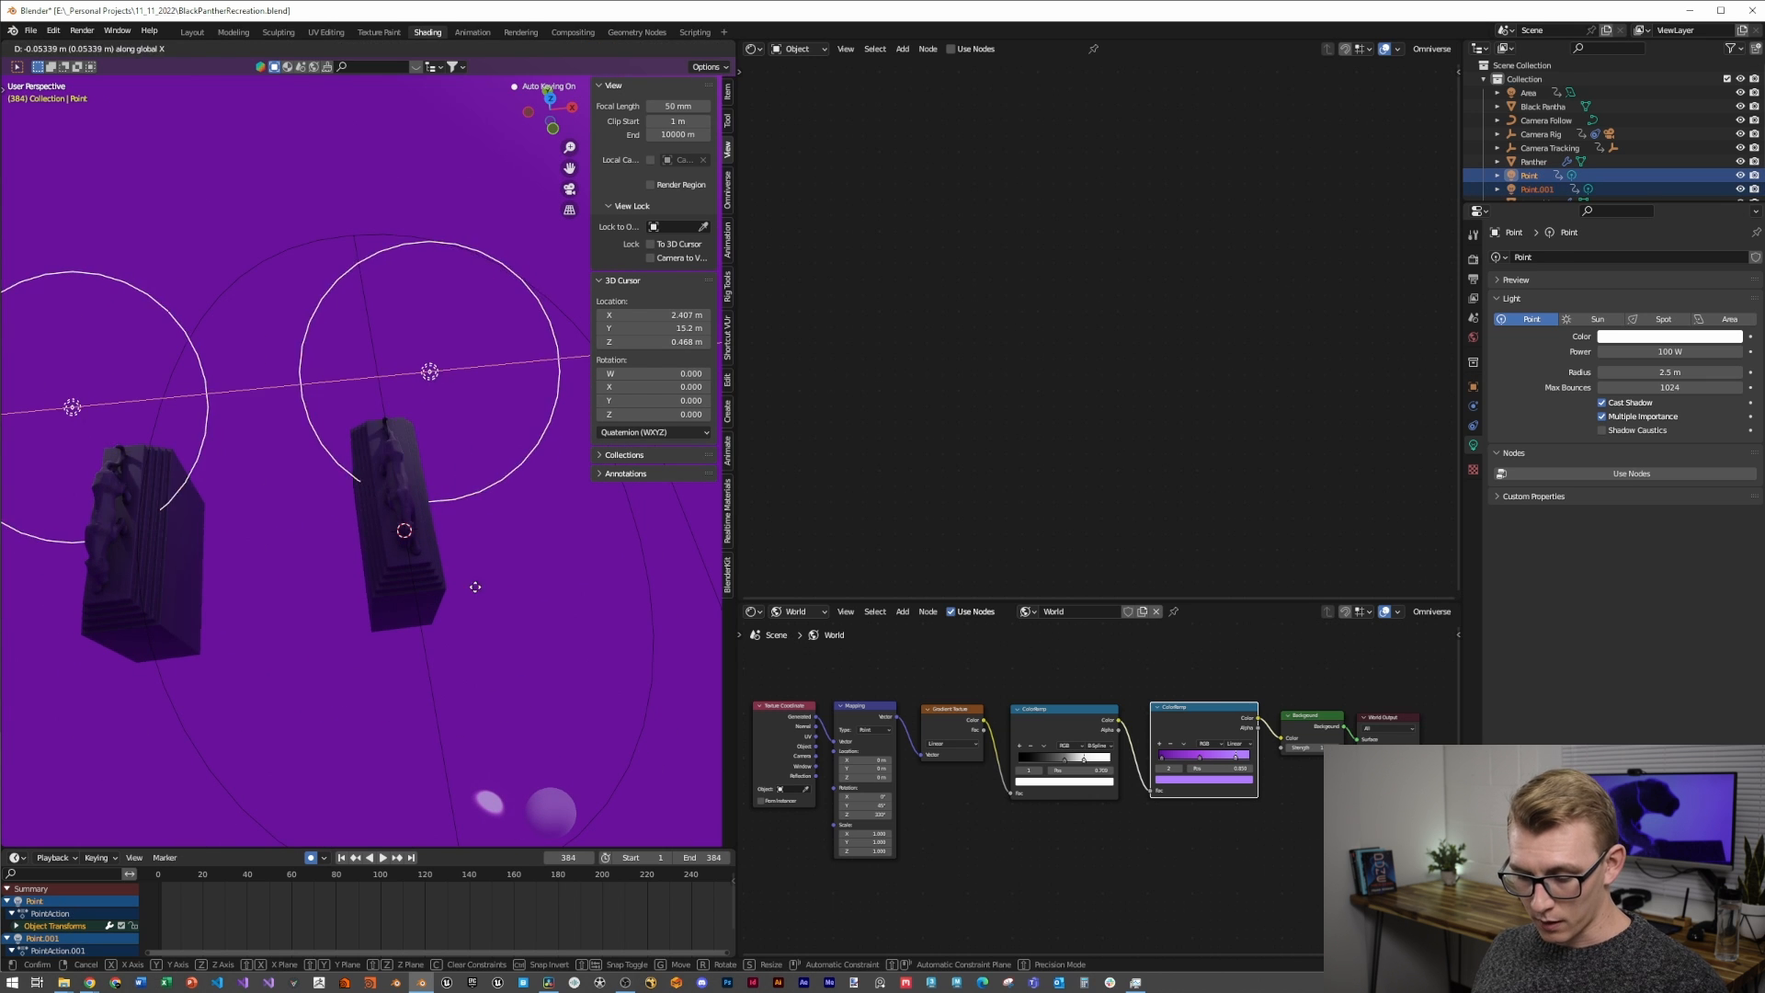
# Place the second point light over the other pillar and position the area light
pyautogui.click(480, 510)
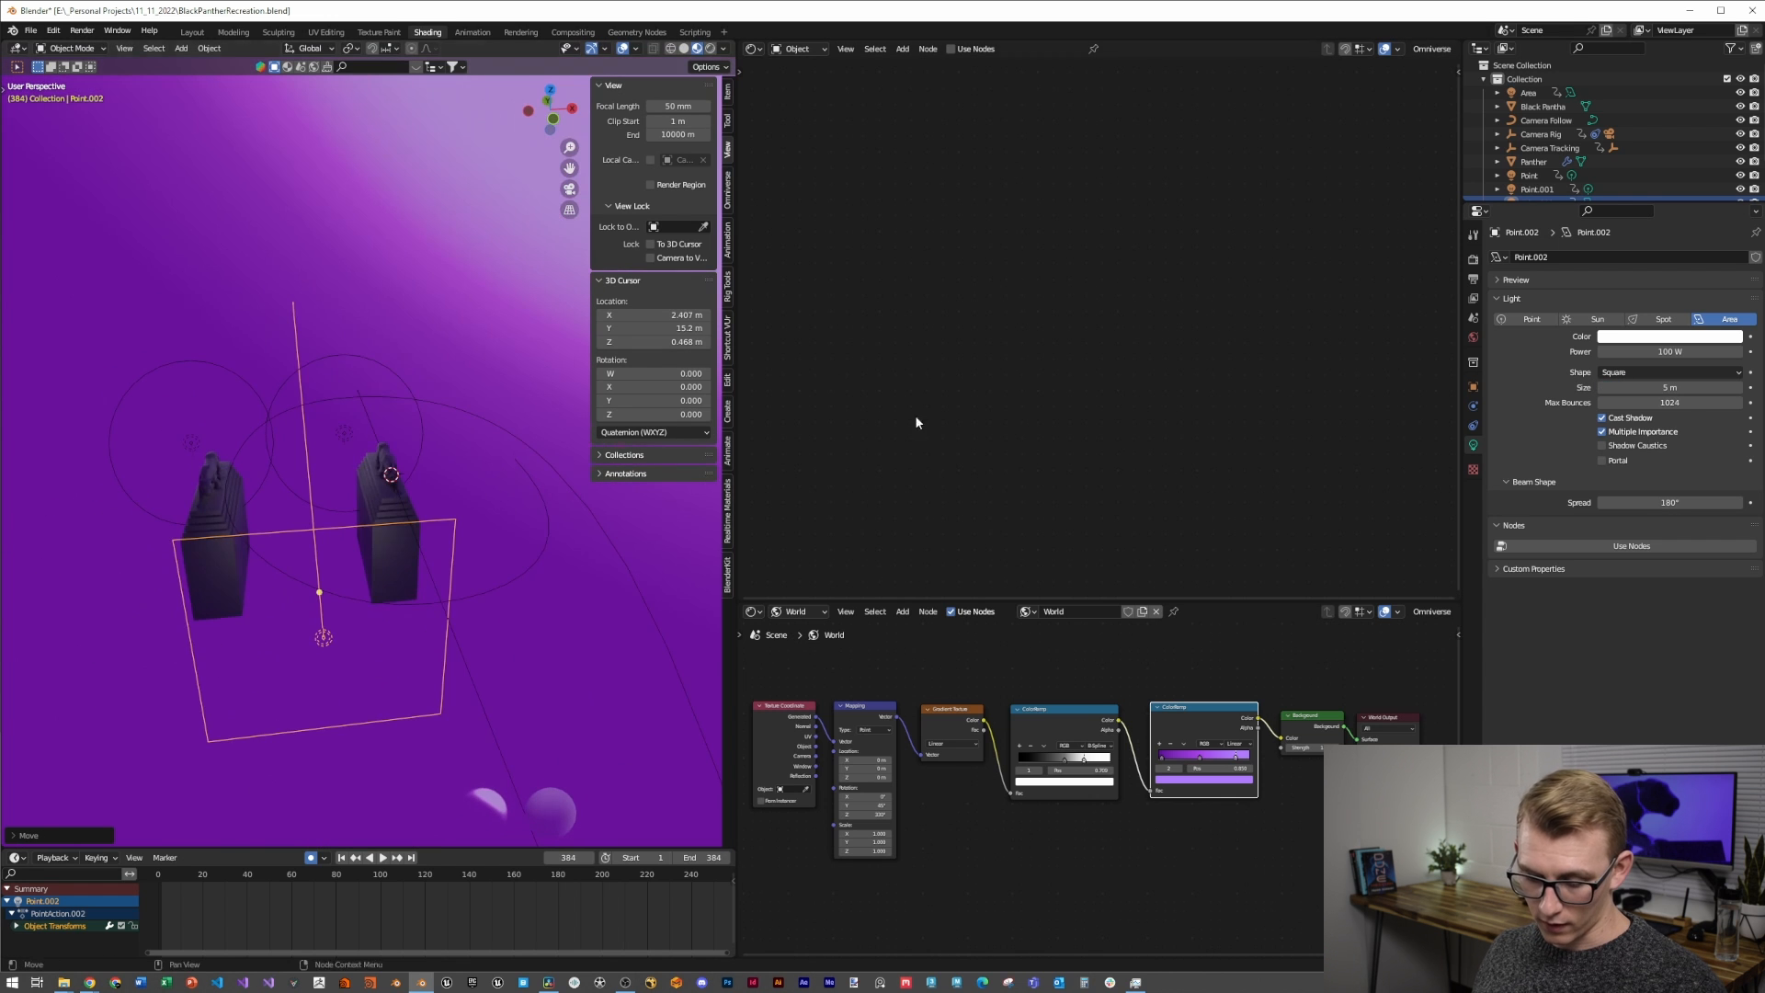
pyautogui.click(1672, 371)
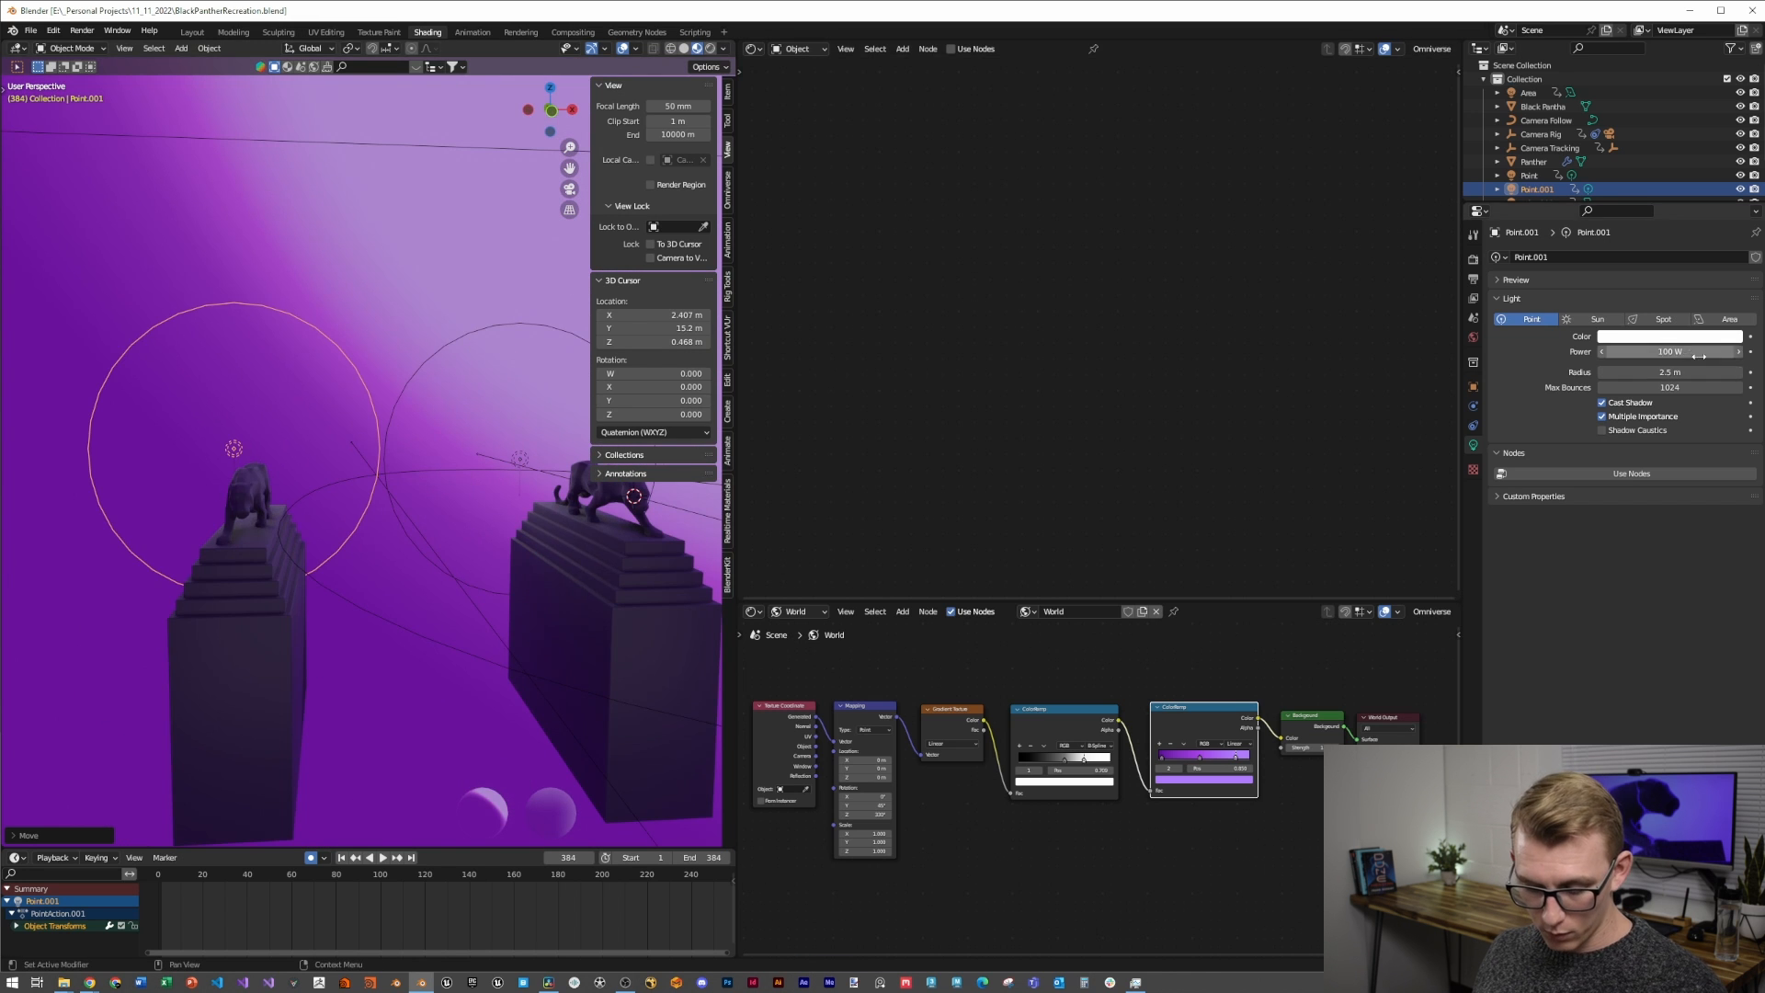
# Set the point light's power to 100 W and settle the large 250 W area light
pyautogui.click(1528, 175)
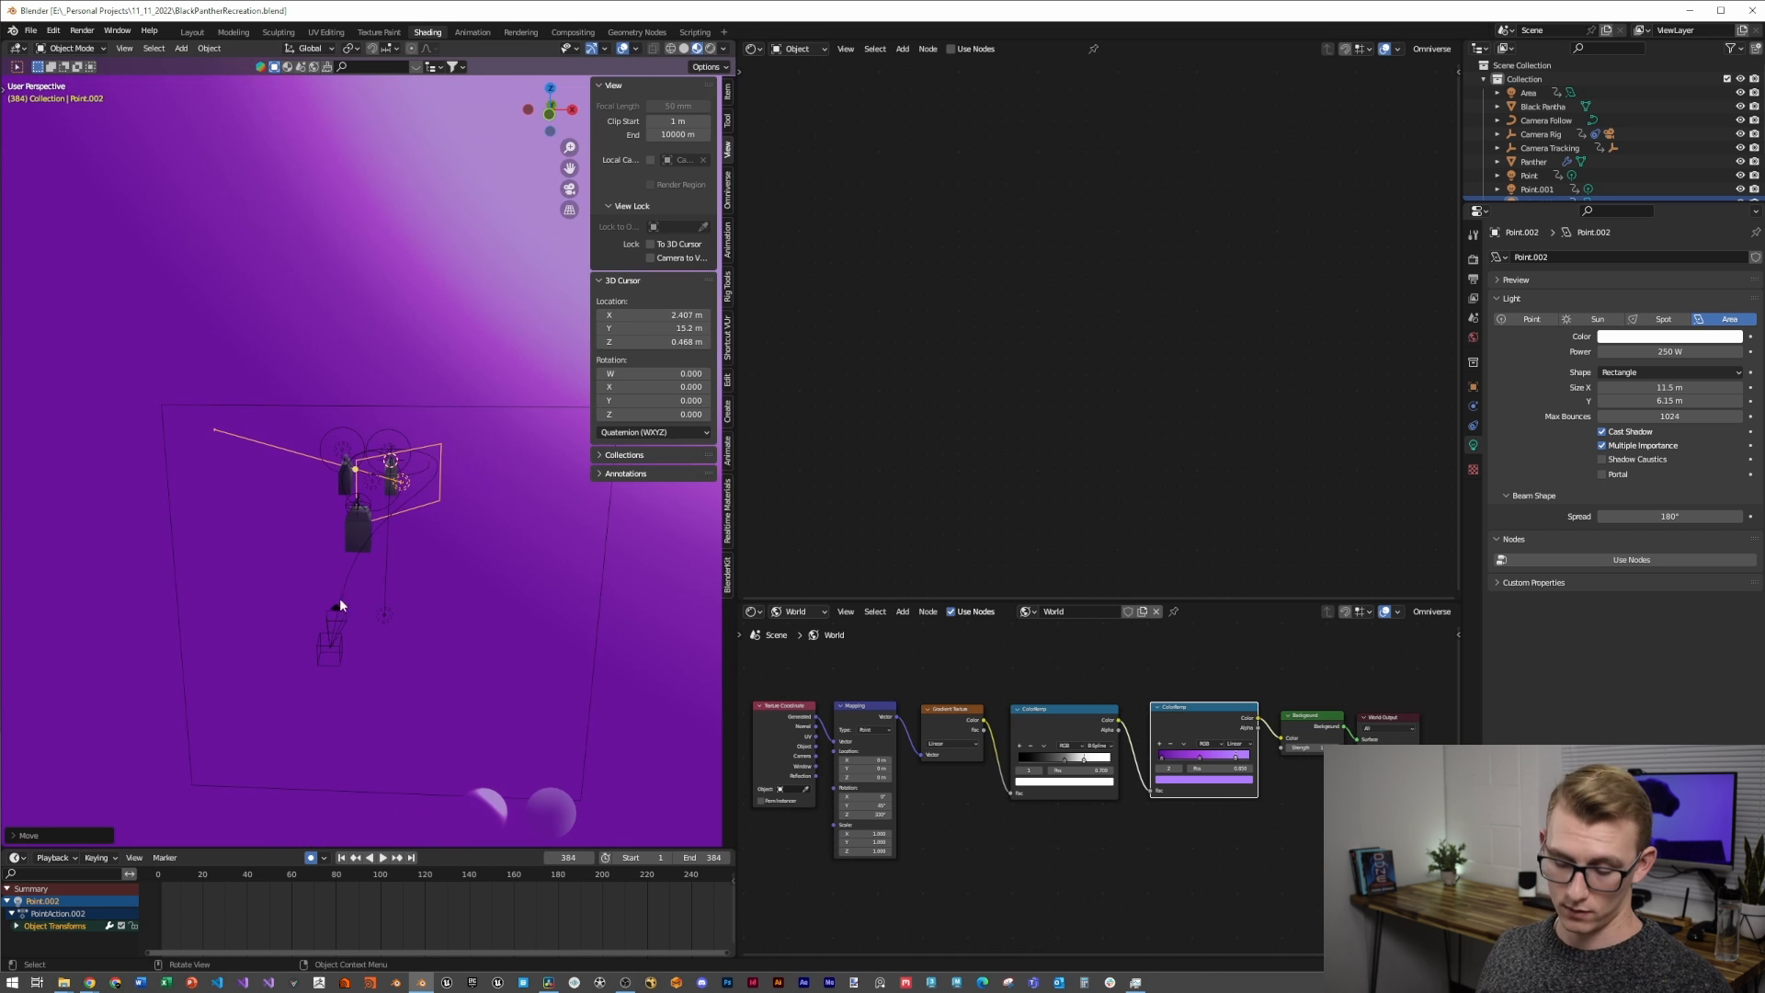
pyautogui.click(1528, 92)
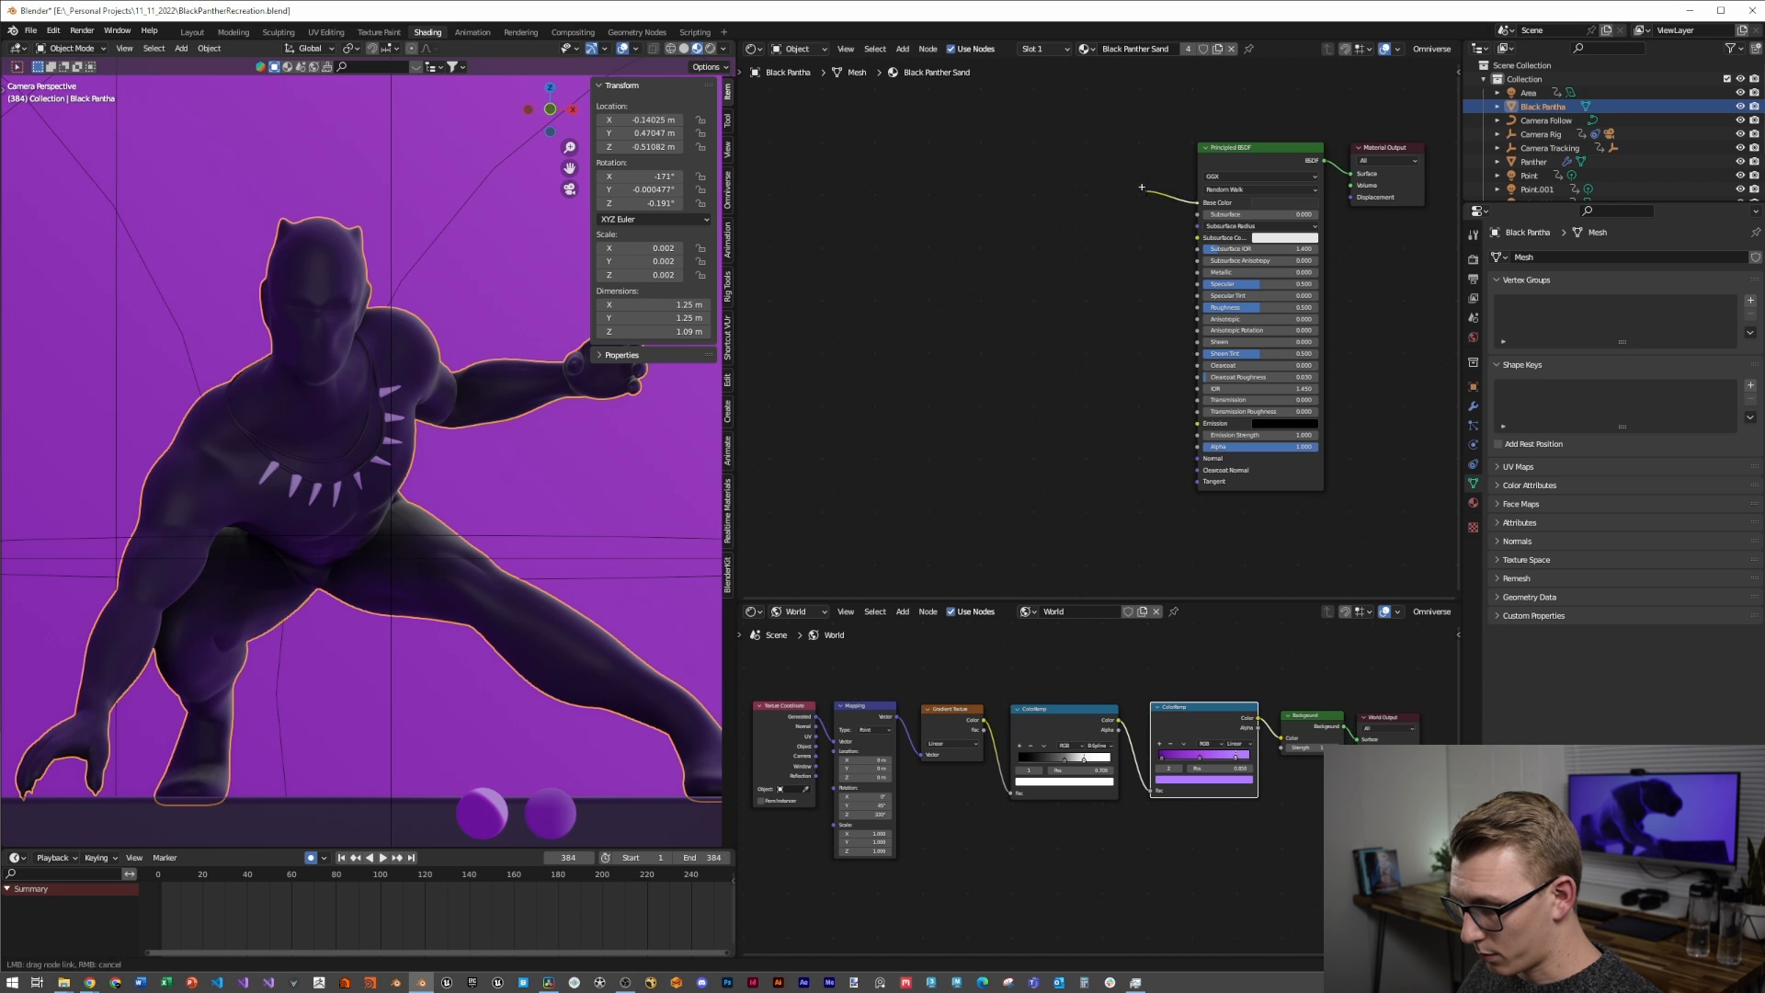
# Add a Mix node and ColorRamp to the panther material, with the mix's B colour purple
pyautogui.click(1087, 173)
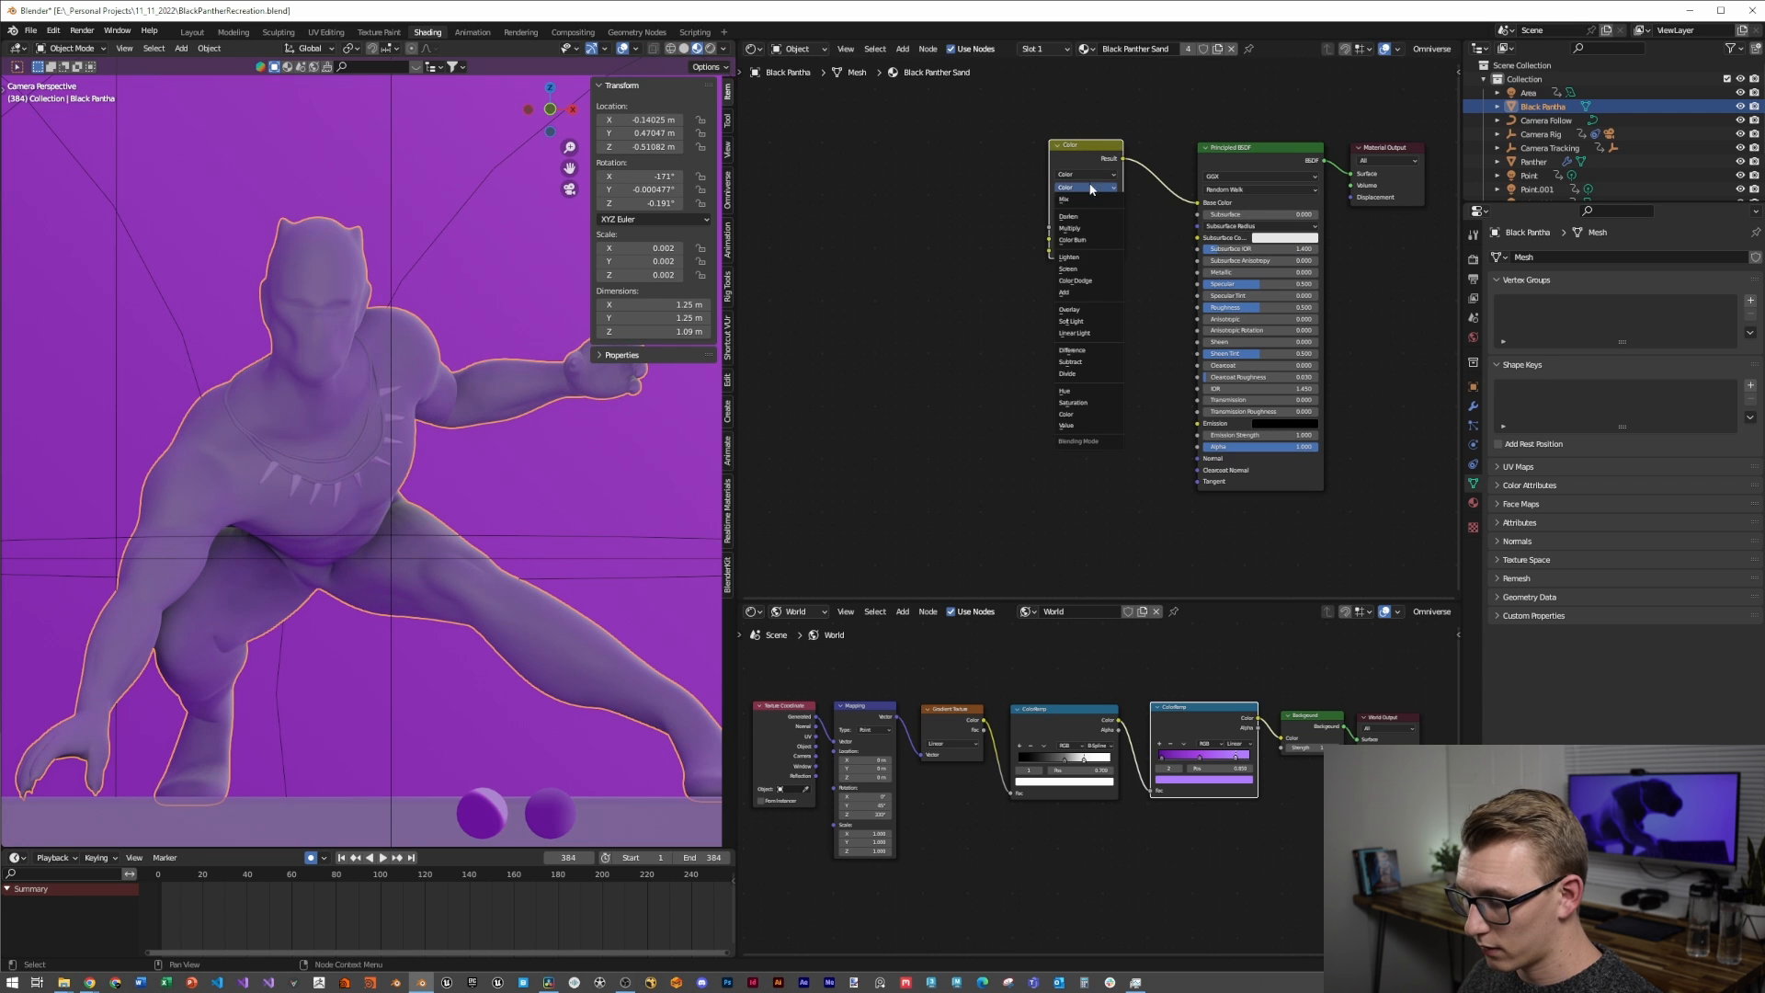
pyautogui.moveTo(1091, 215)
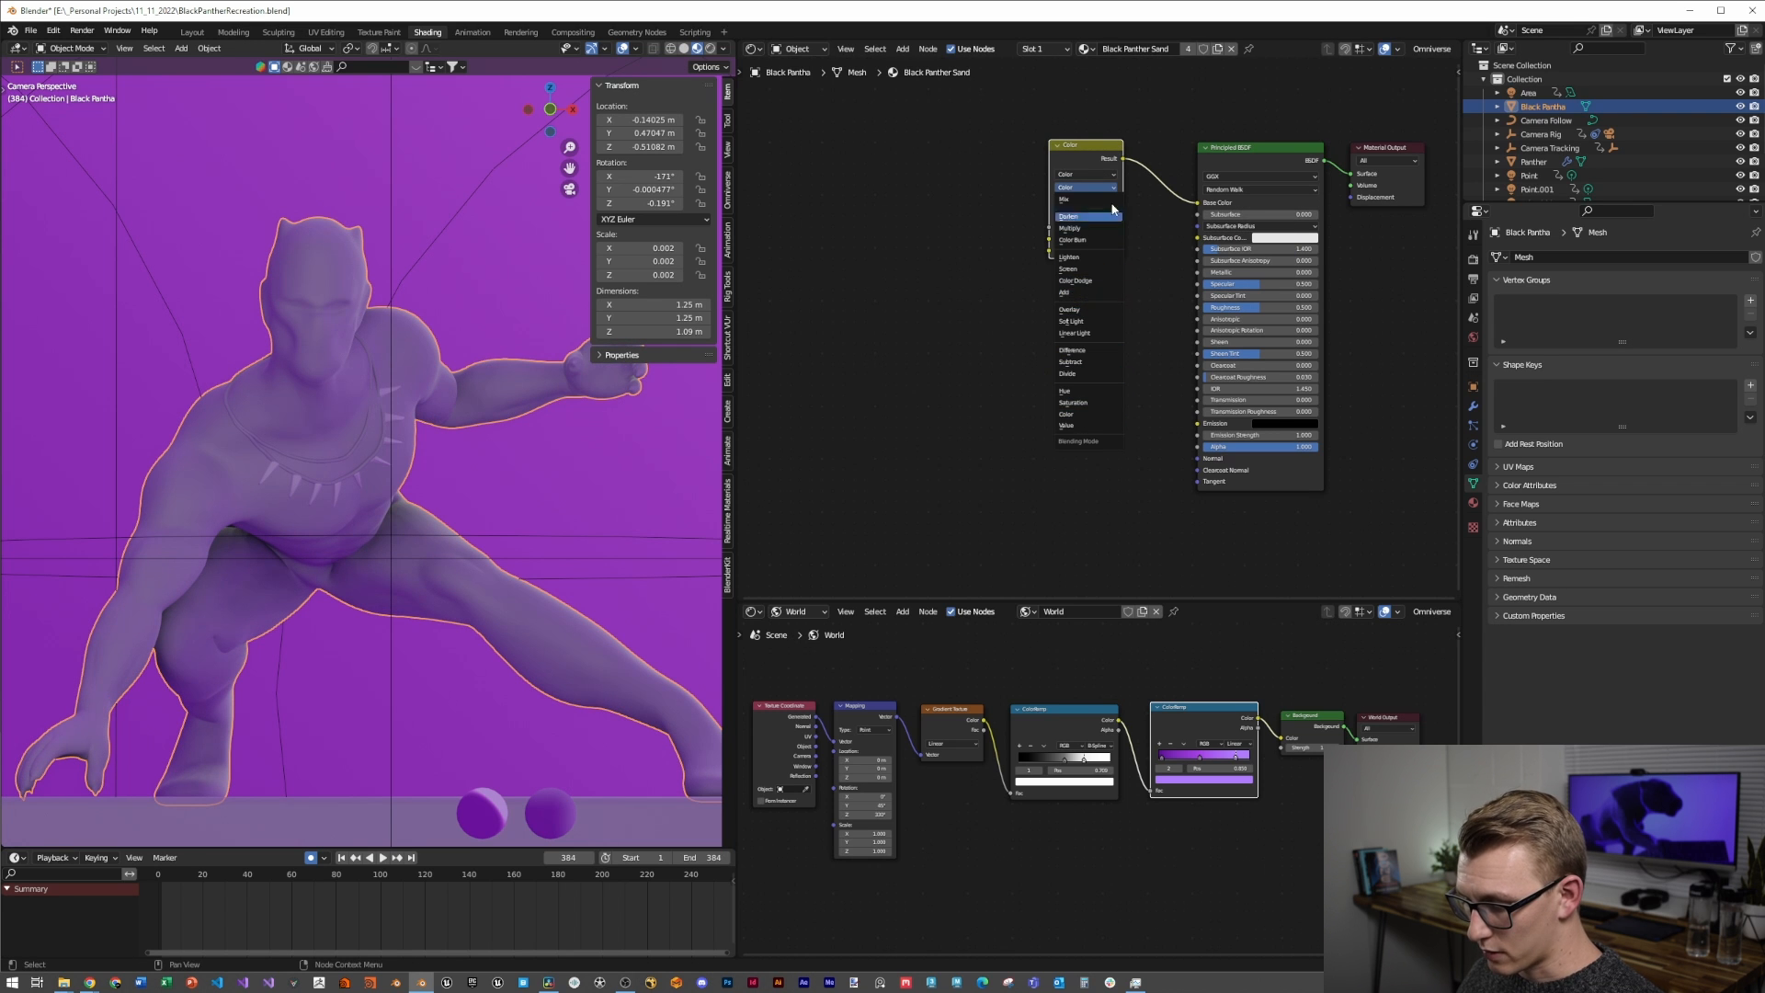
pyautogui.write('colo')
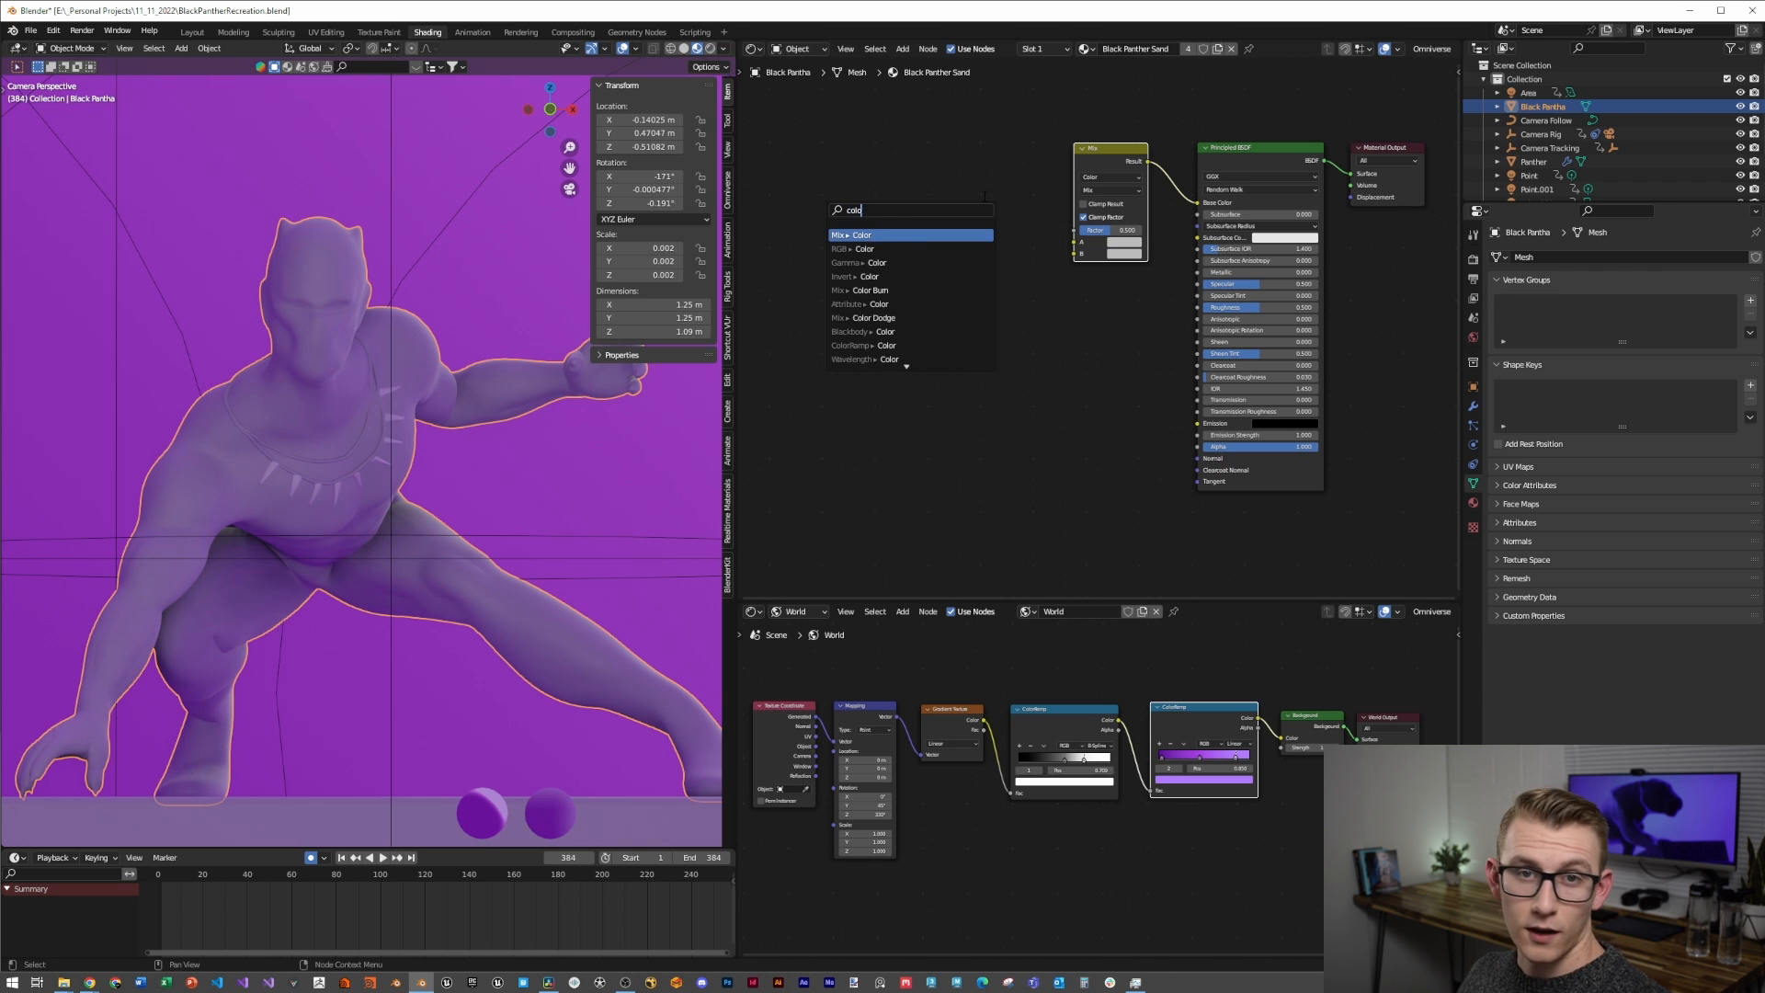
pyautogui.click(855, 345)
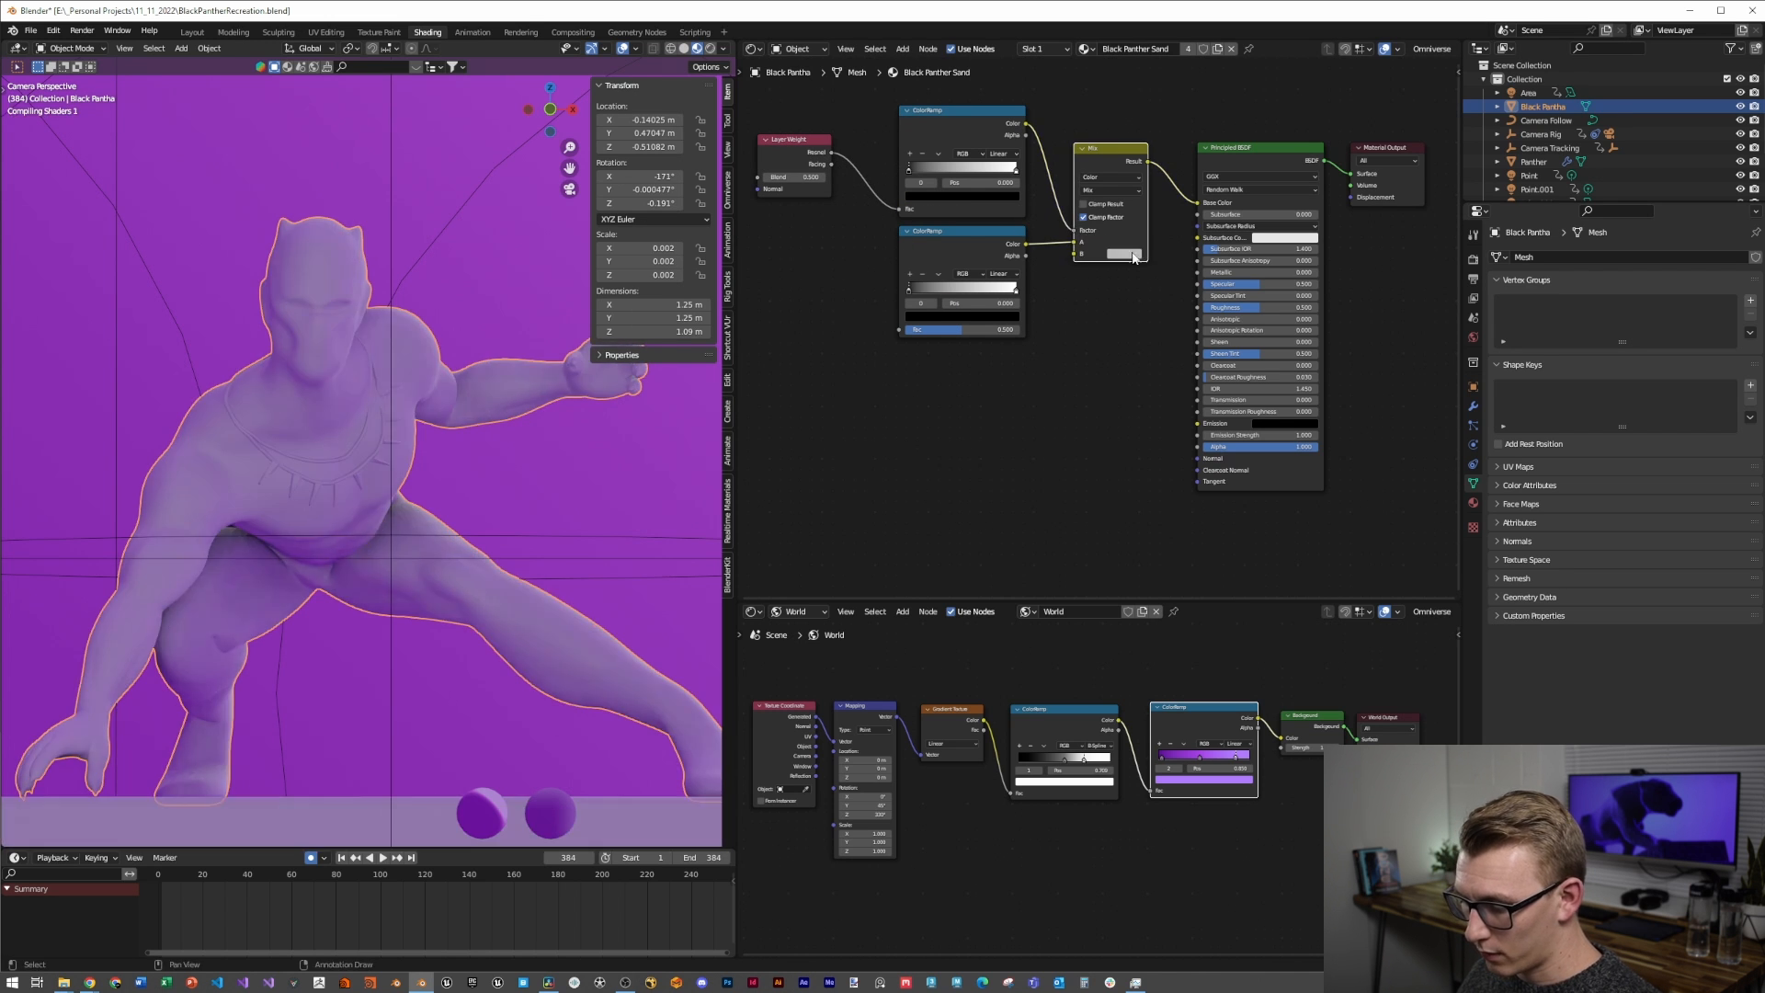
pyautogui.click(1125, 253)
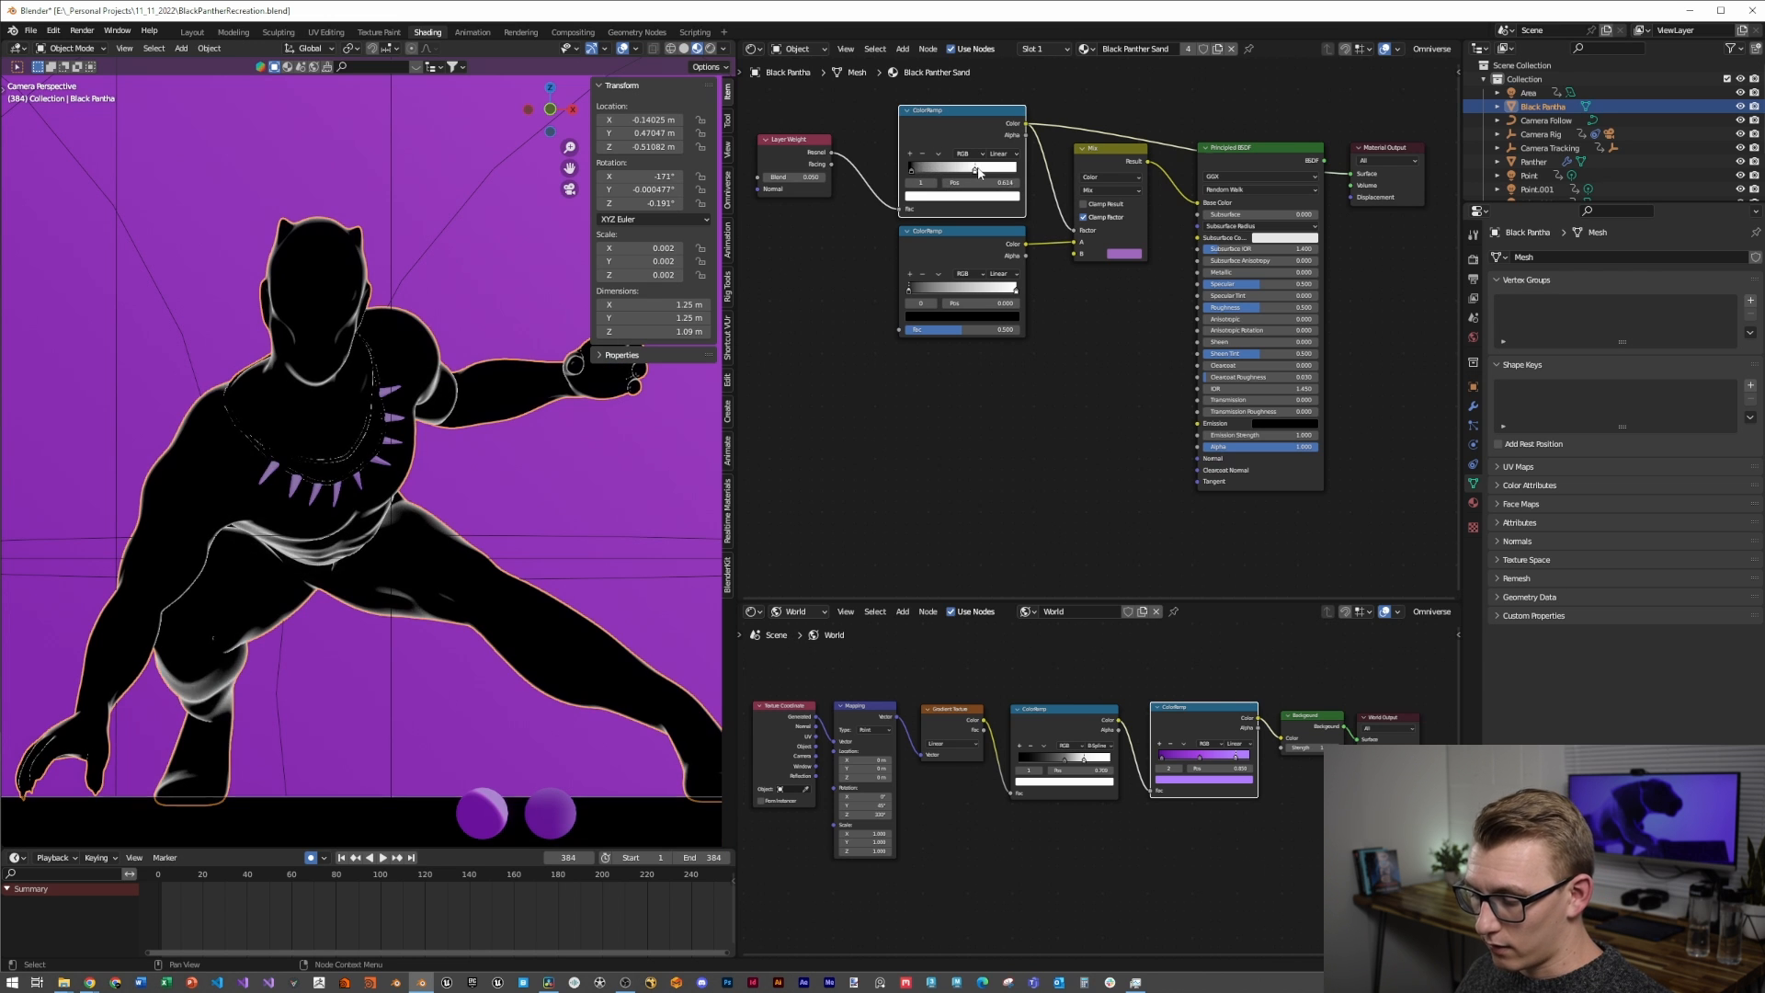
# Adjust the two ramps' stop positions to sharpen the dark rimmed contrast
pyautogui.click(997, 153)
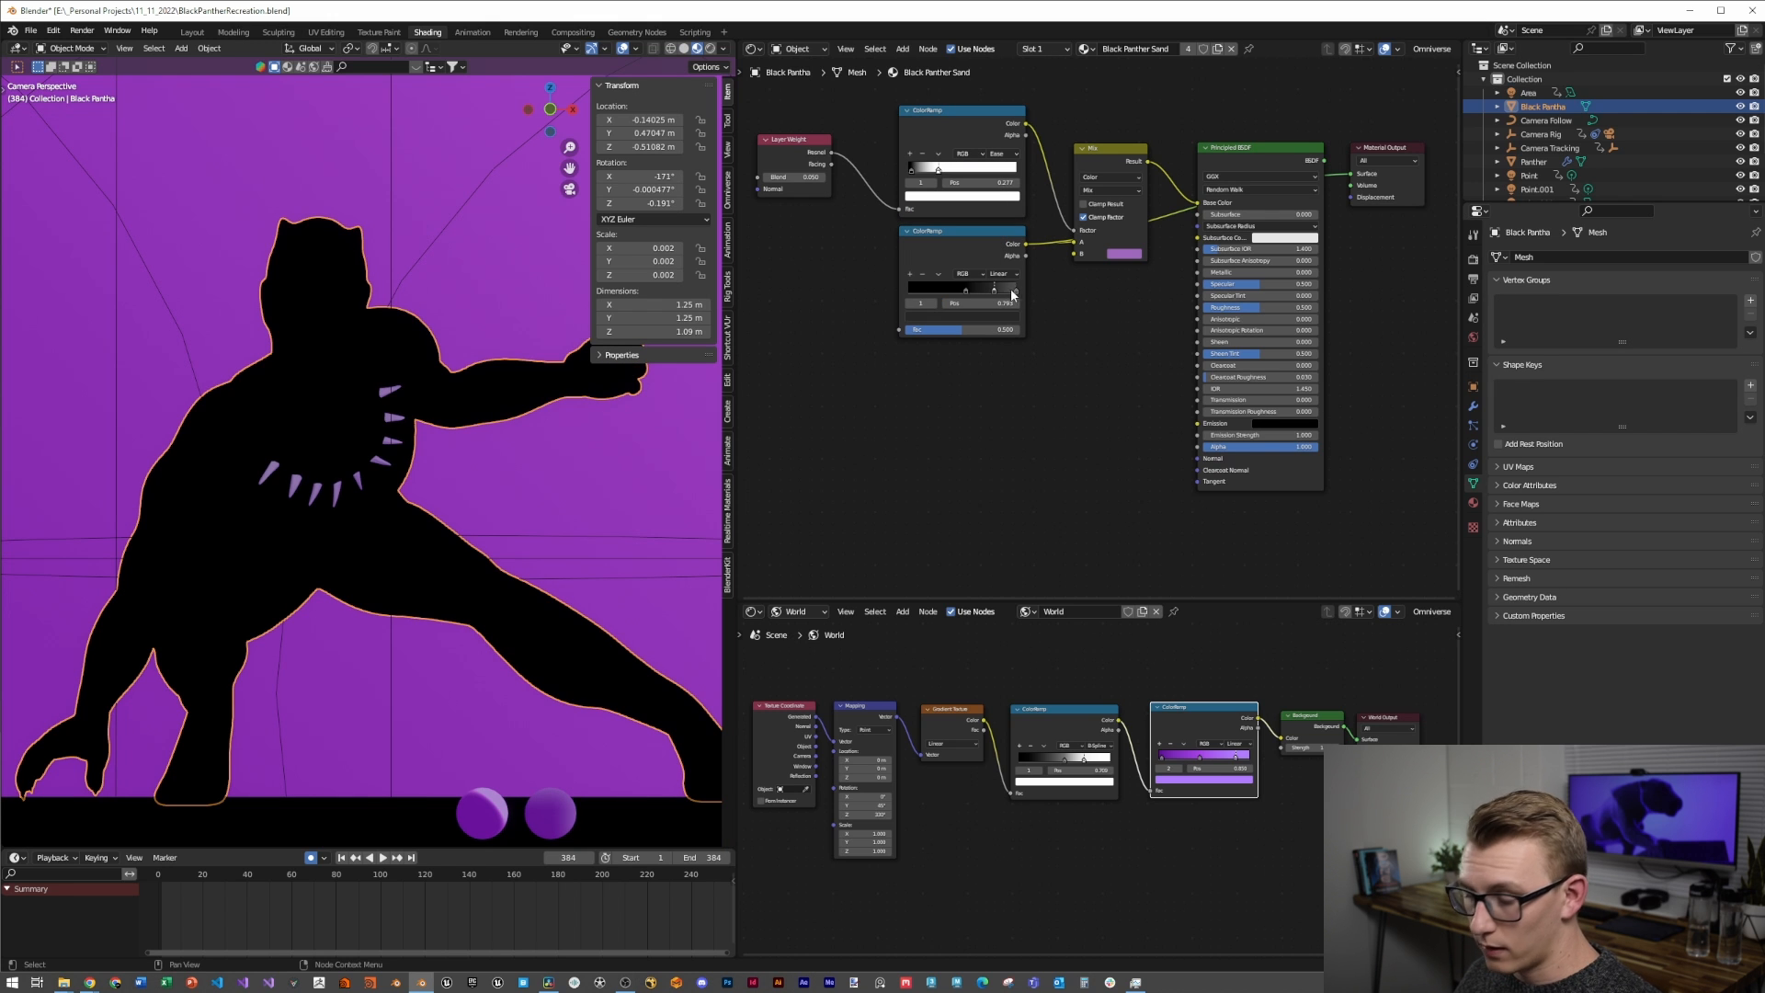
pyautogui.doubleClick(956, 301)
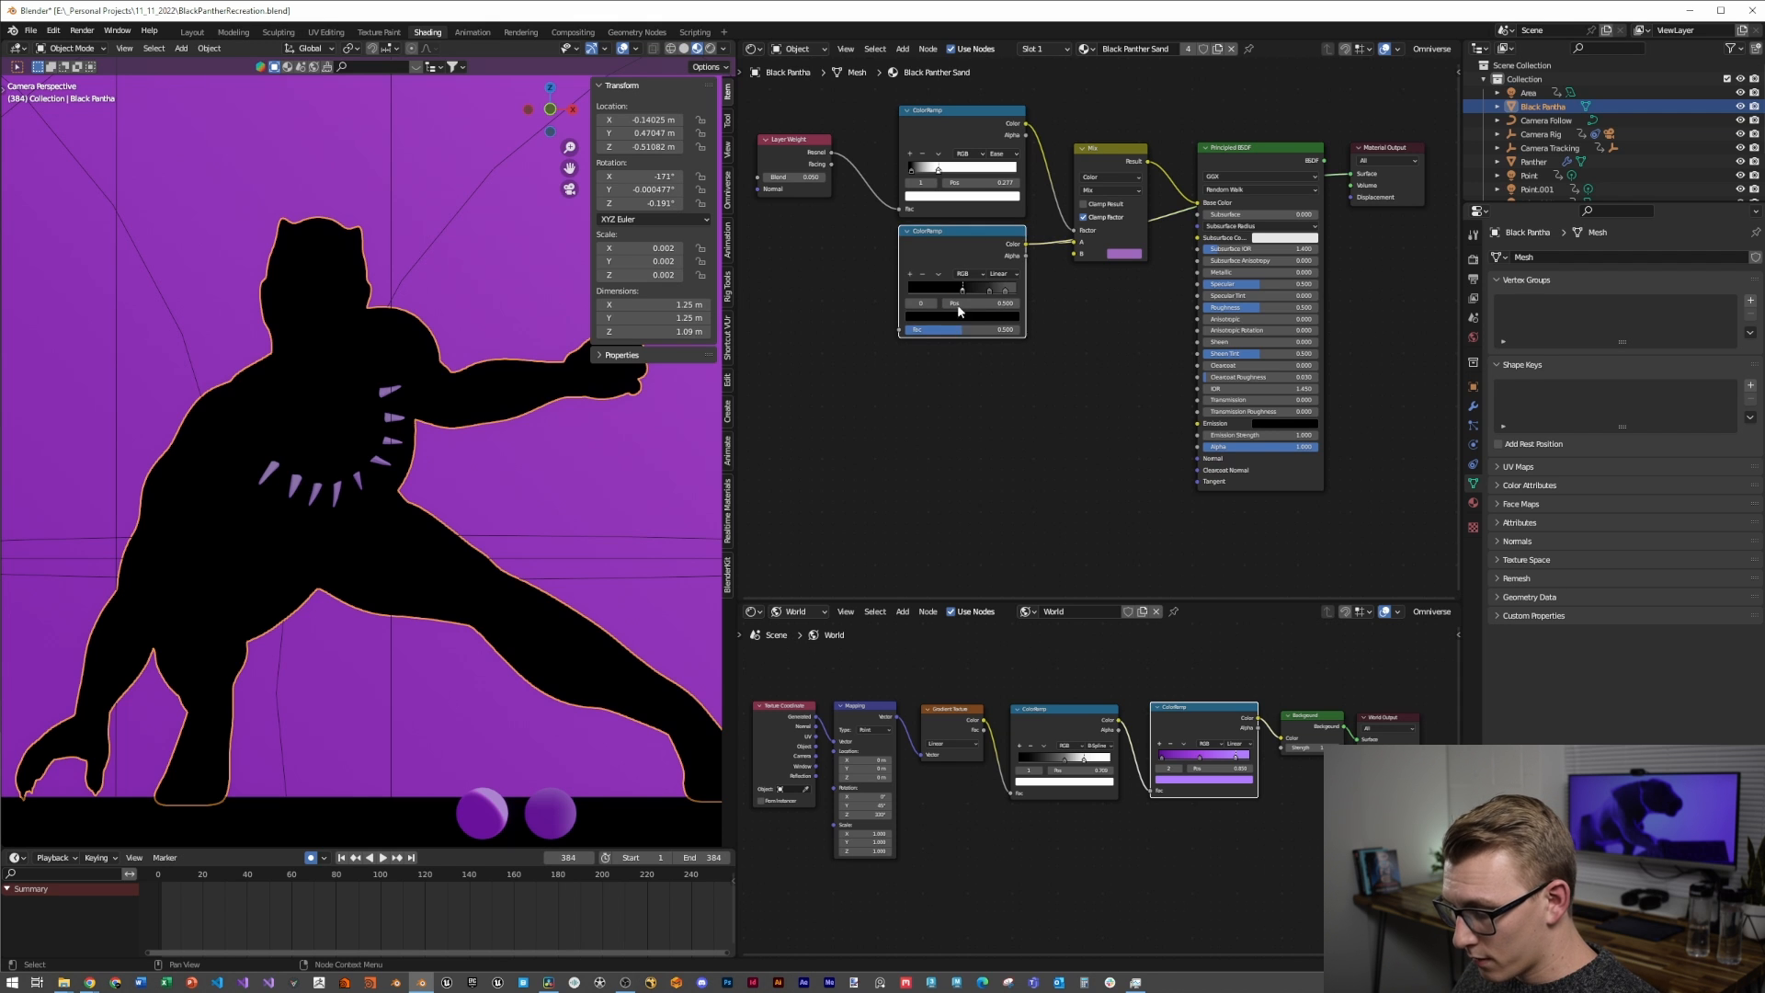
pyautogui.scroll(-3)
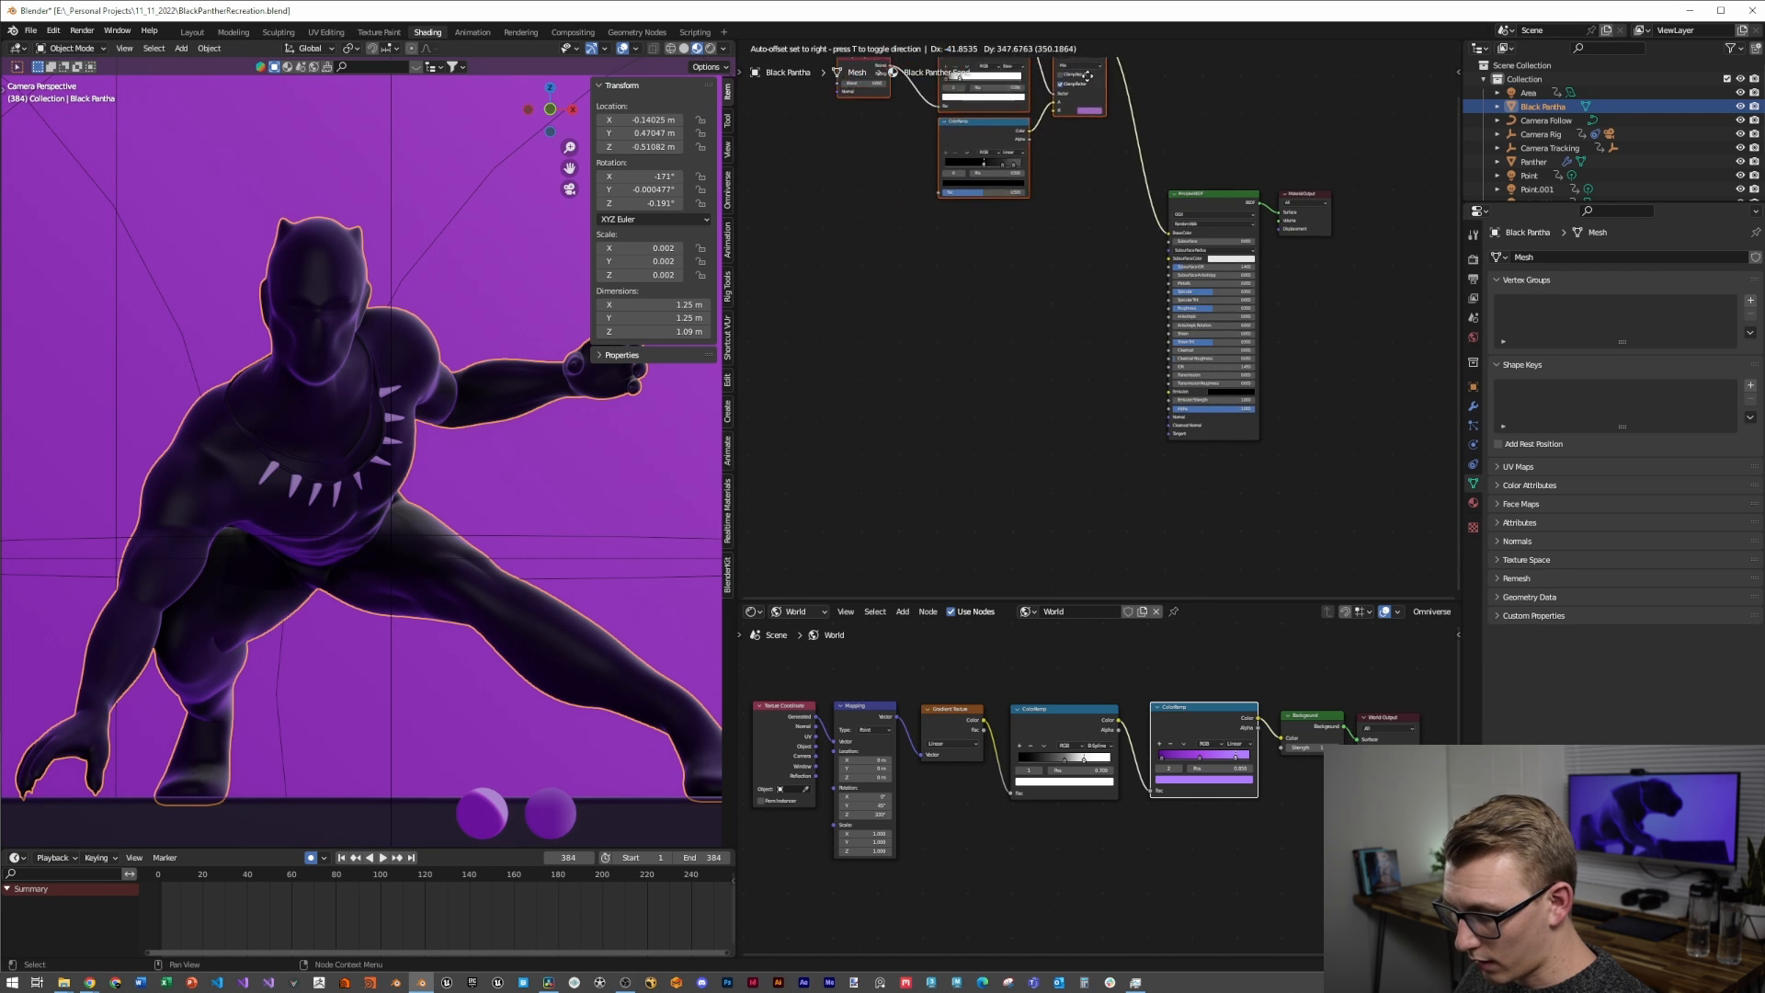
# Add a Voronoi Texture with a speckle ColorRamp driving colour and bump, then search for Musgrave
pyautogui.write('co')
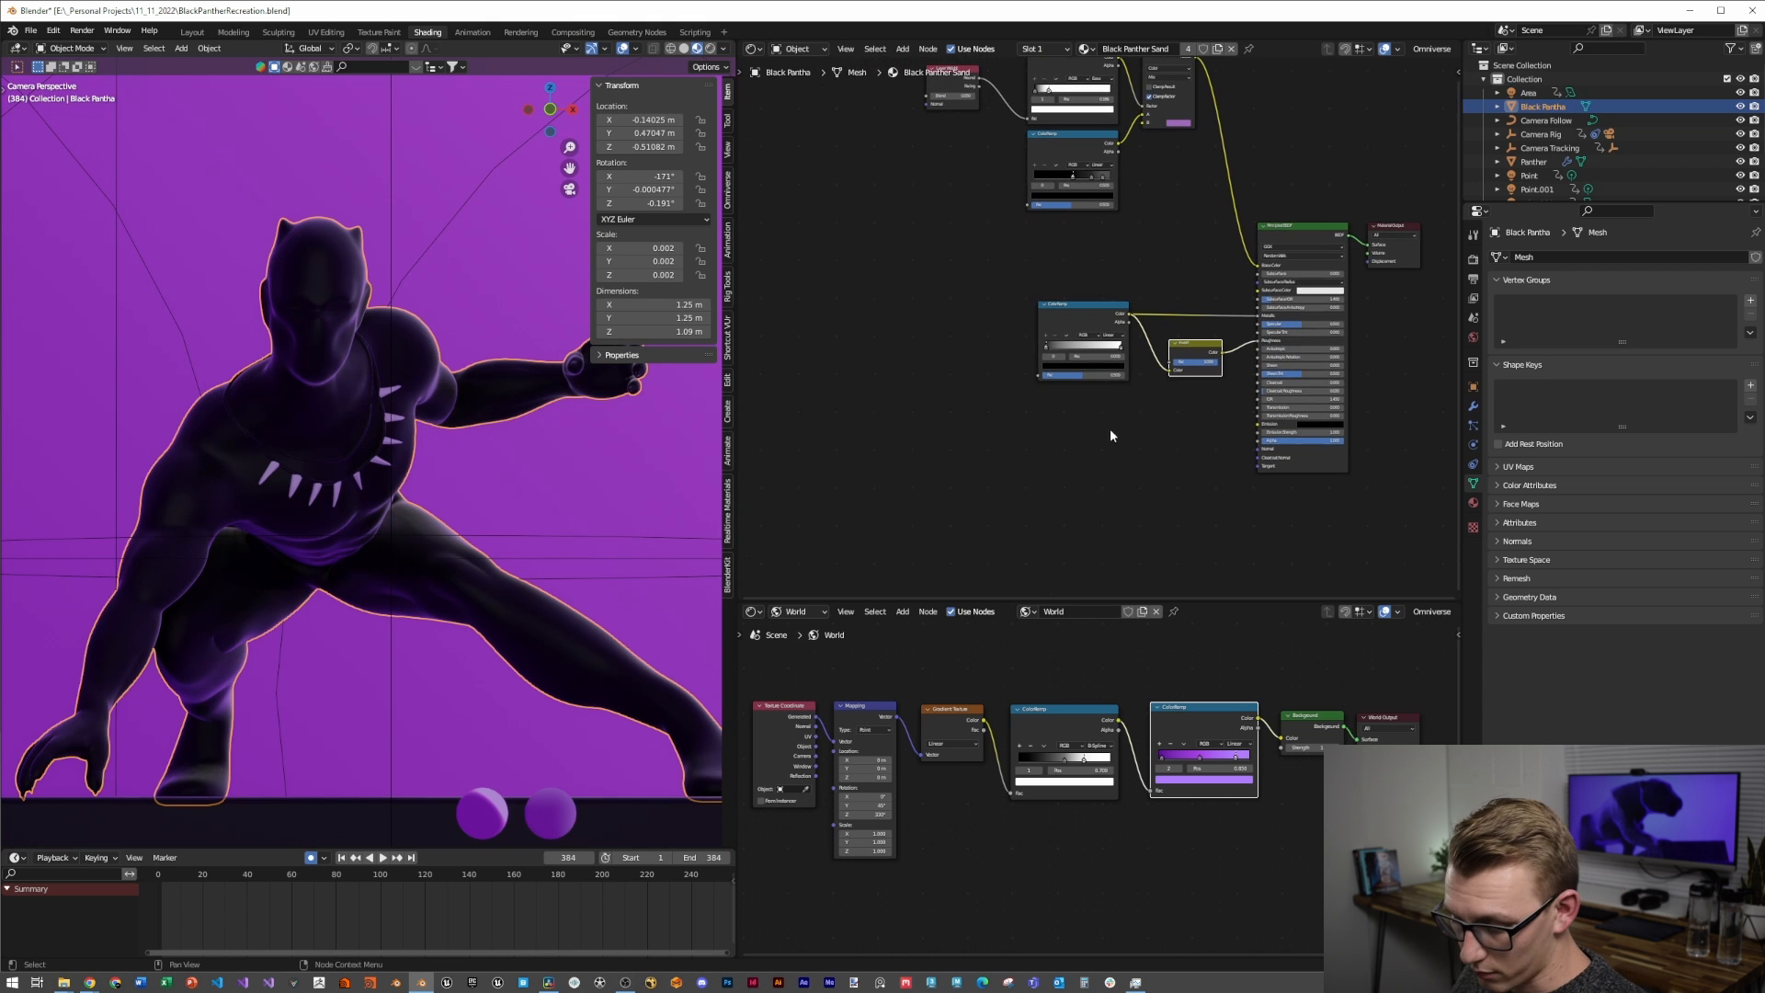
pyautogui.write('vor')
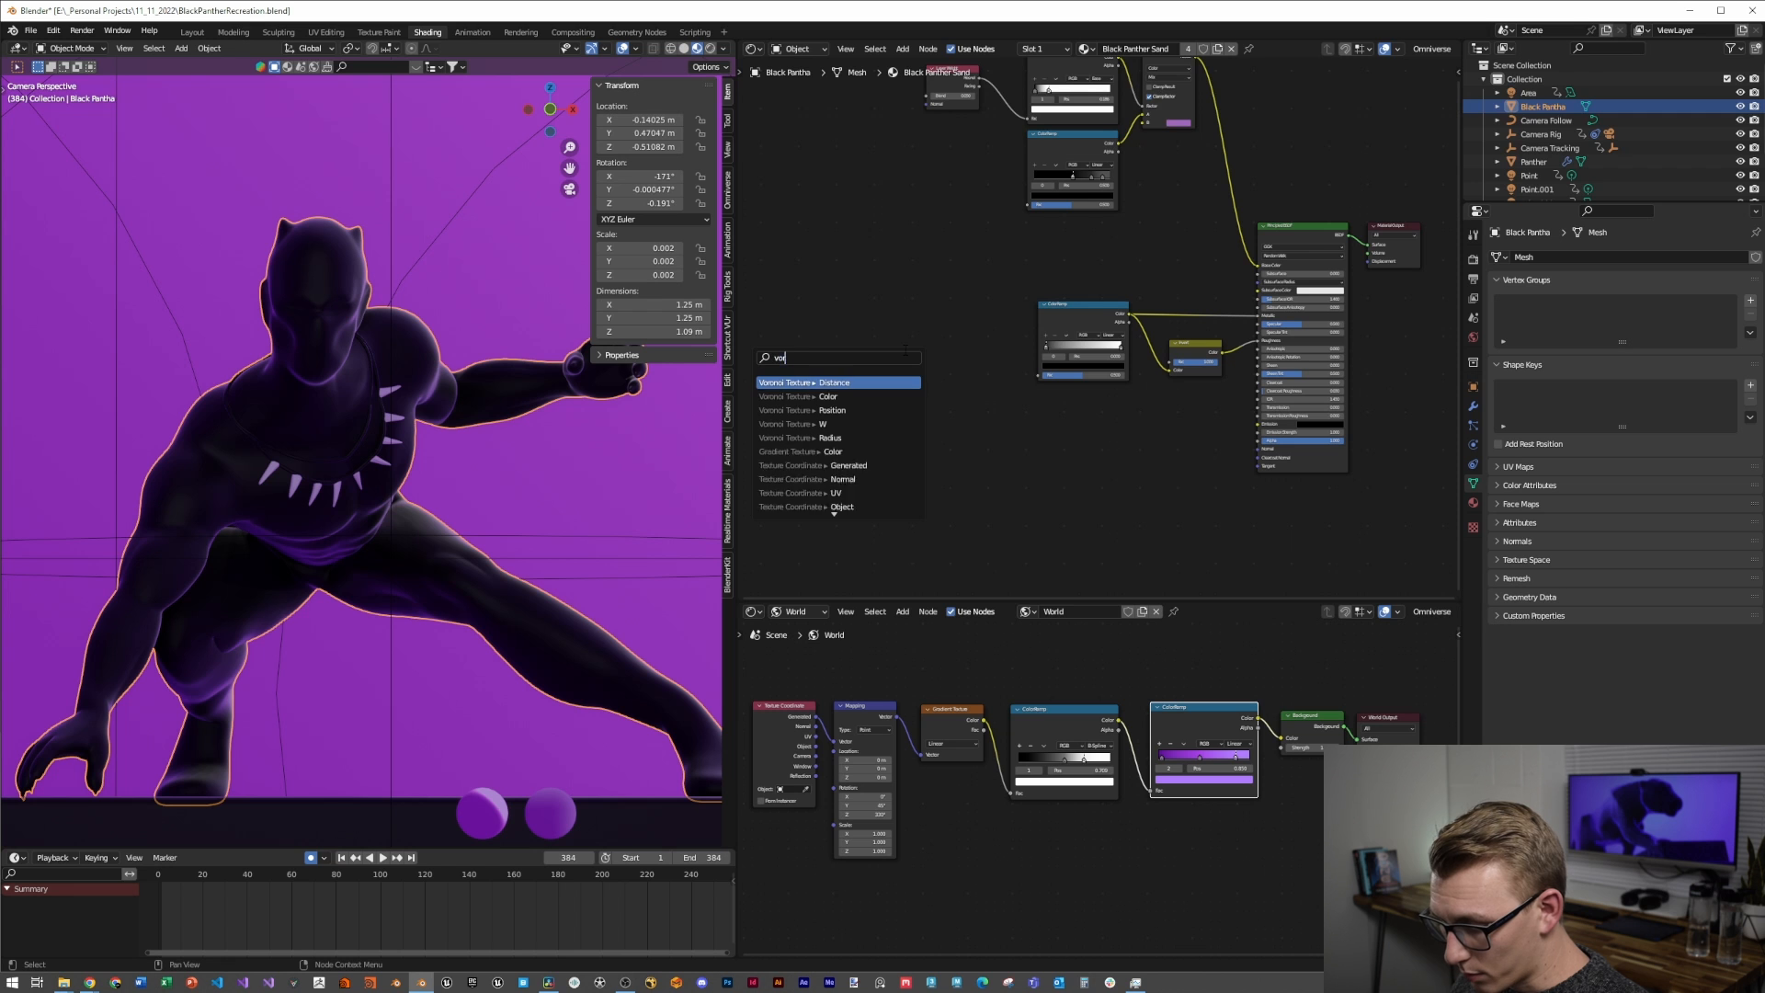
pyautogui.click(834, 382)
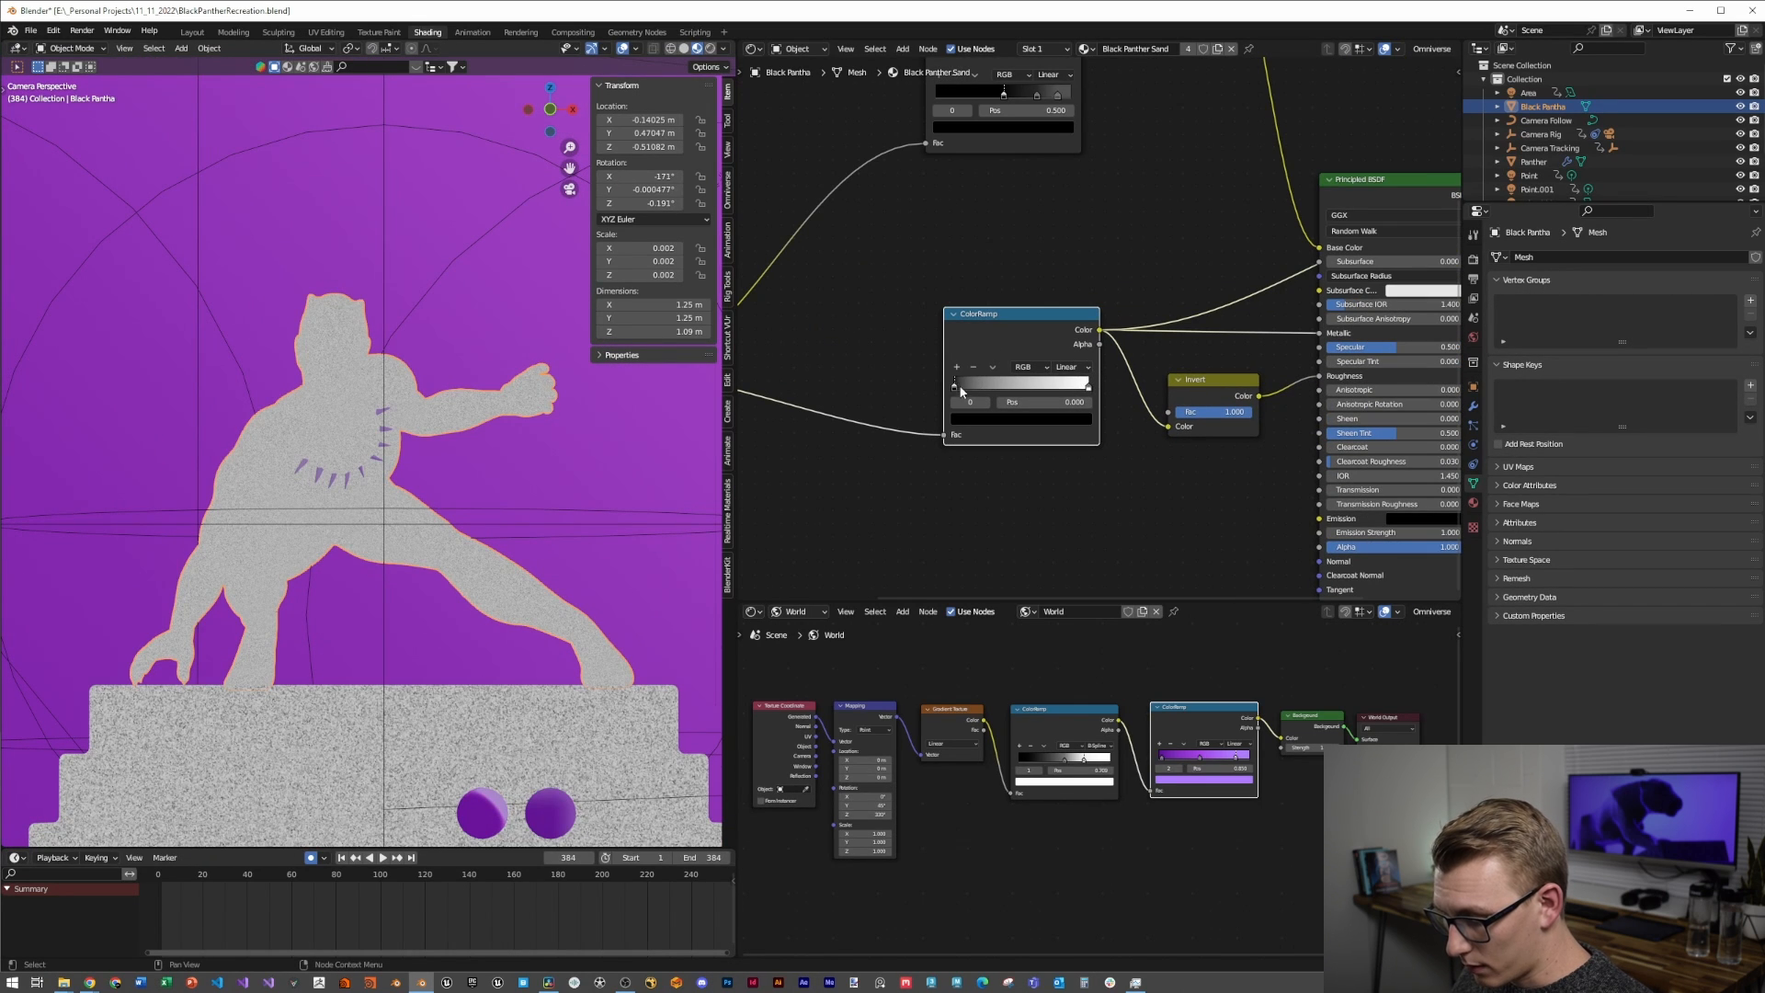
pyautogui.click(1064, 366)
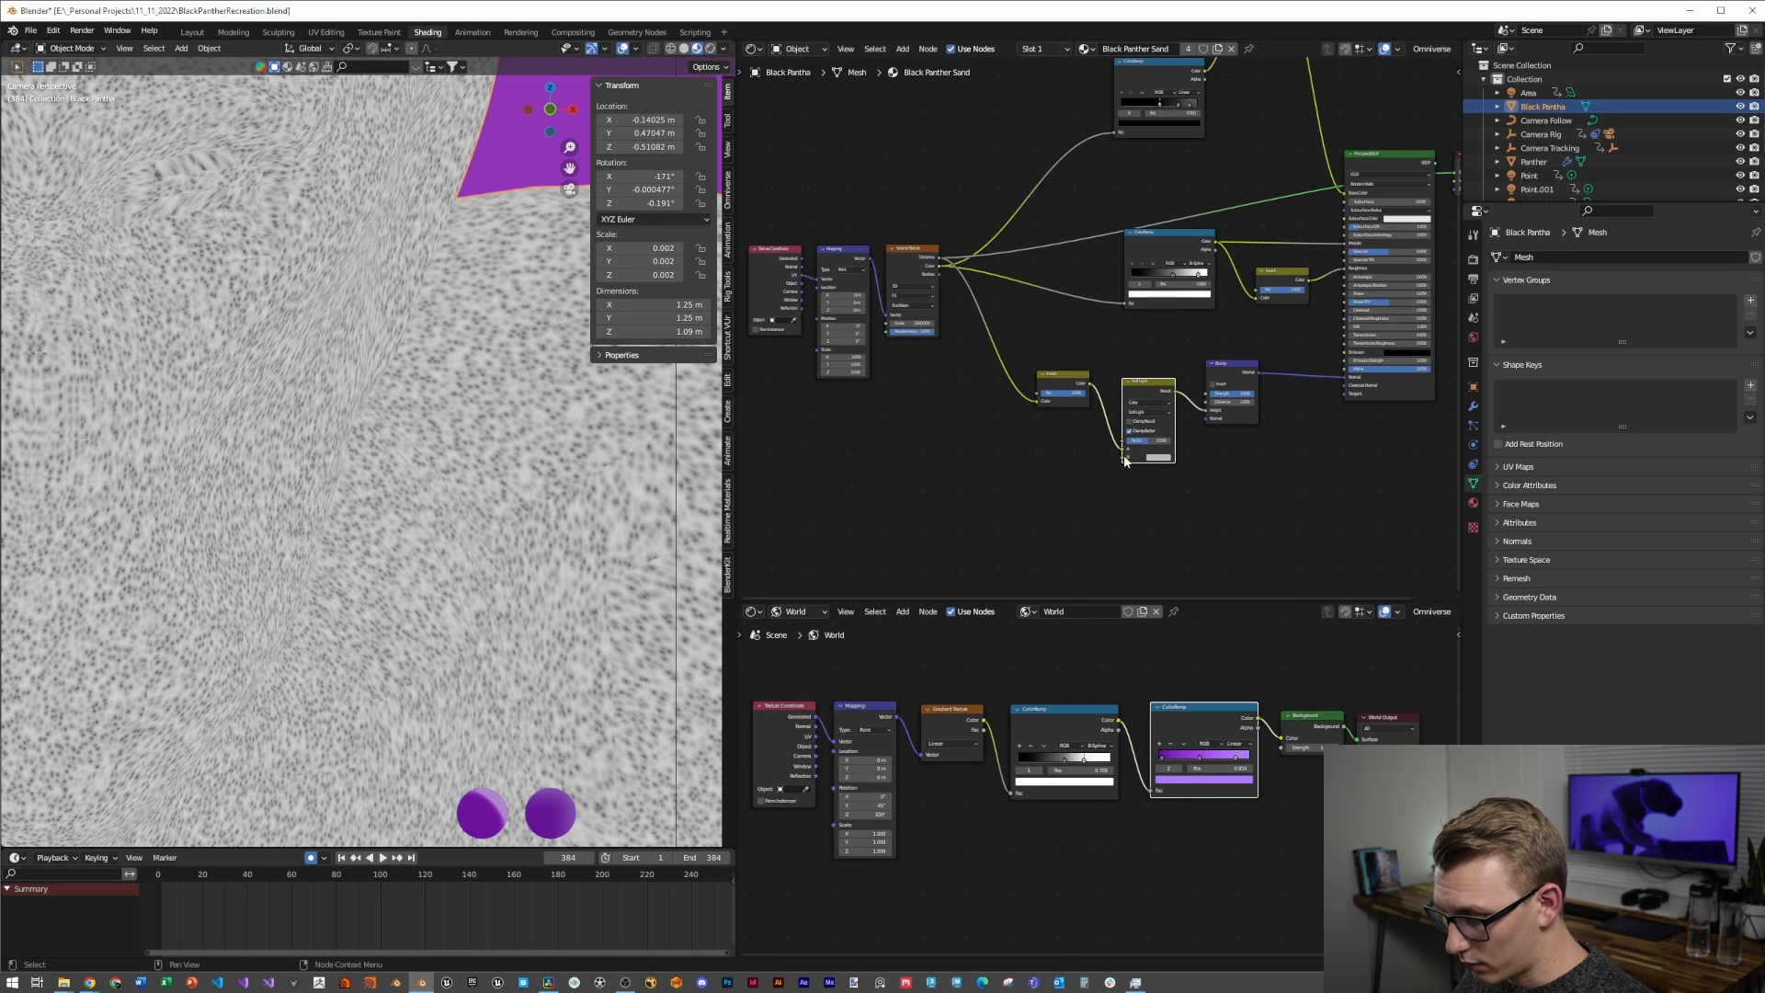
pyautogui.write('musg')
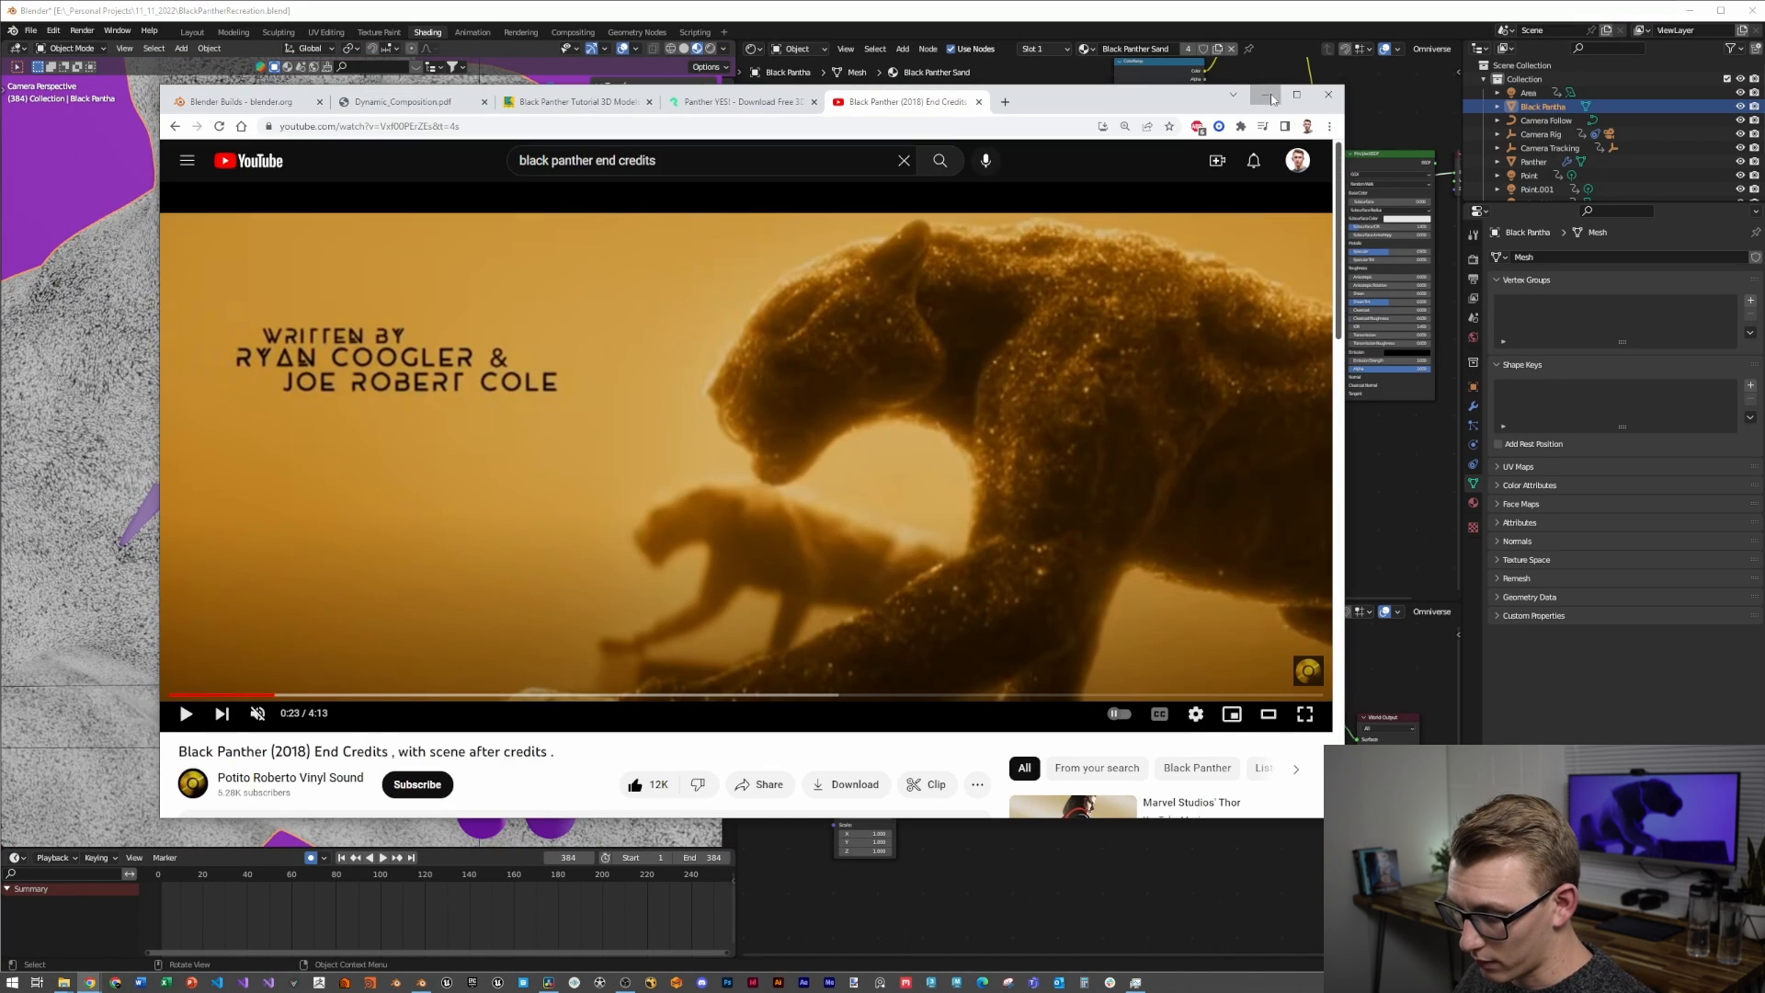
pyautogui.click(1270, 94)
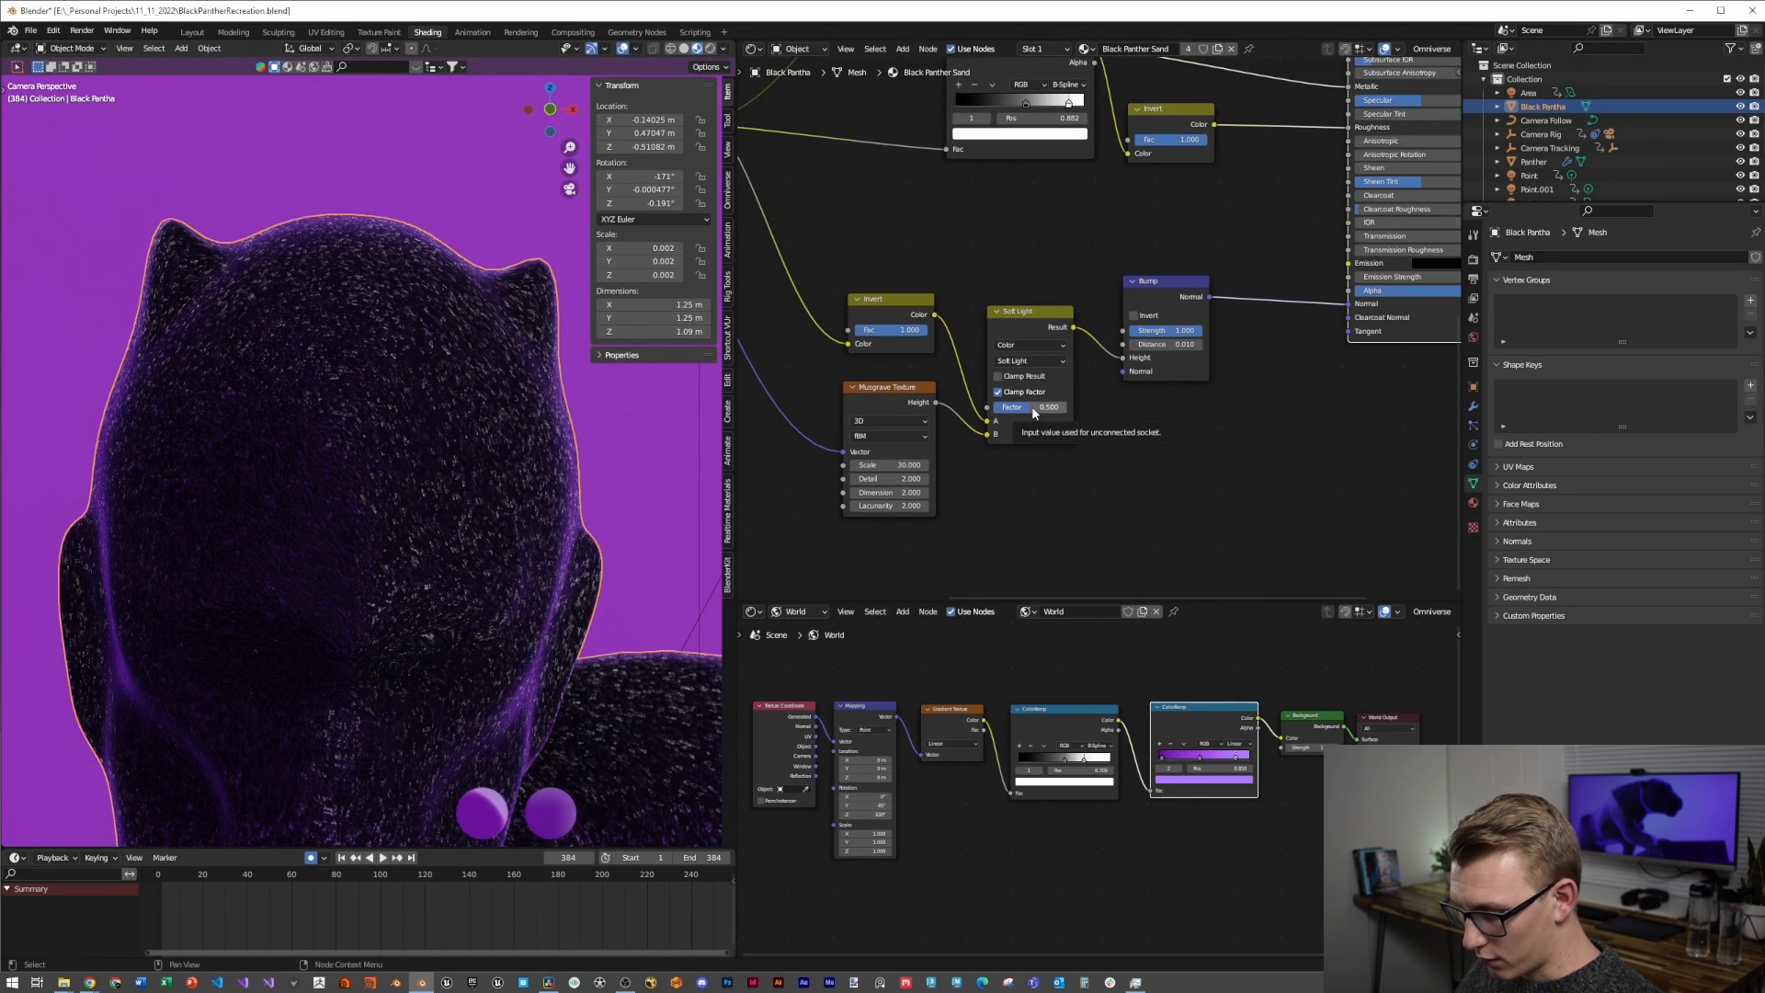
# Edit the Soft Light mix factor blending the Musgrave texture into the bump
pyautogui.doubleClick(1024, 406)
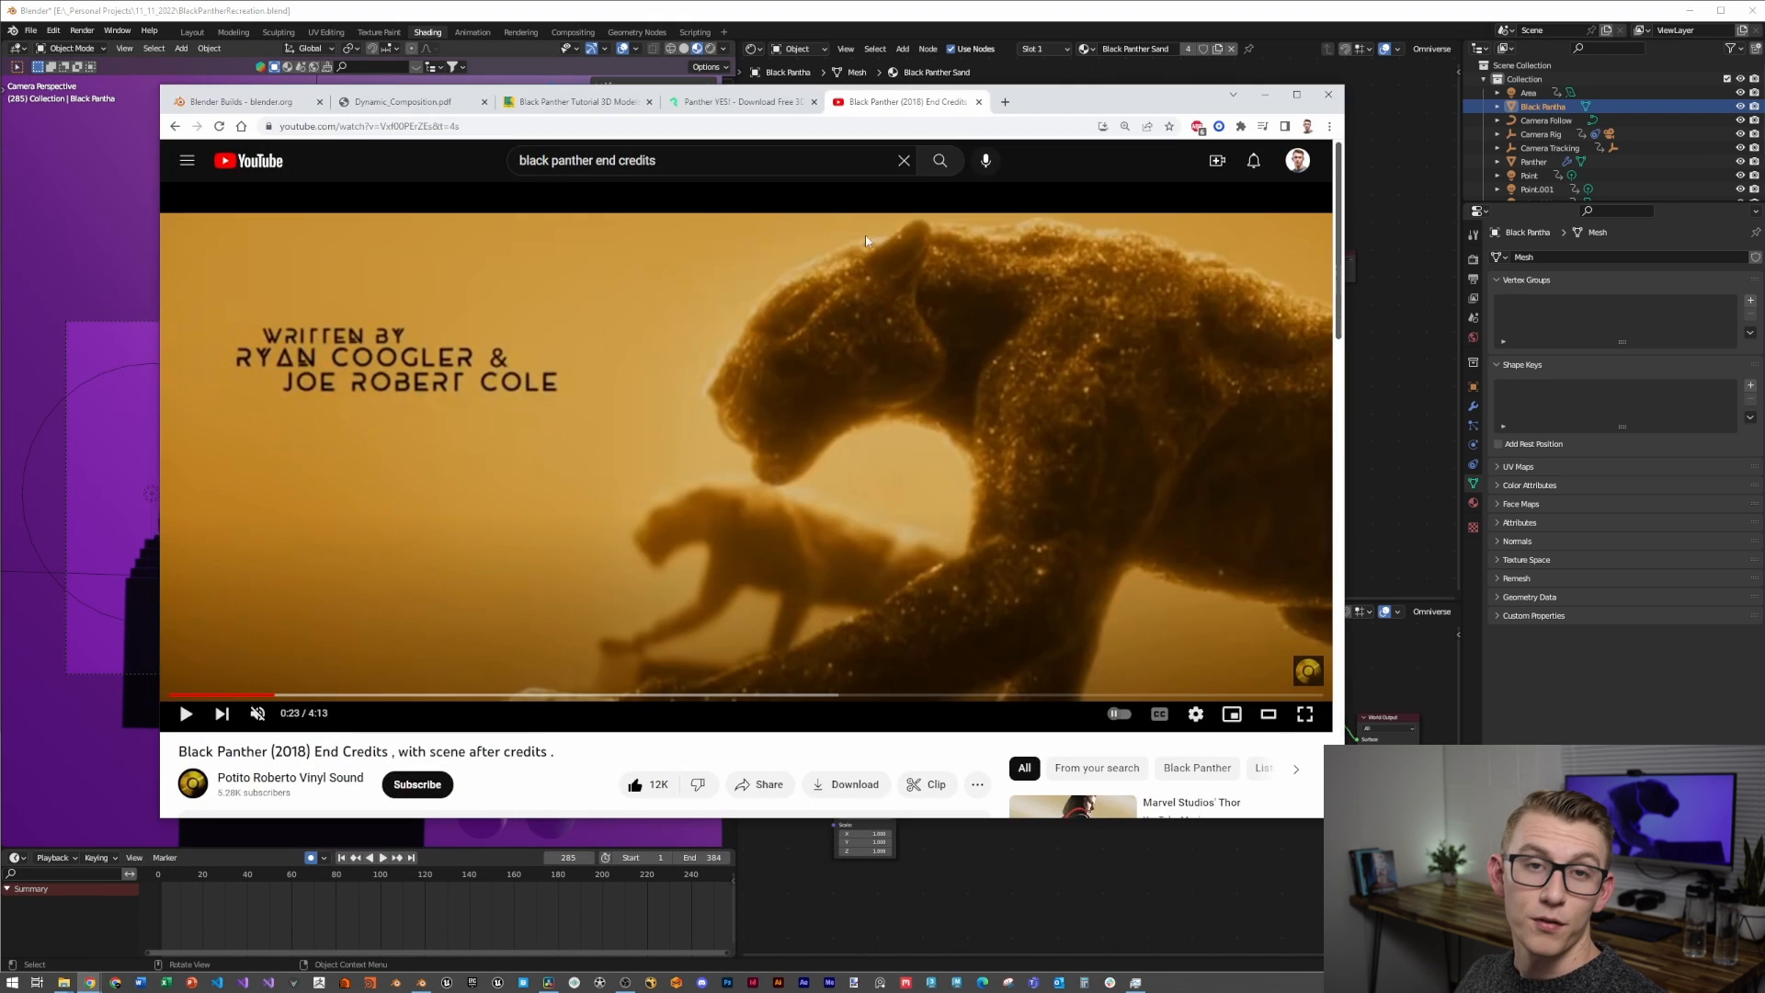
pyautogui.click(404, 101)
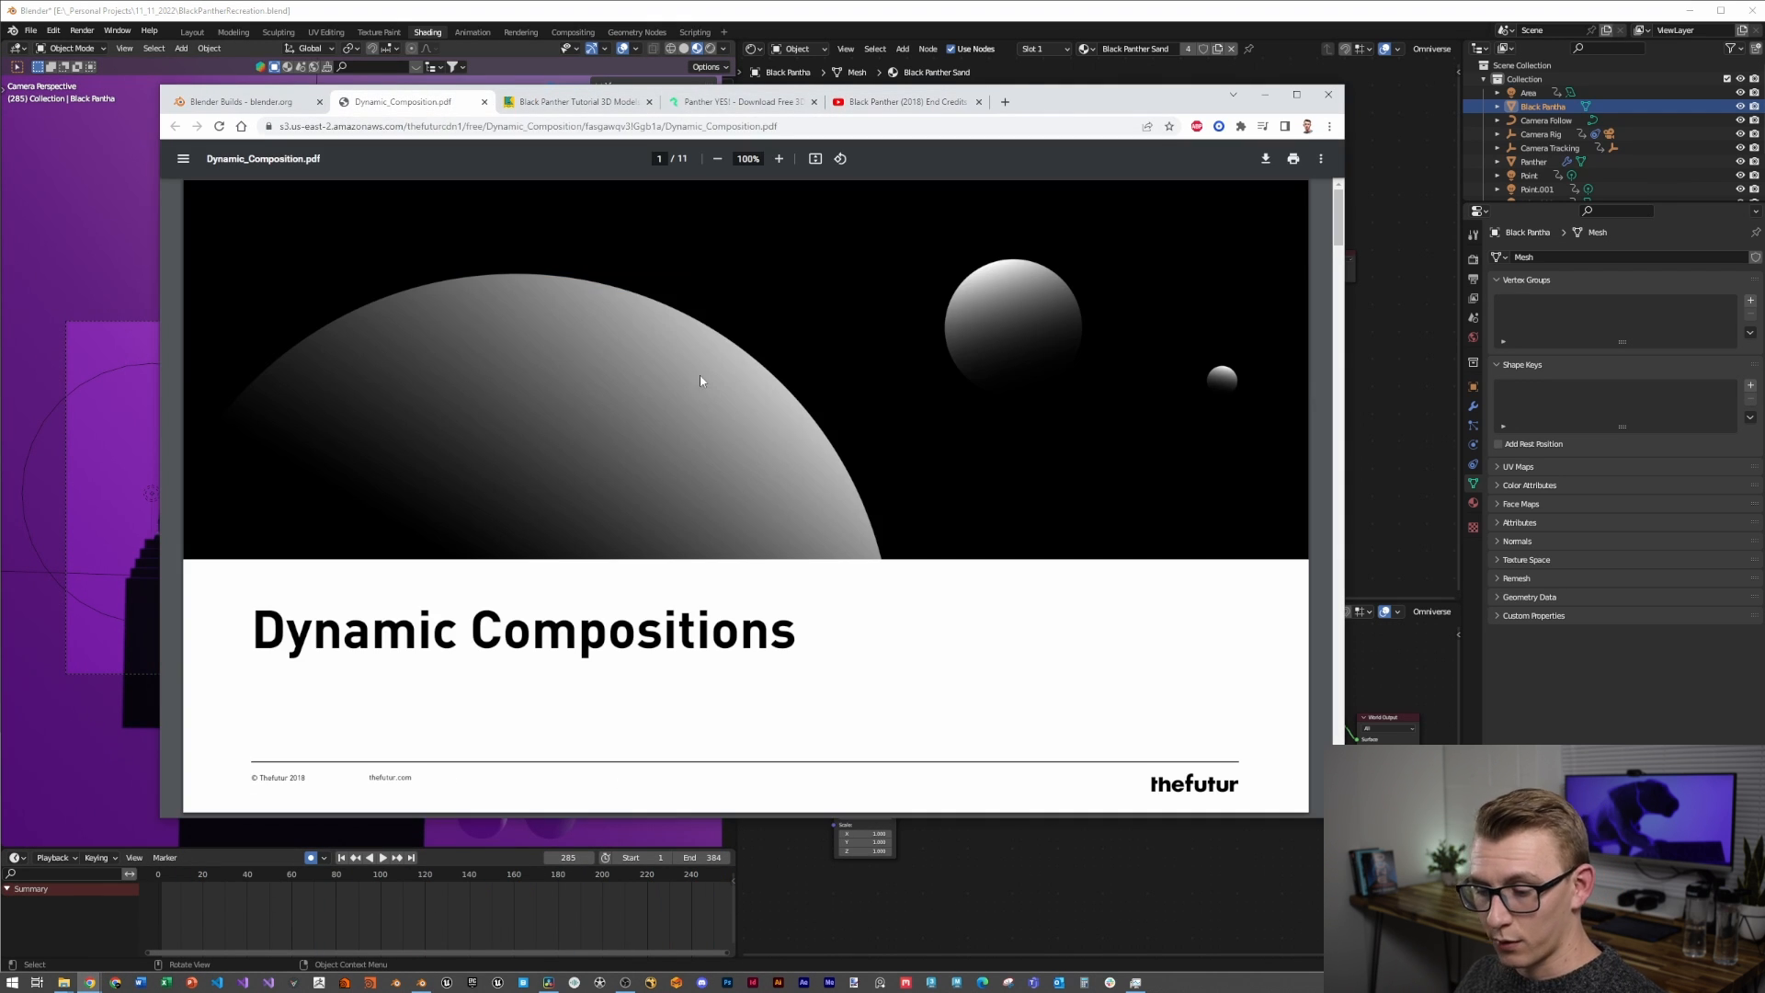
pyautogui.scroll(-3)
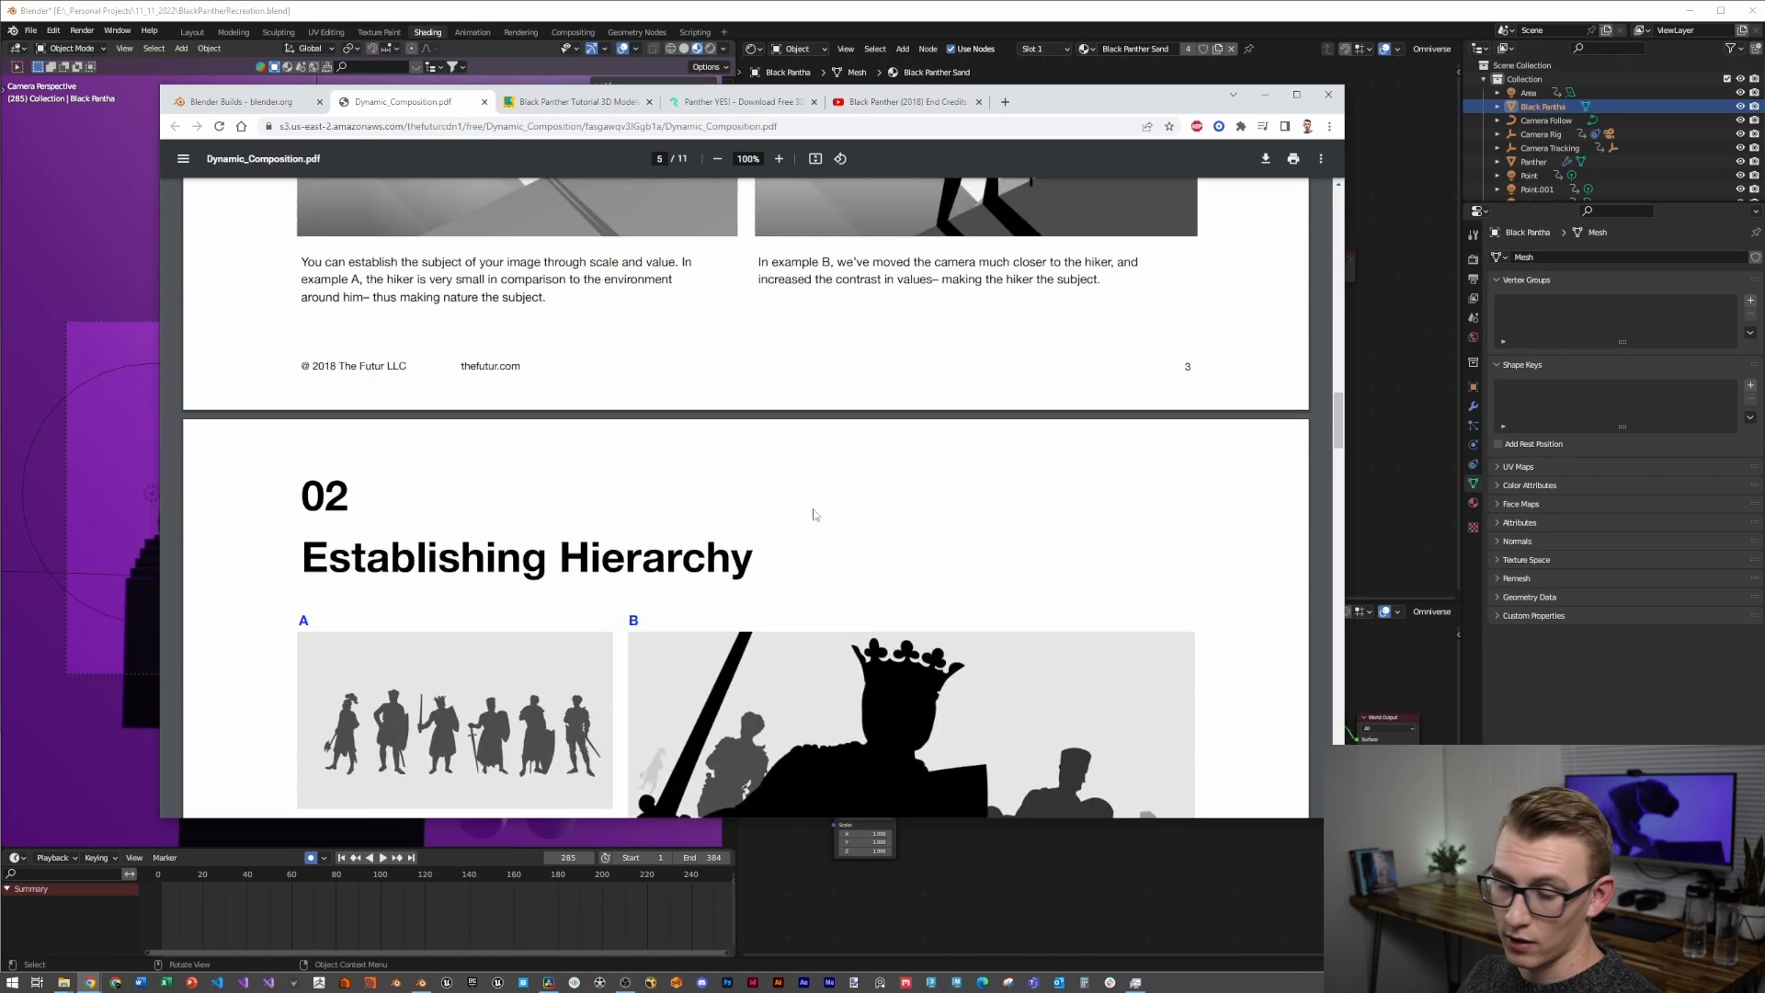
pyautogui.scroll(-3)
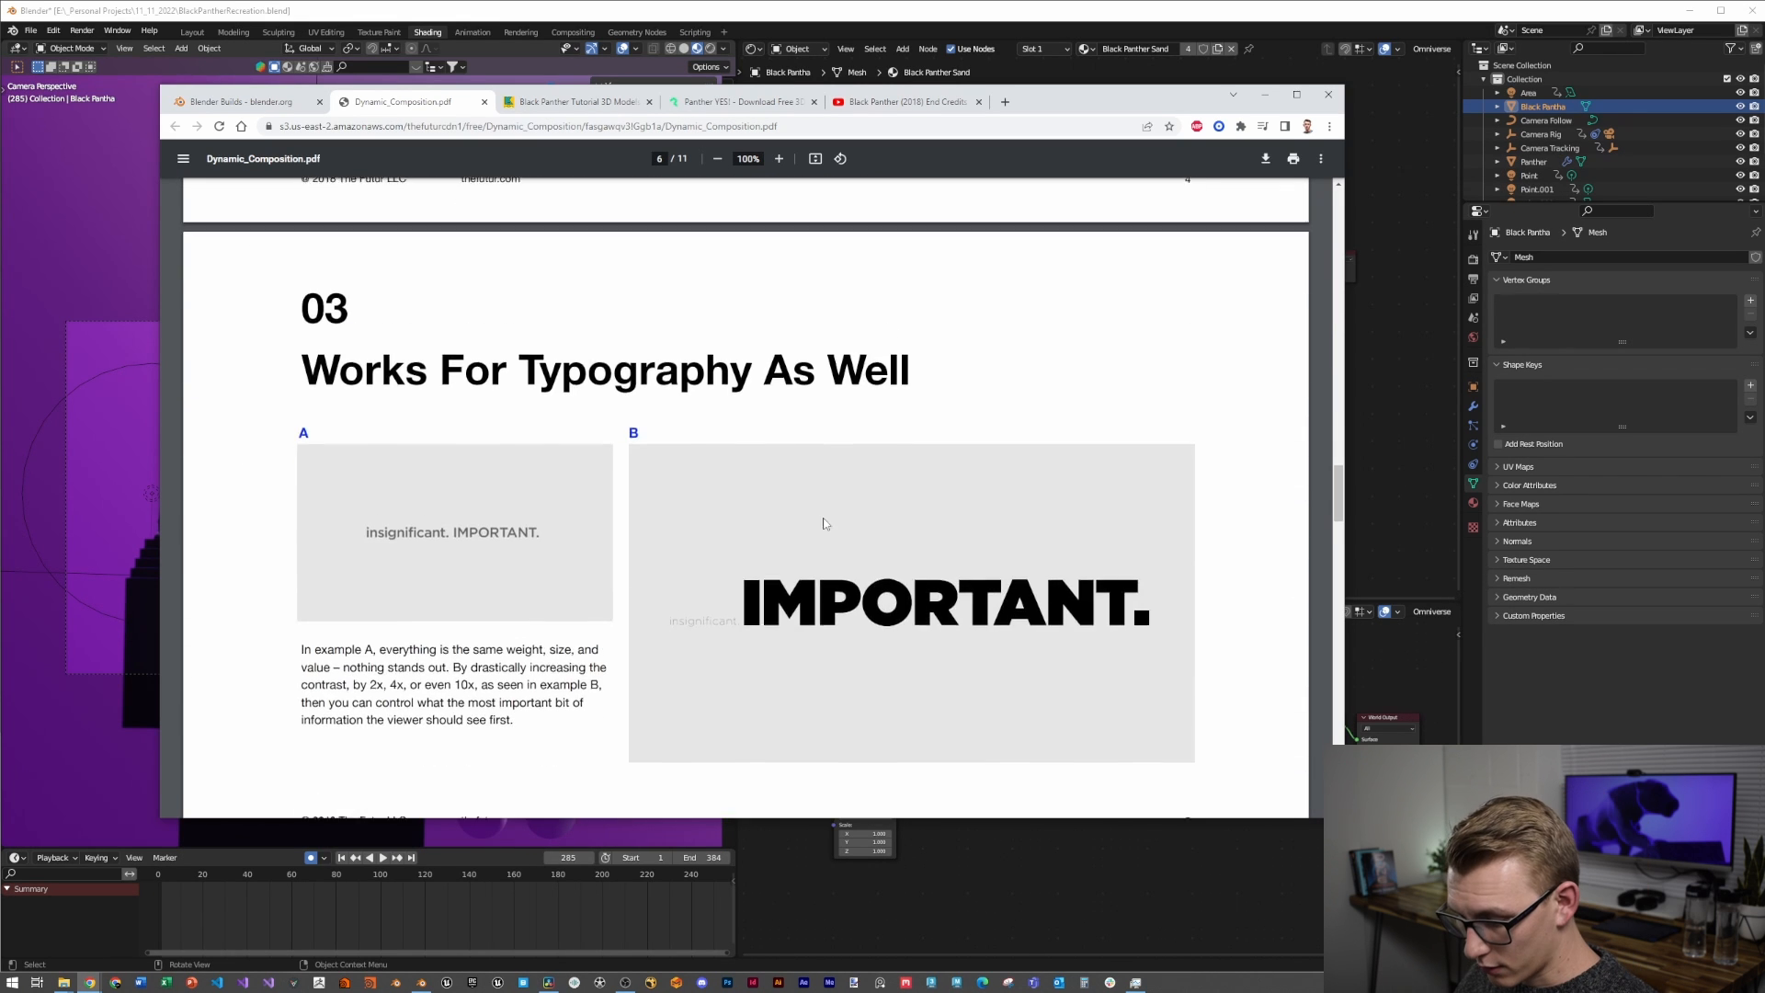
pyautogui.scroll(-3)
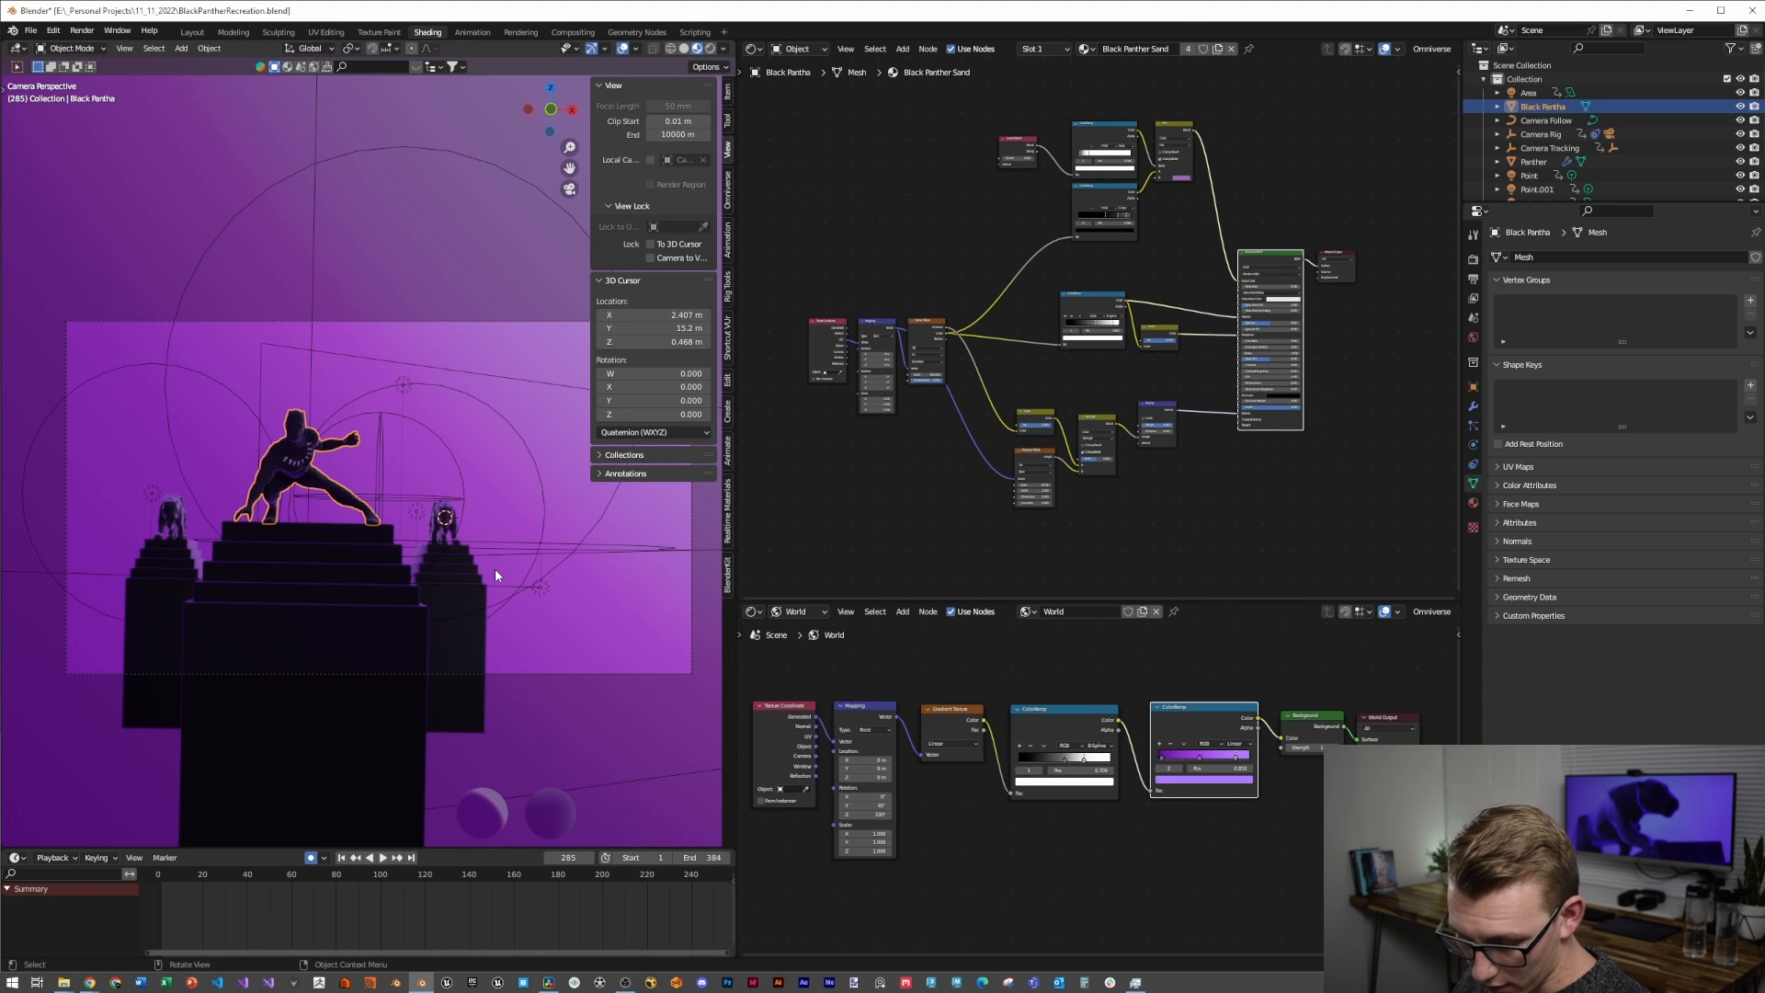
# Enable Use Nodes in the Compositing workspace, return to Shading and close the render
pyautogui.click(572, 31)
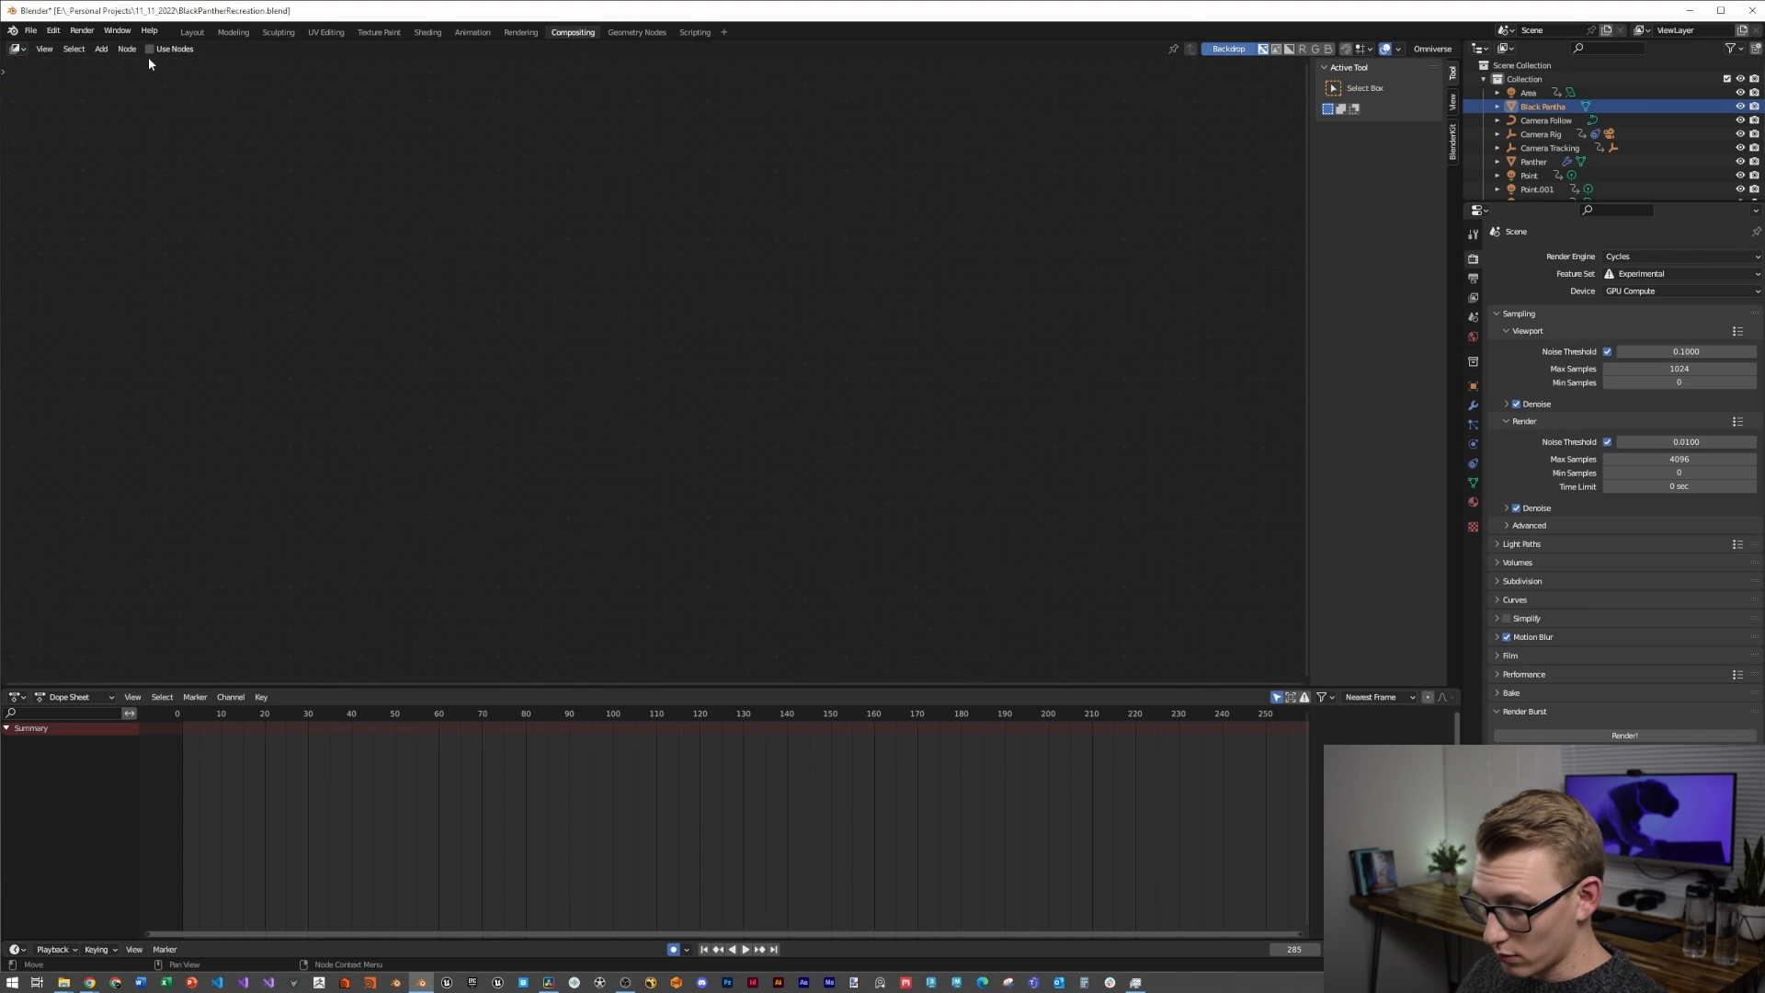
pyautogui.click(150, 48)
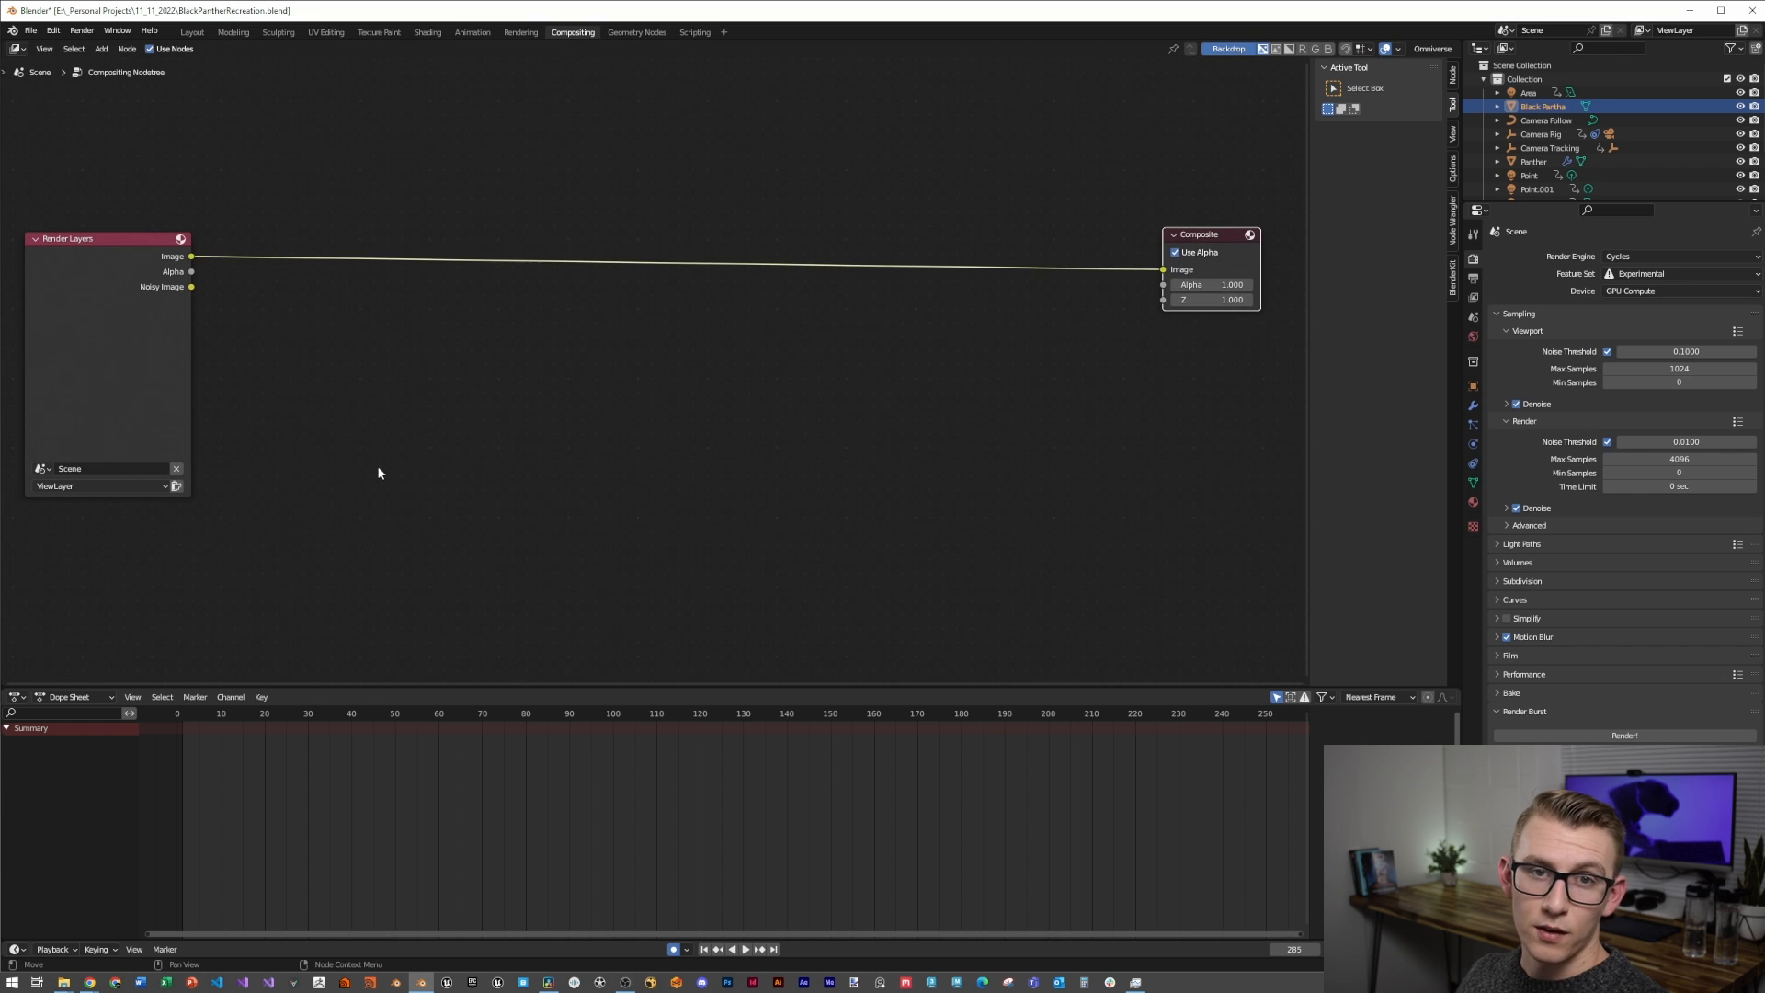
pyautogui.click(427, 31)
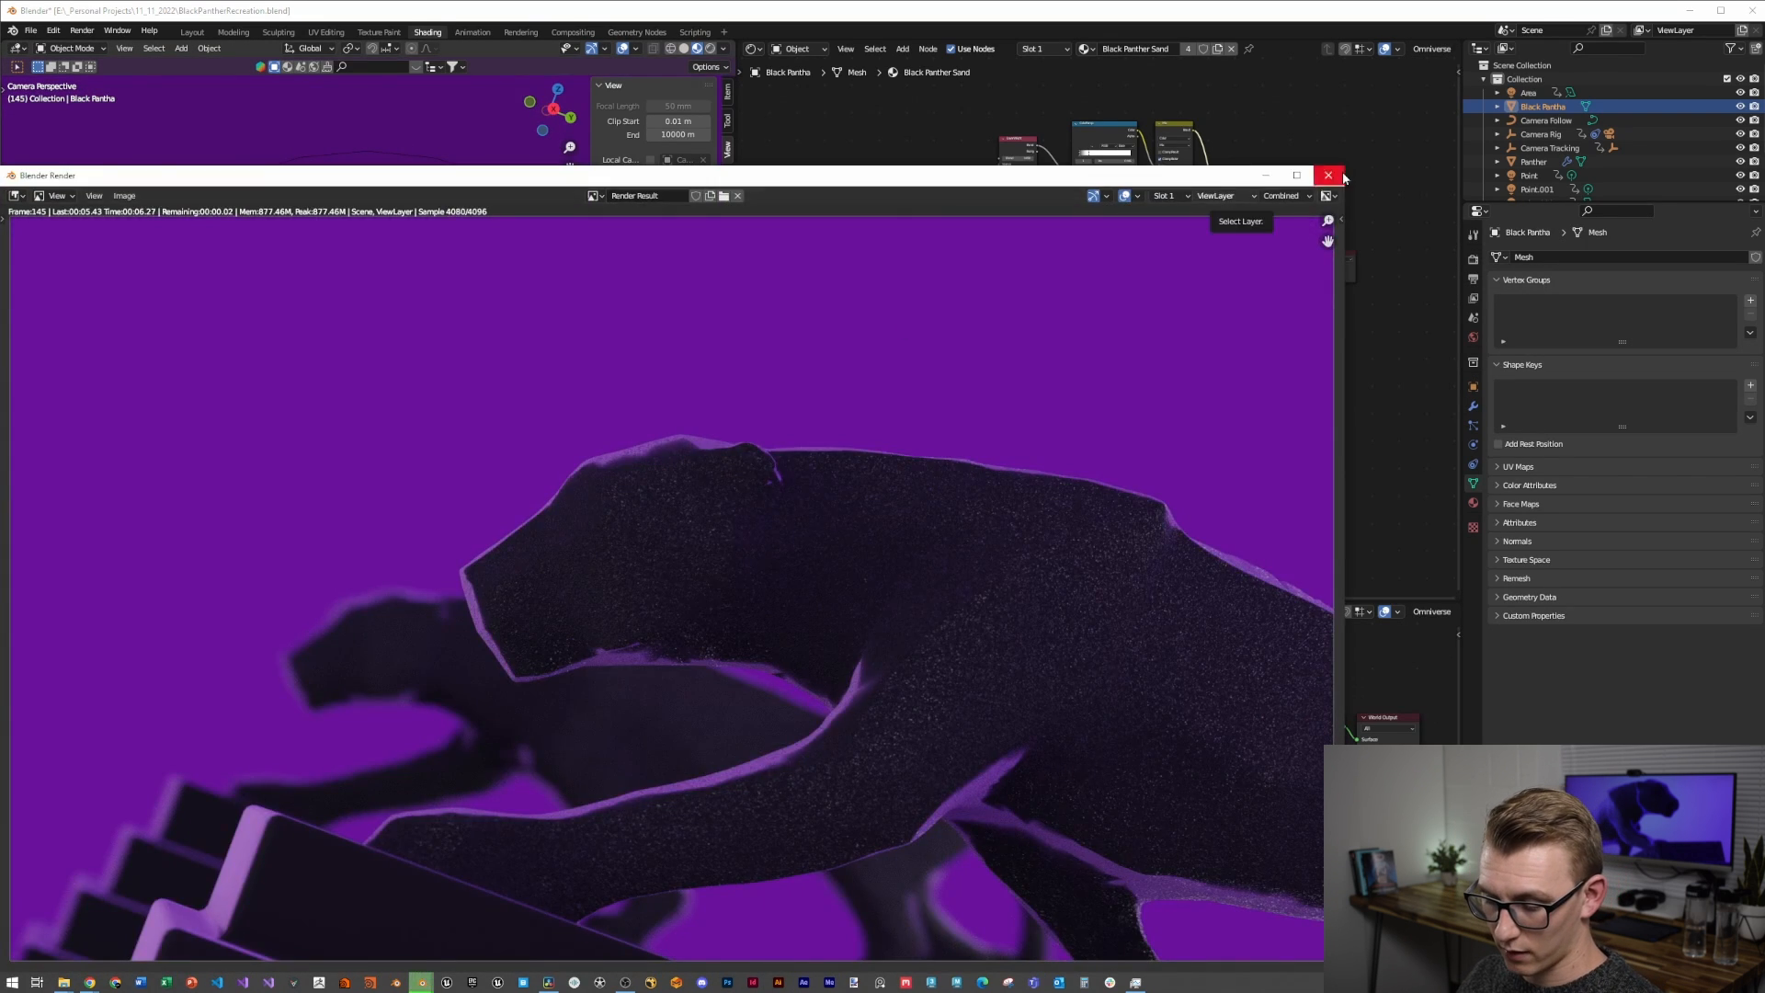
pyautogui.click(1330, 177)
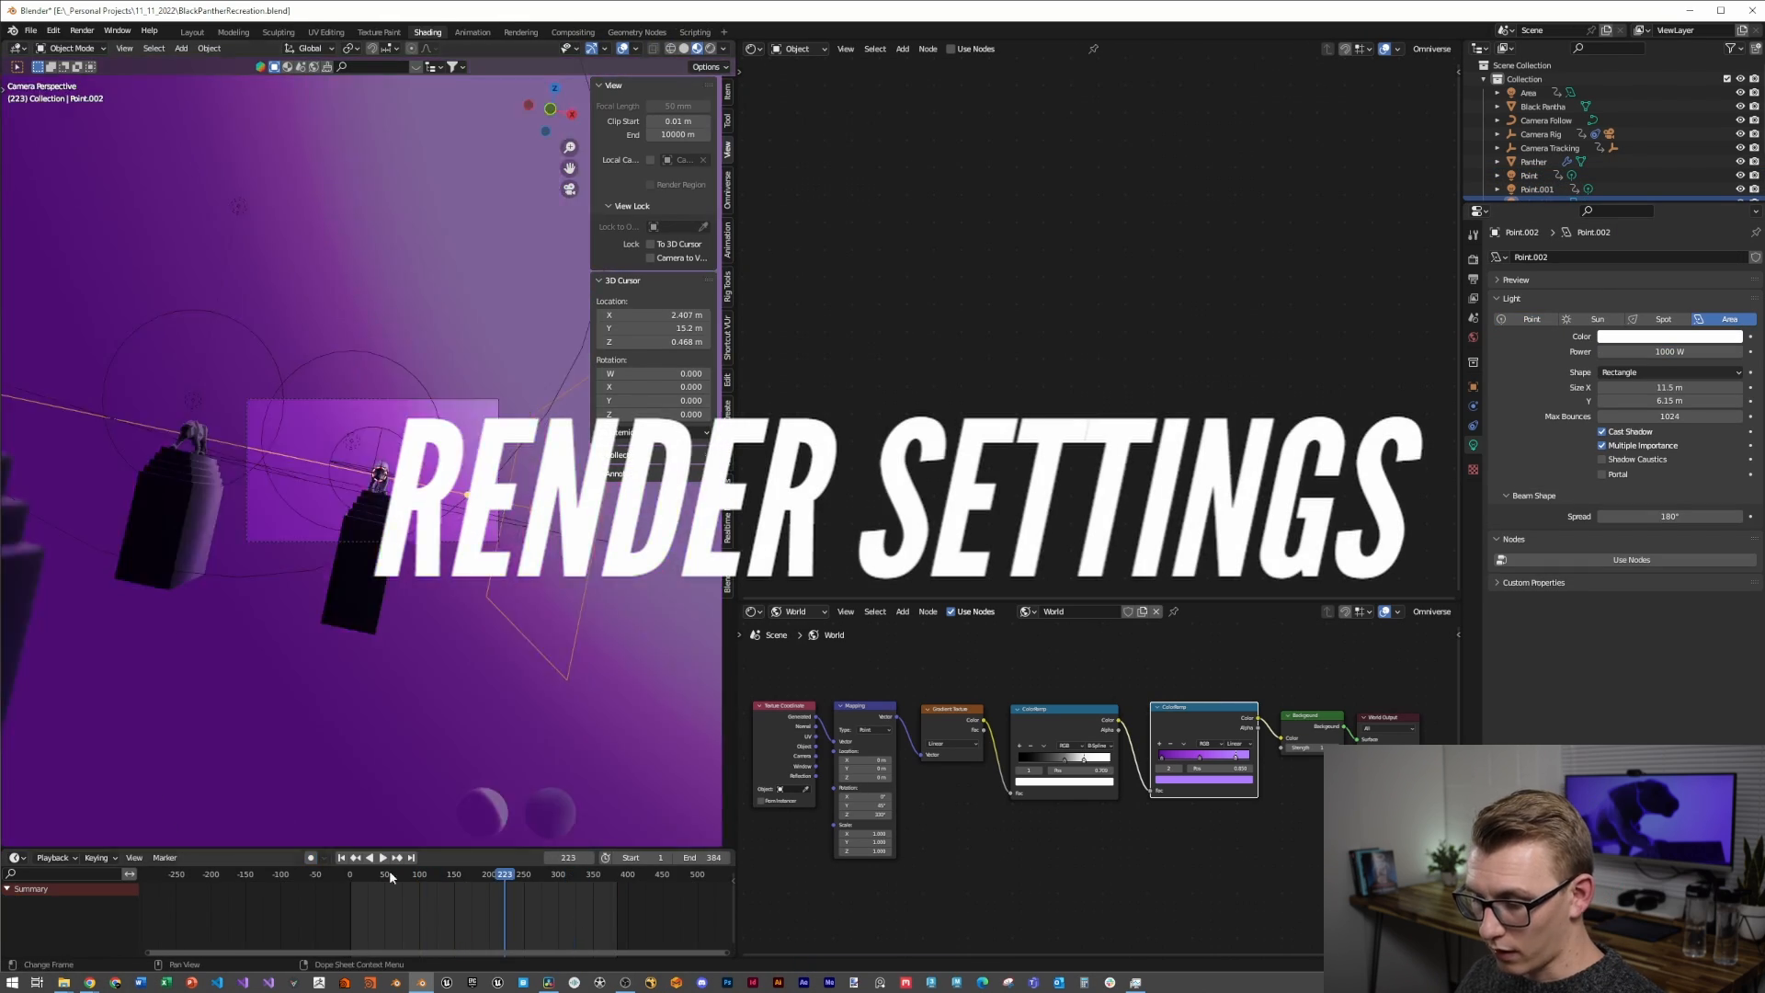
# Set light path bounces and the Medium High Contrast look, then save the file
pyautogui.click(408, 874)
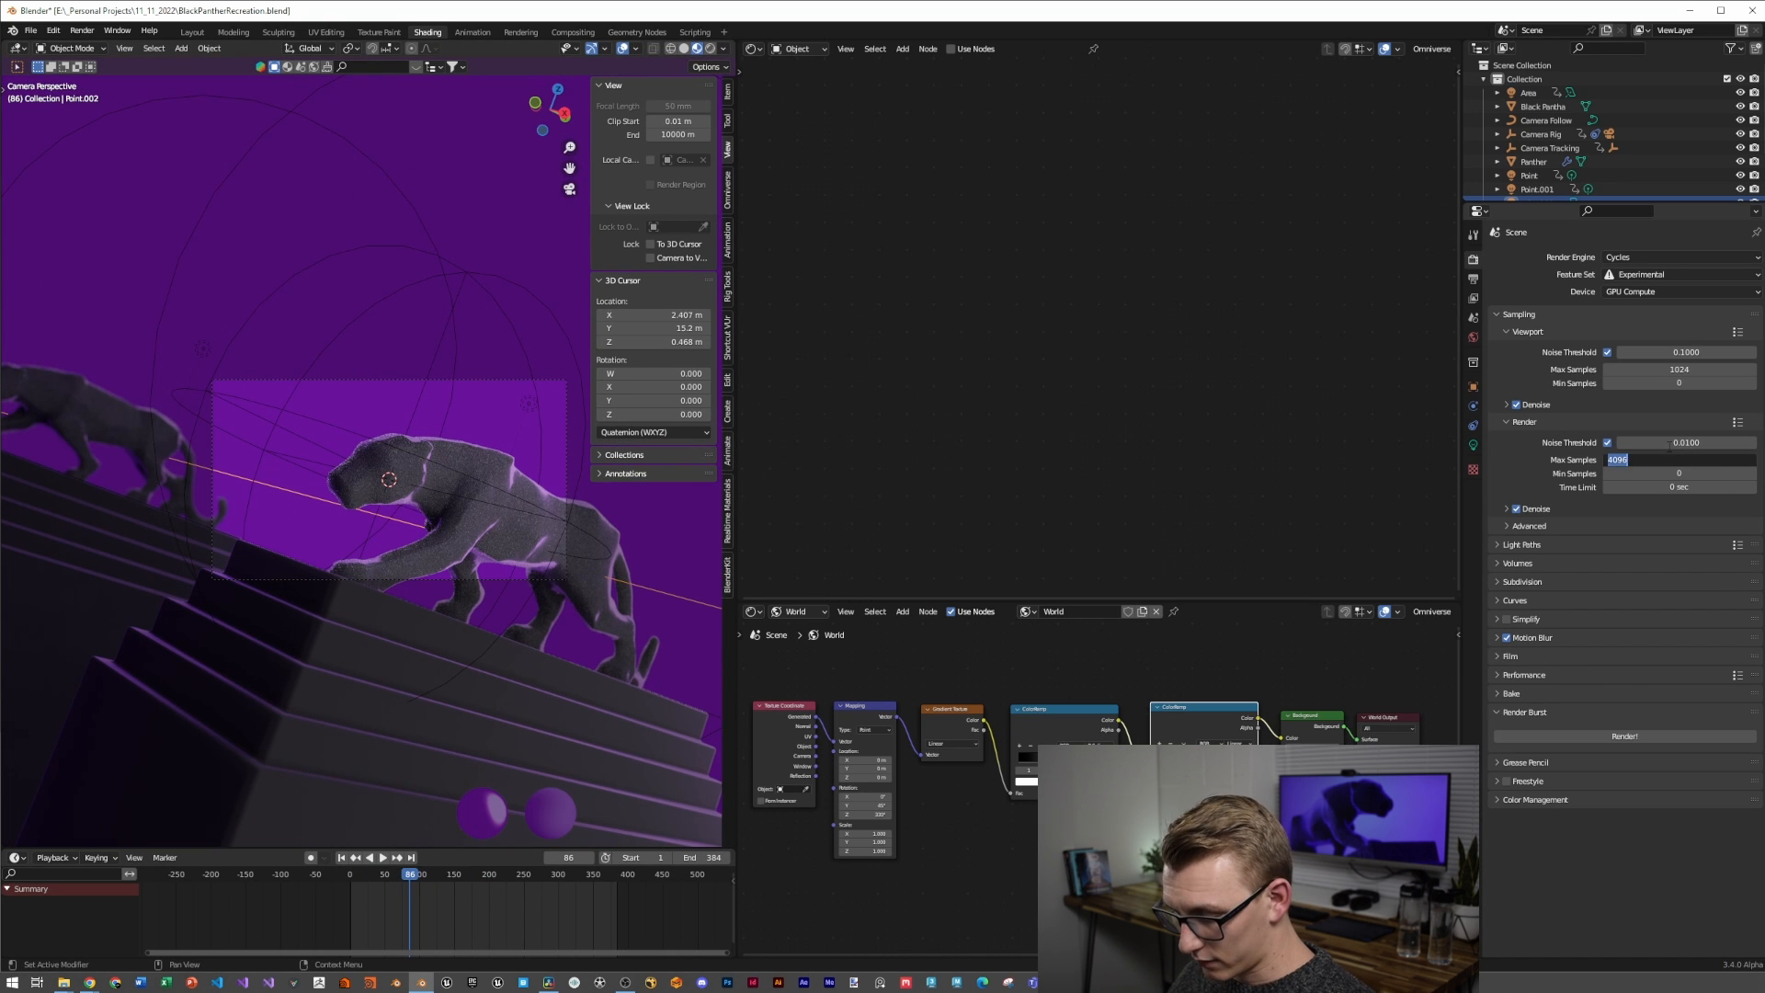
pyautogui.click(1521, 545)
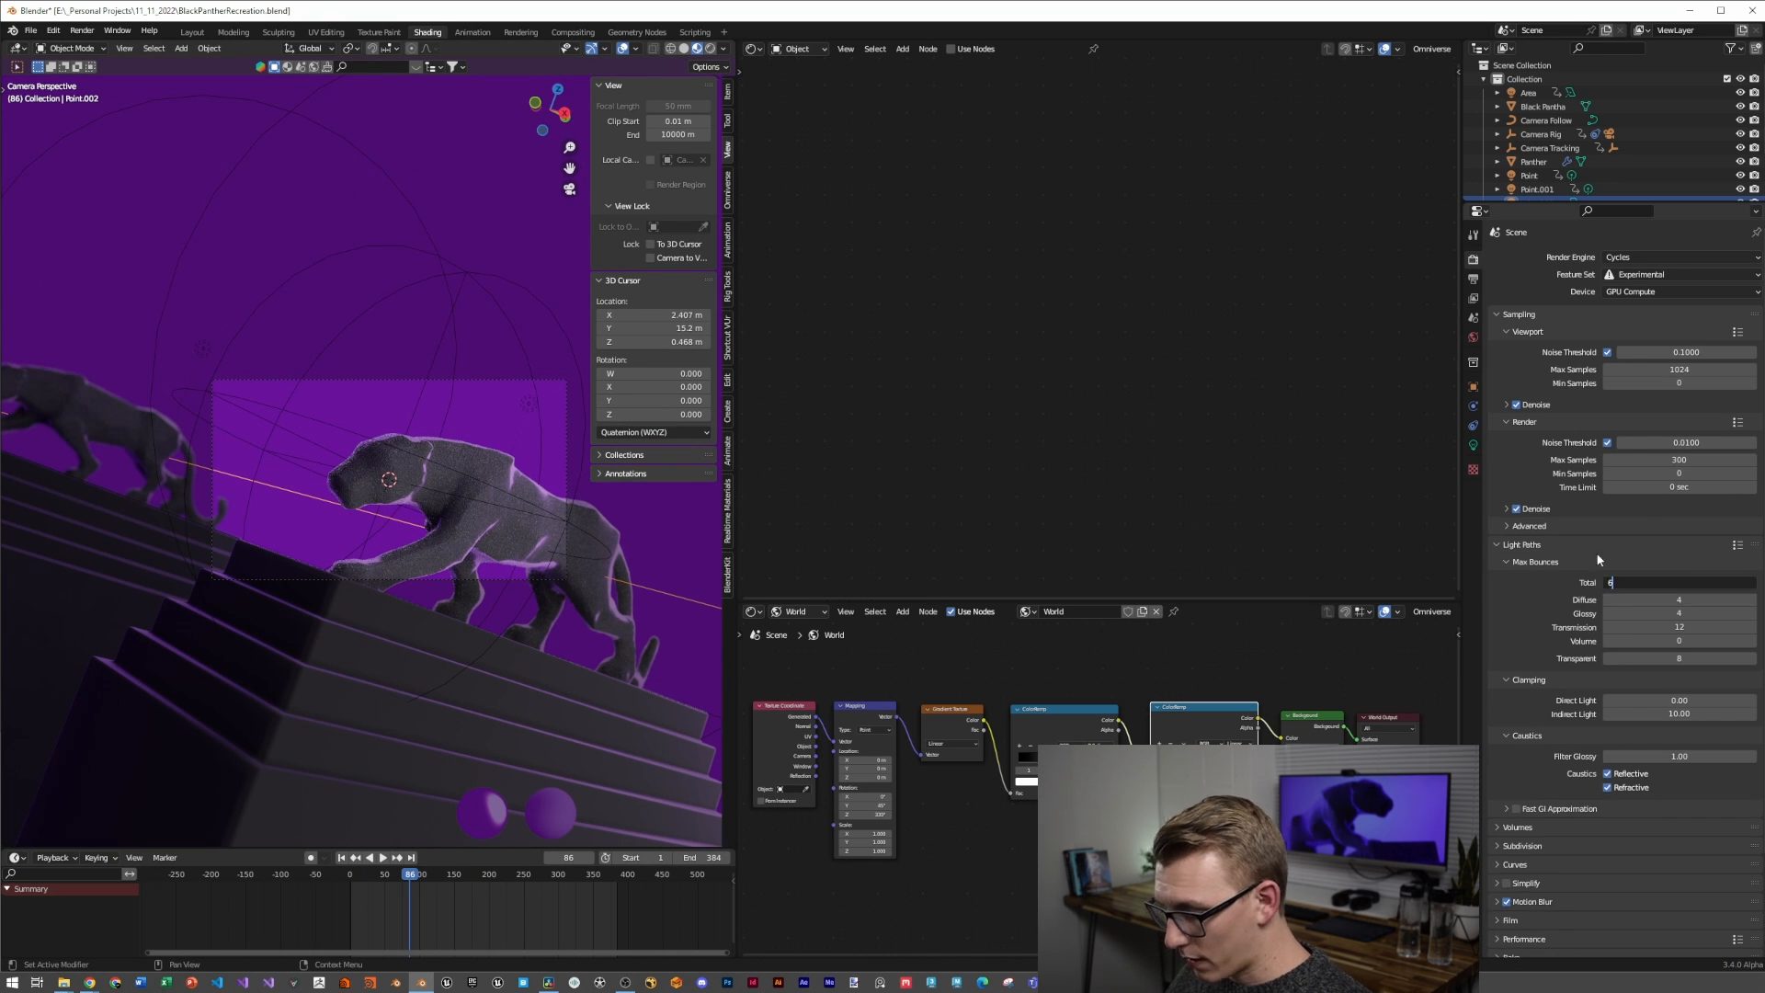
pyautogui.click(1677, 875)
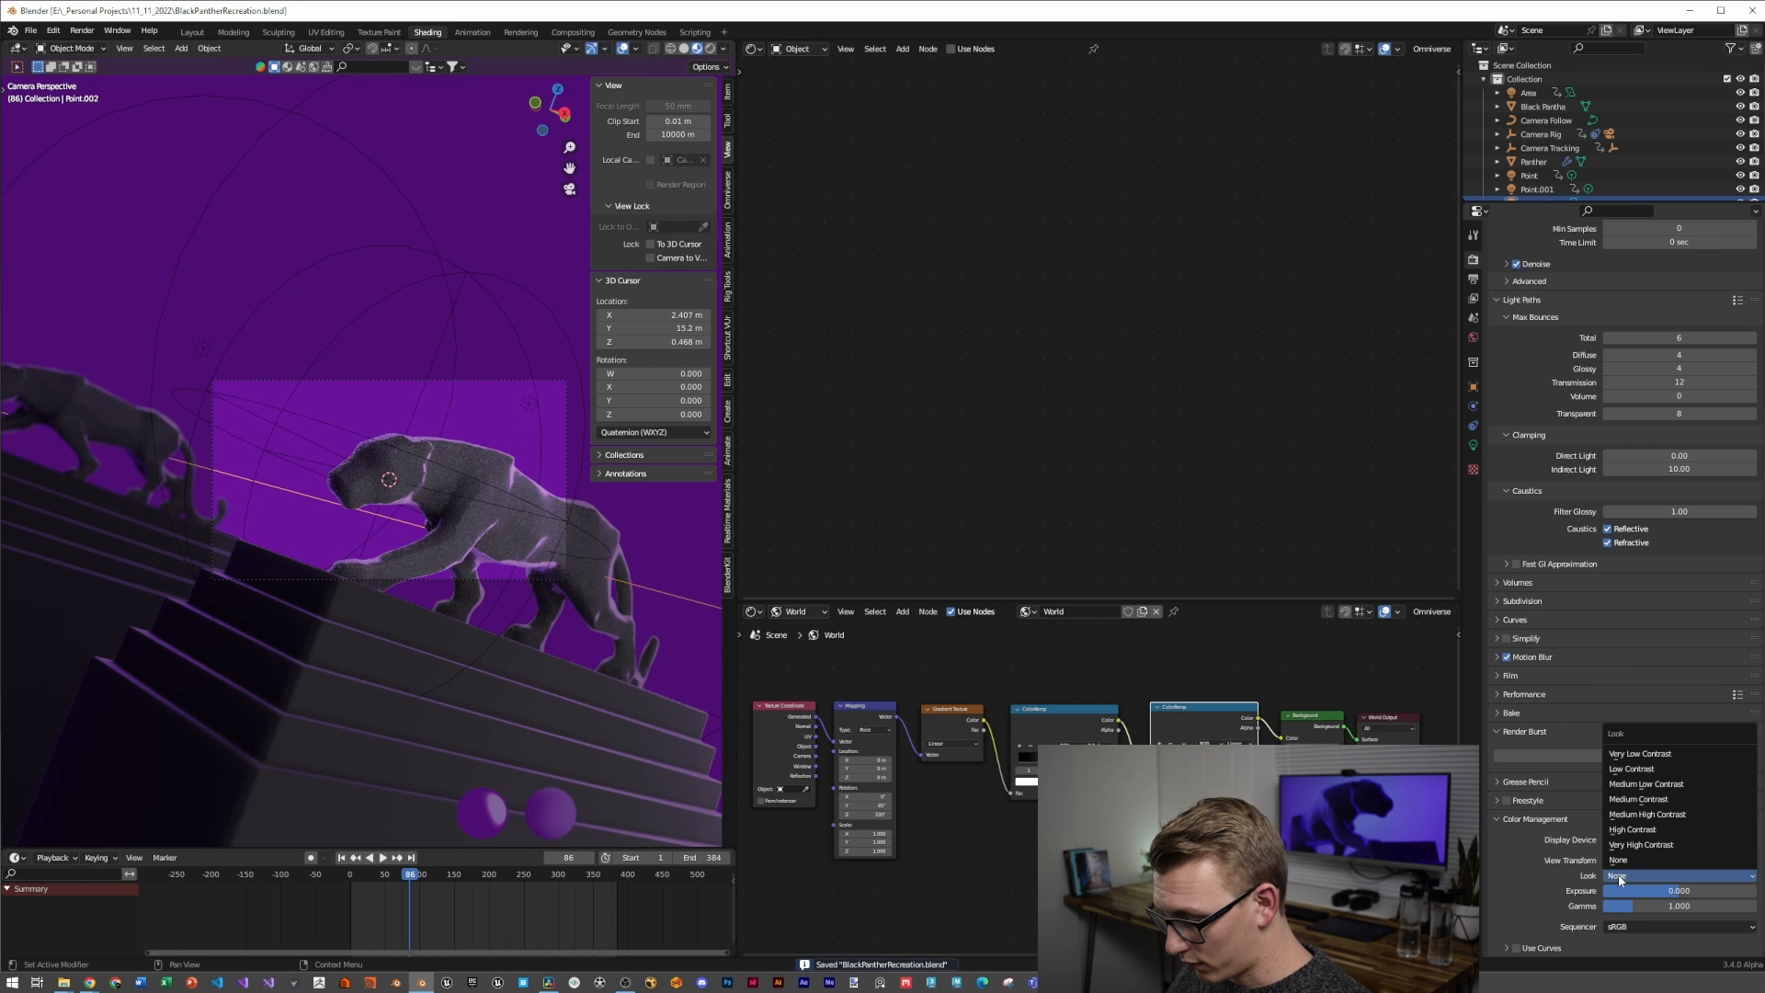
pyautogui.click(1647, 815)
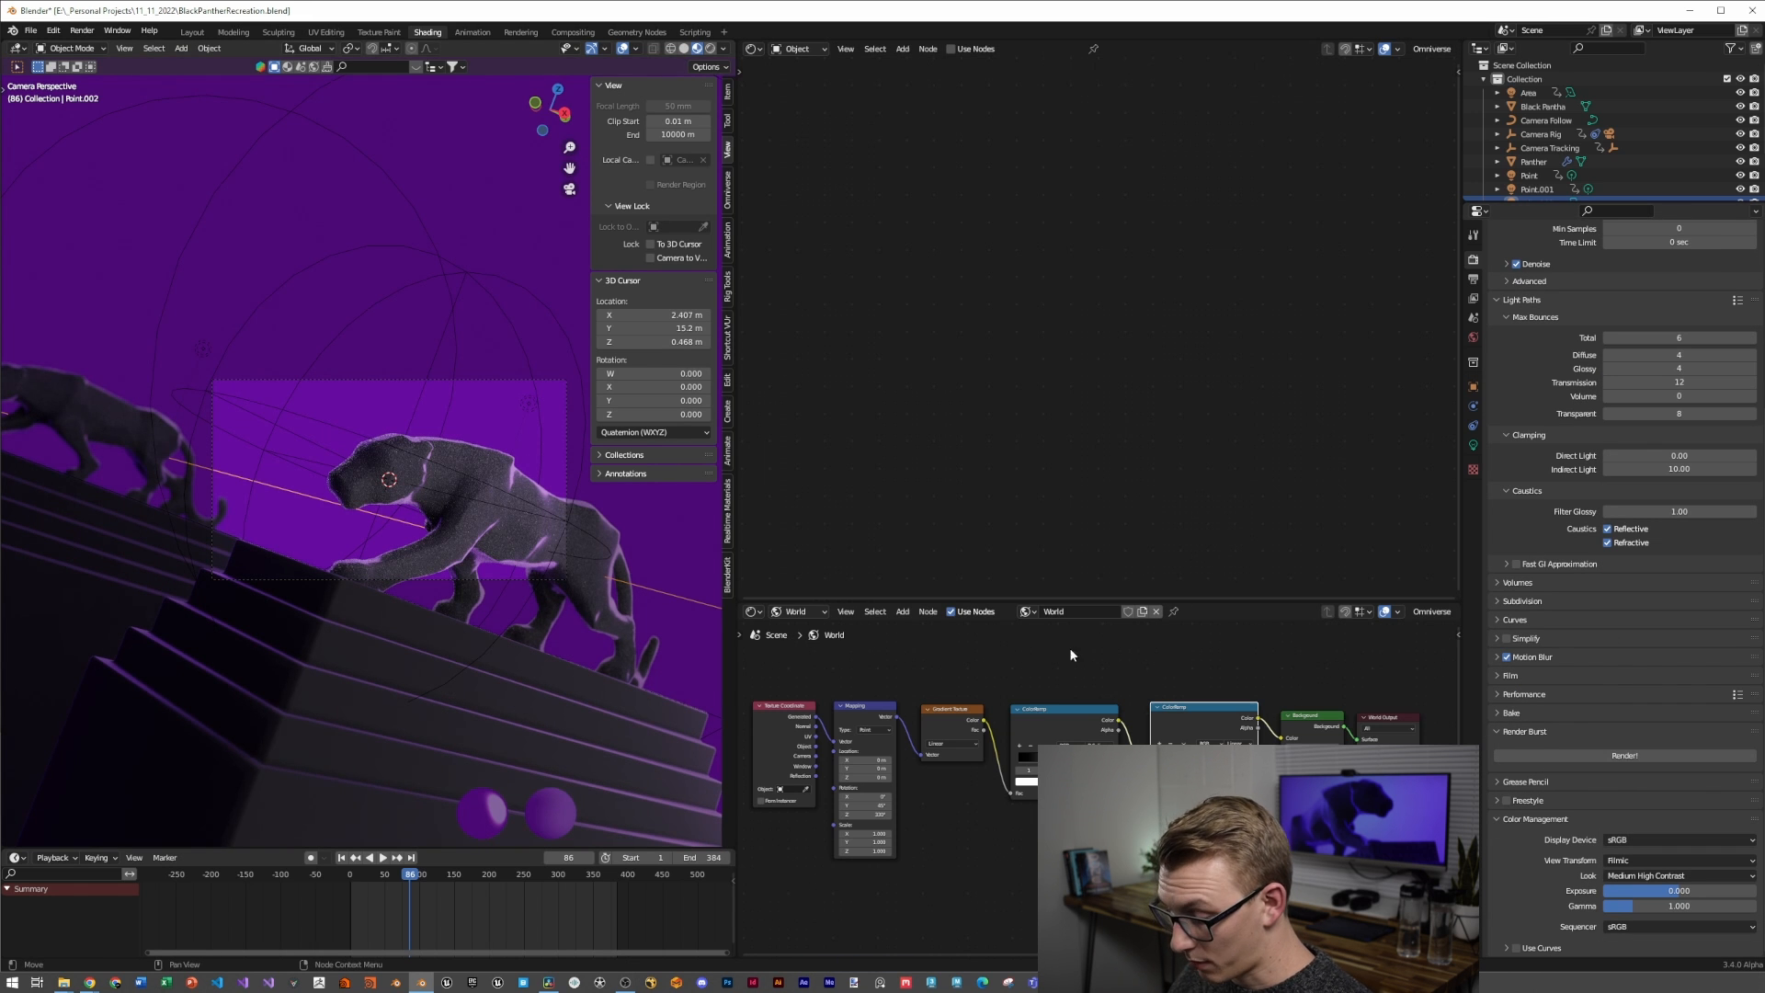
pyautogui.press('ctrl+s')
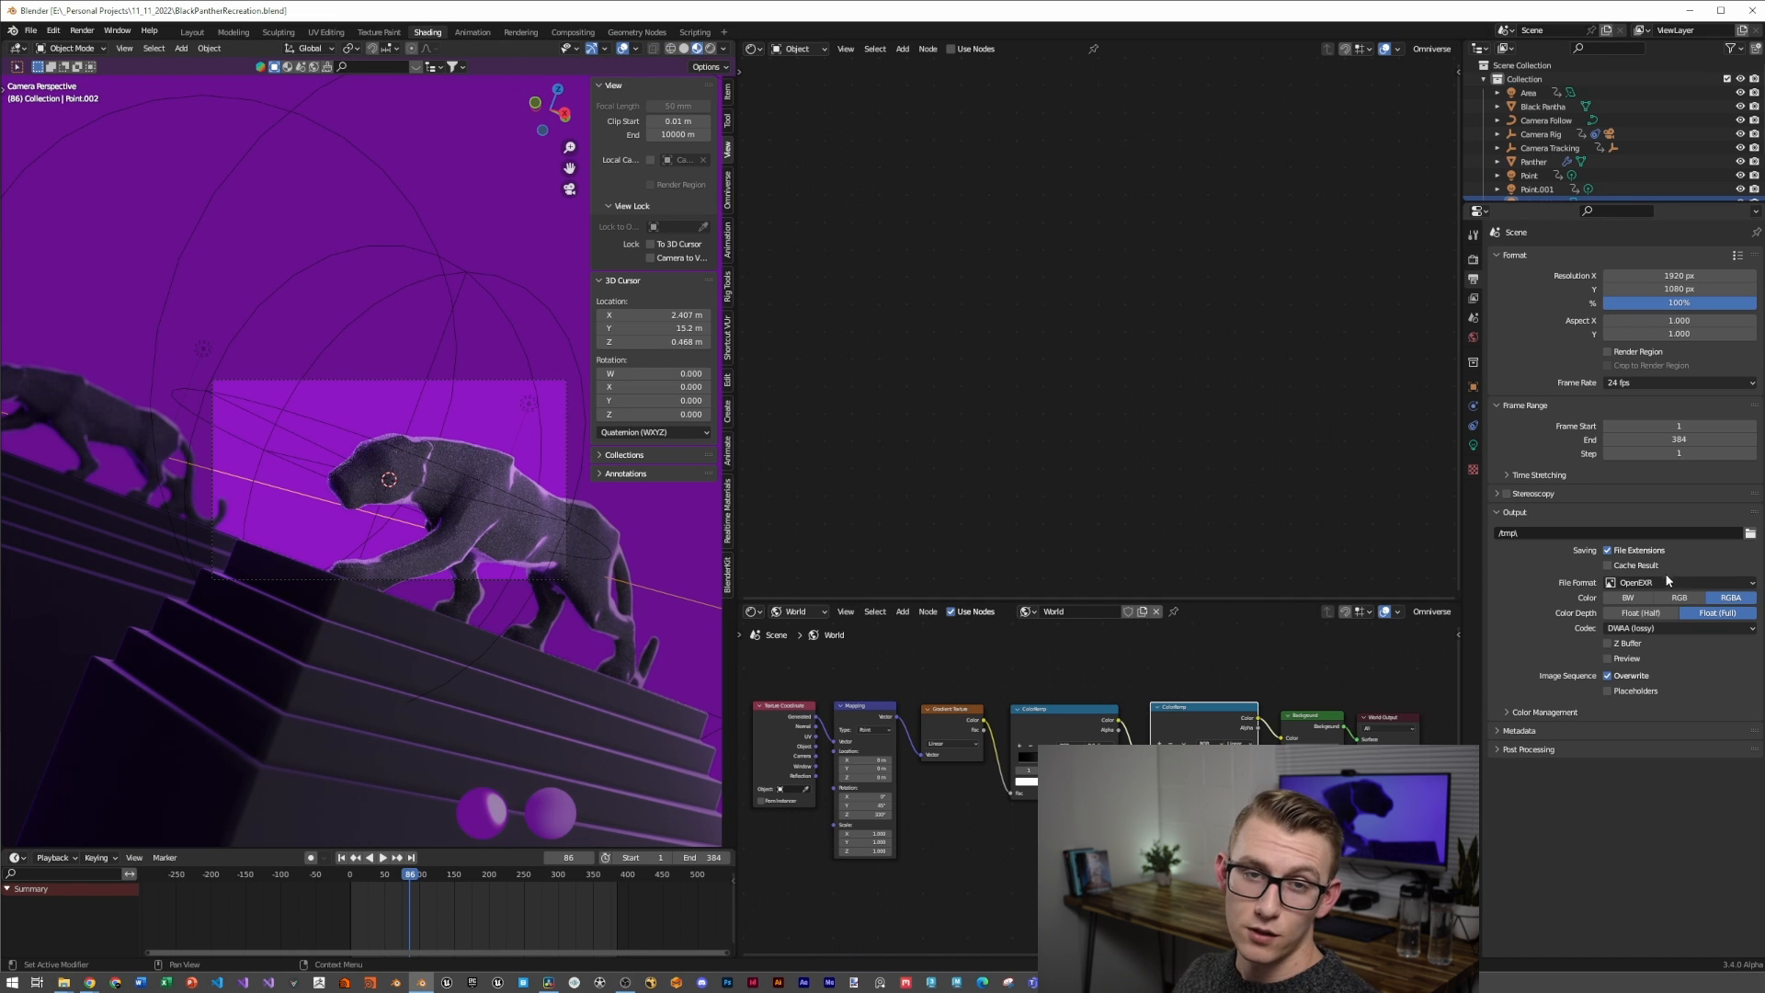
# Switch output format to PNG and render the current frame
pyautogui.click(1677, 583)
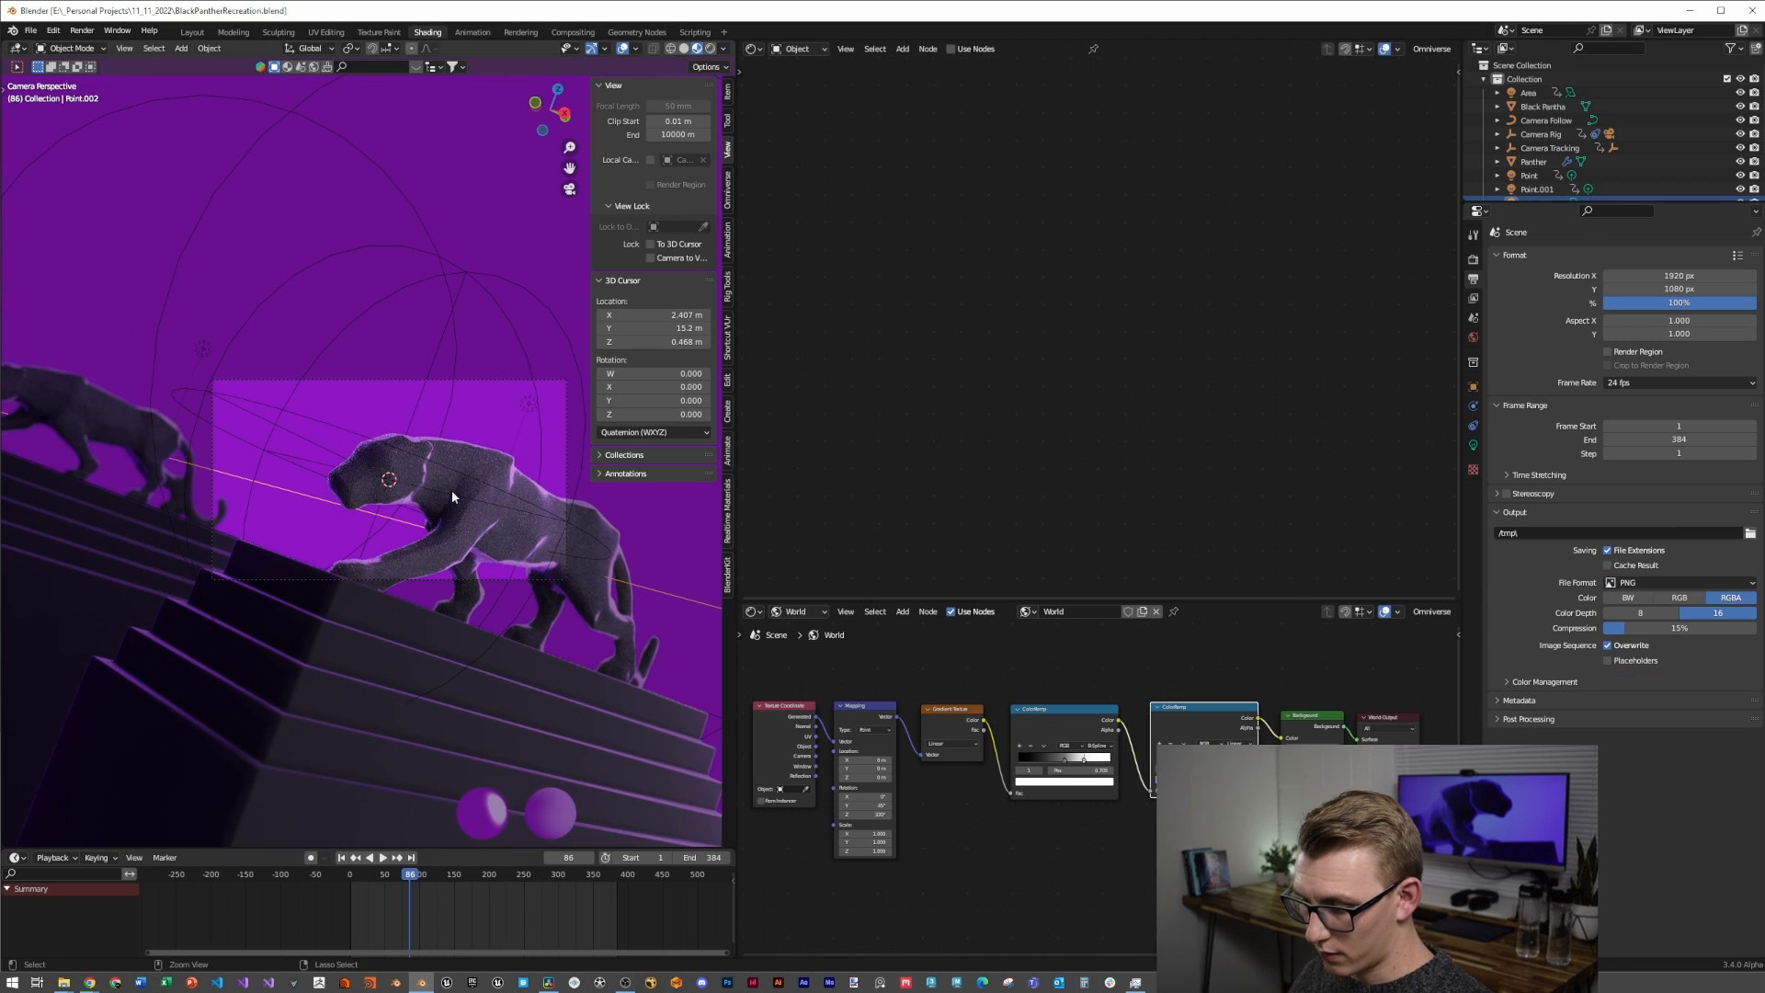
pyautogui.press('F12')
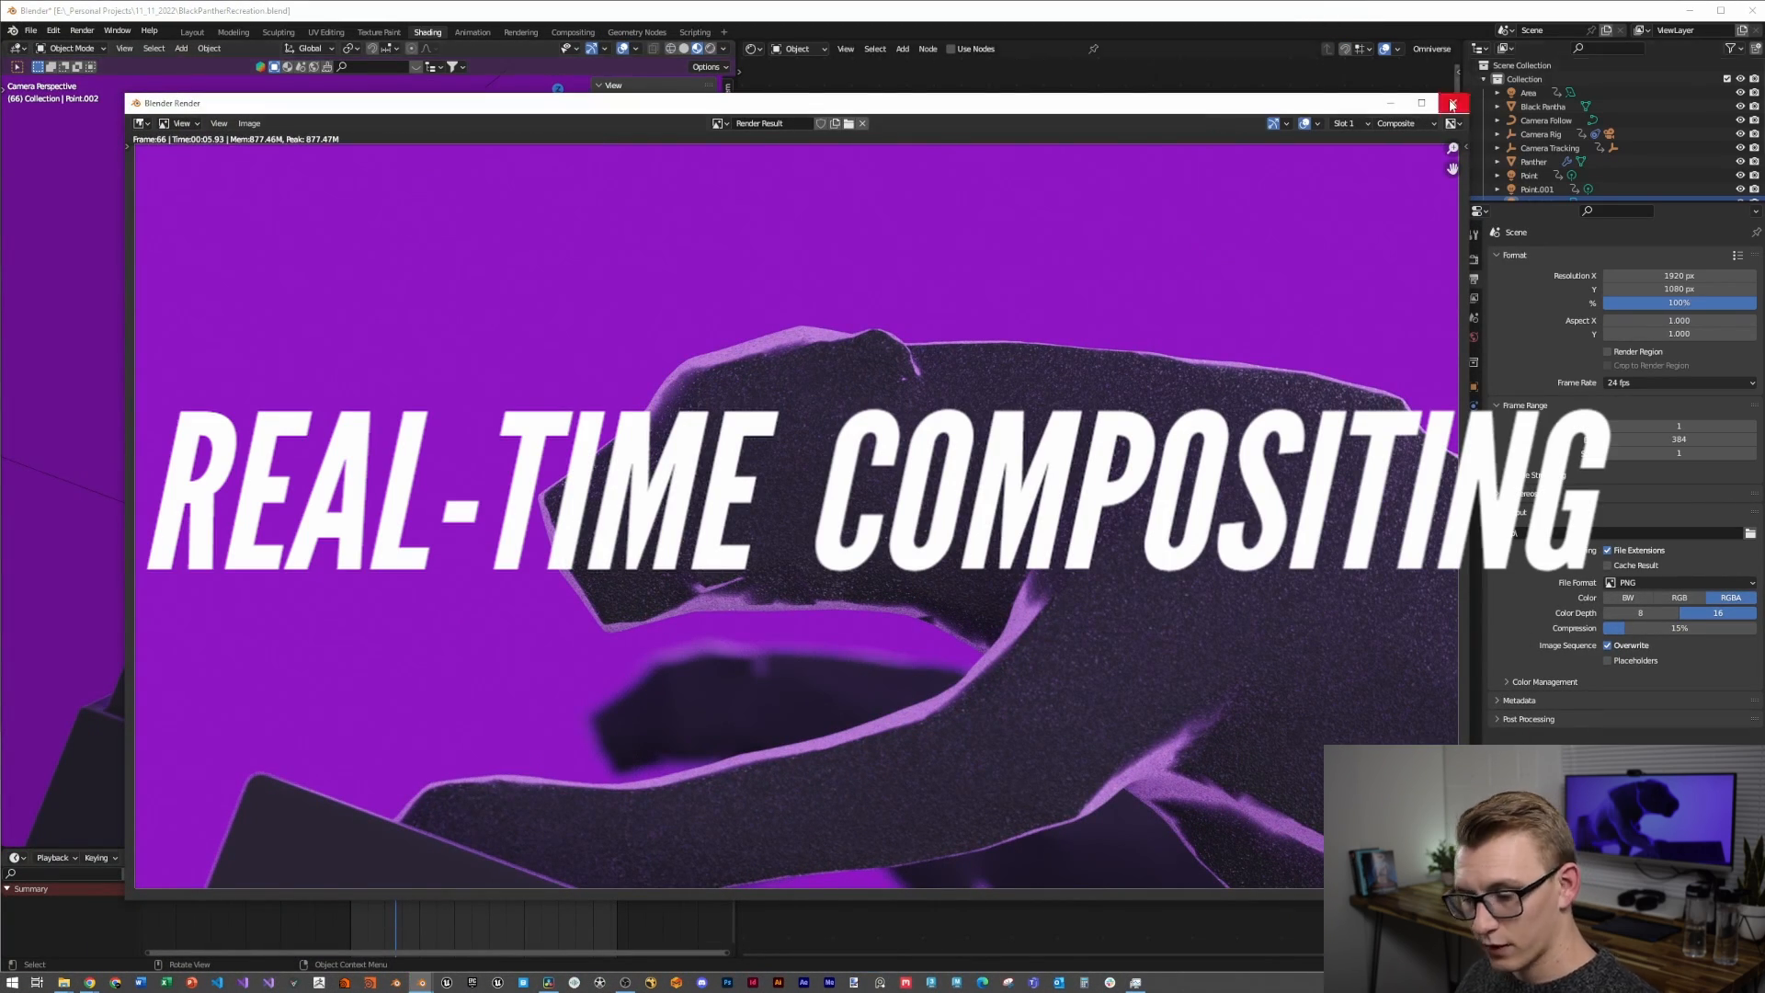
# Set the Mix blend mode and the glow Blur node to Fast Gaussian filtering
pyautogui.click(1452, 103)
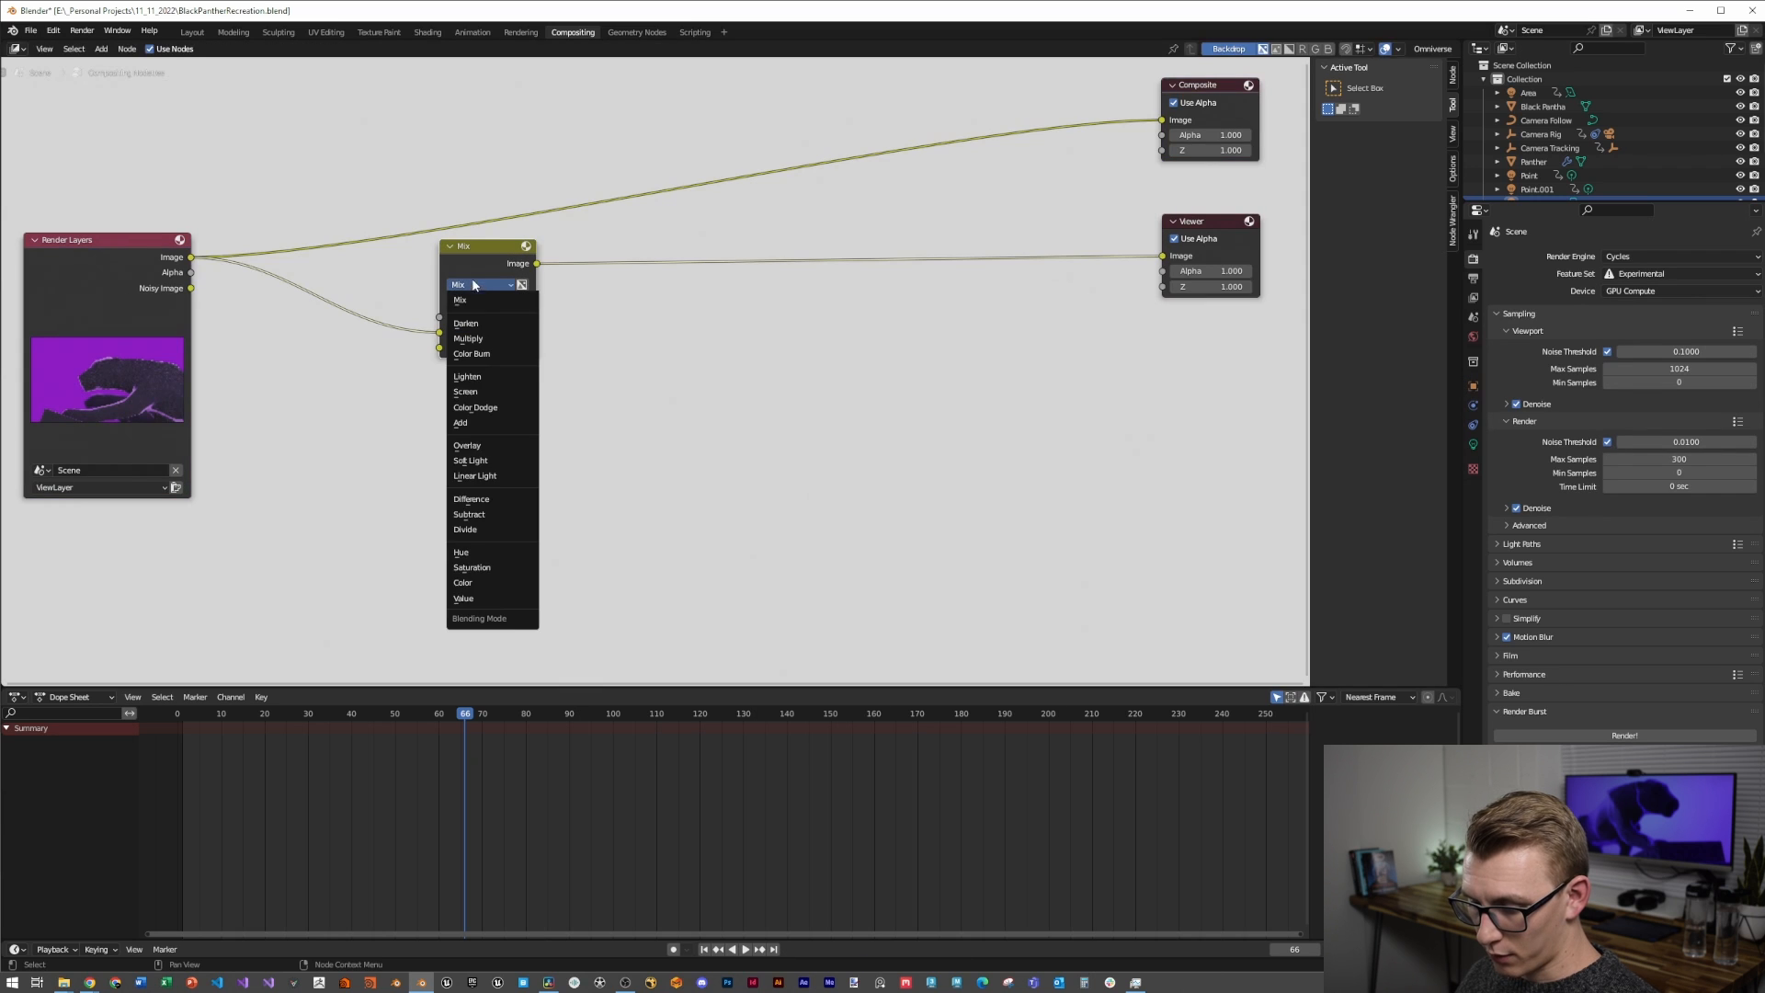
pyautogui.click(460, 423)
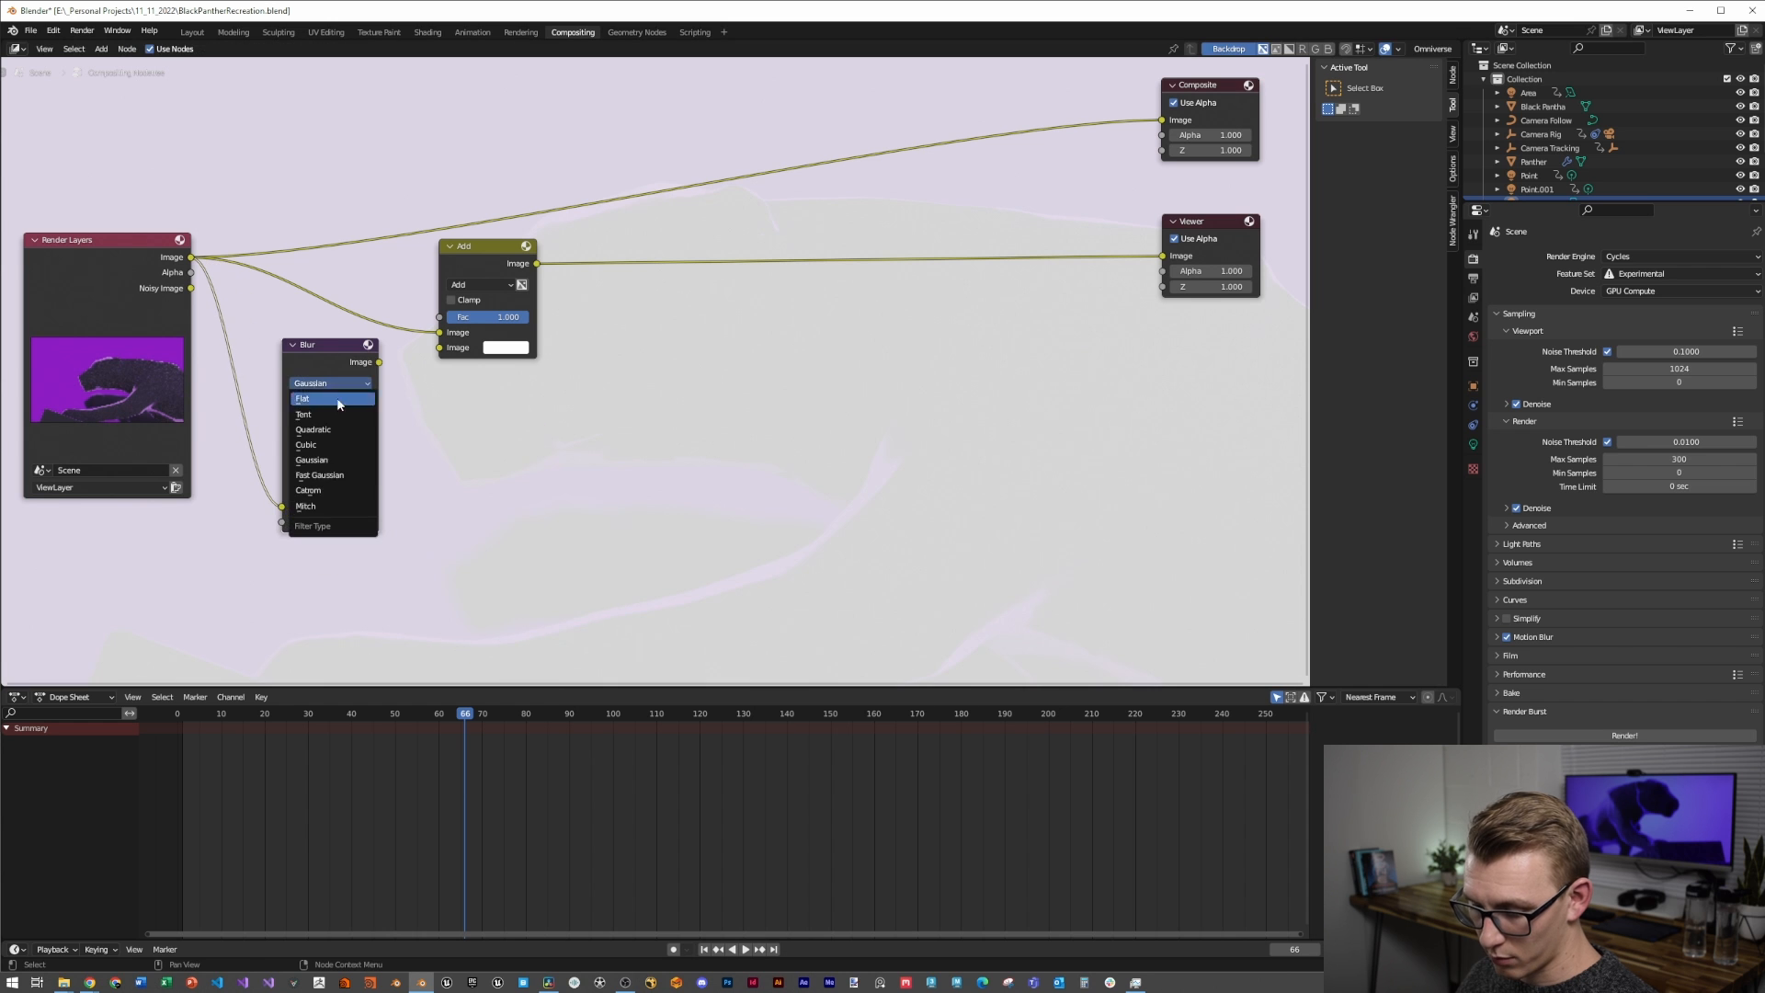
pyautogui.click(318, 475)
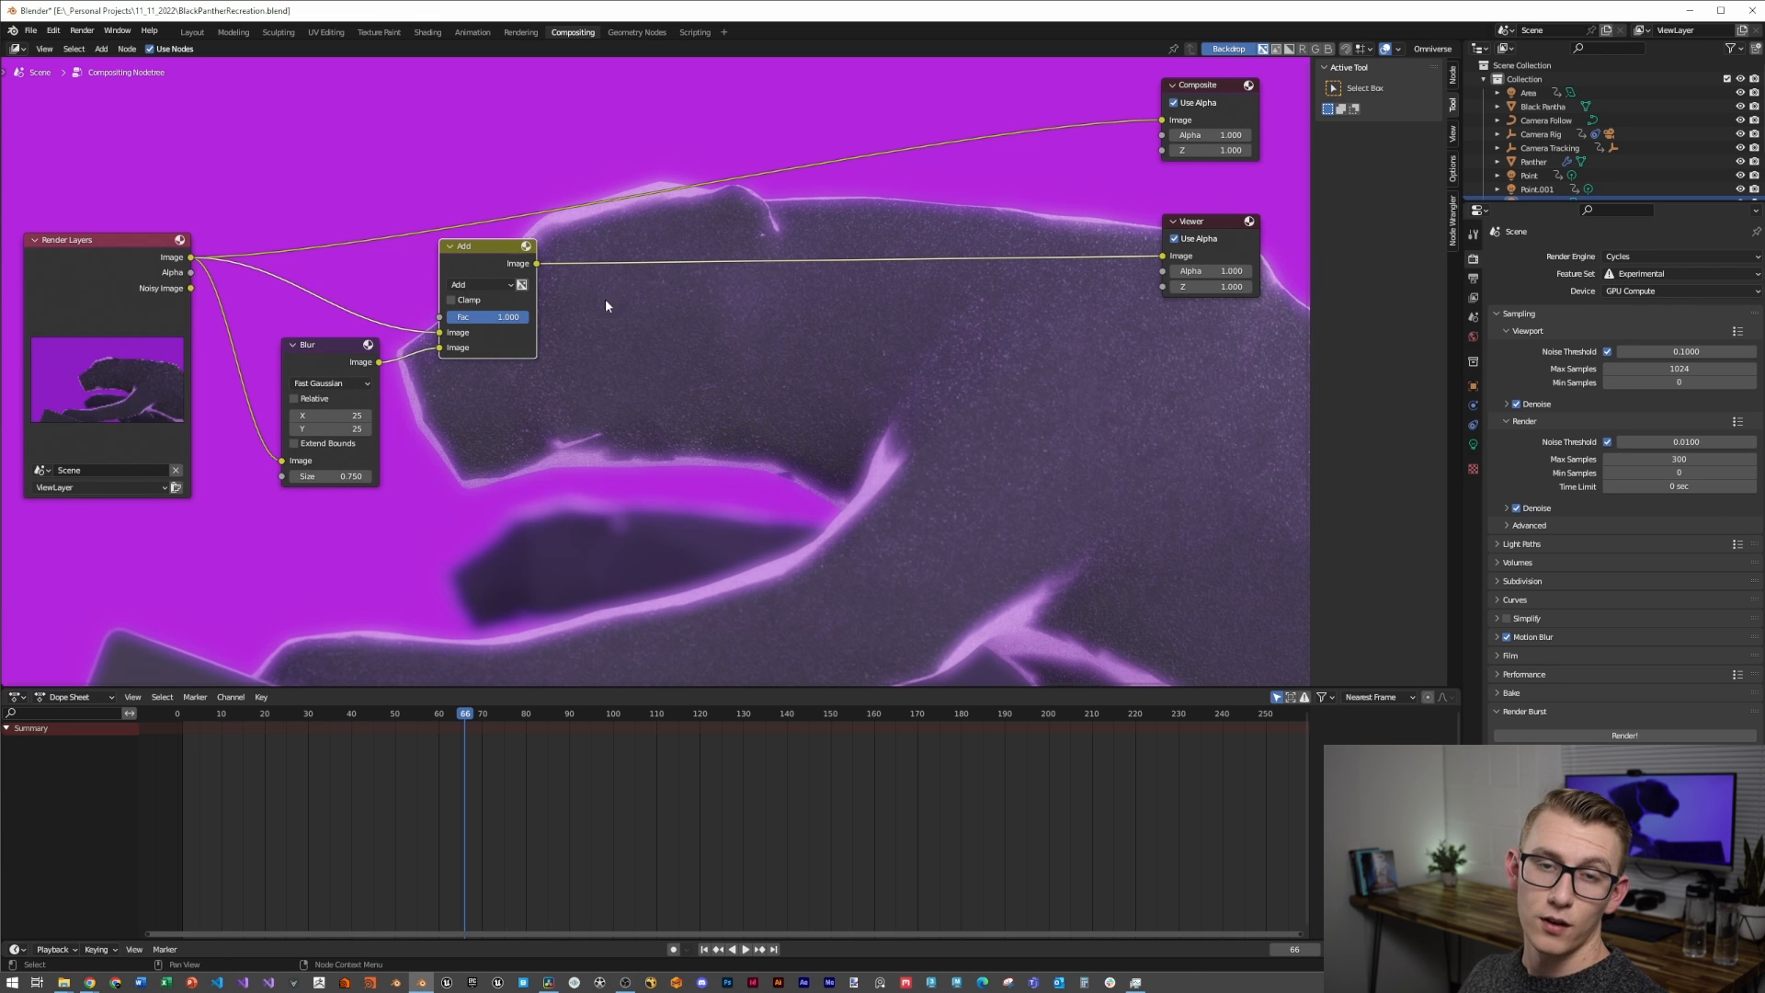
pyautogui.scroll(-3)
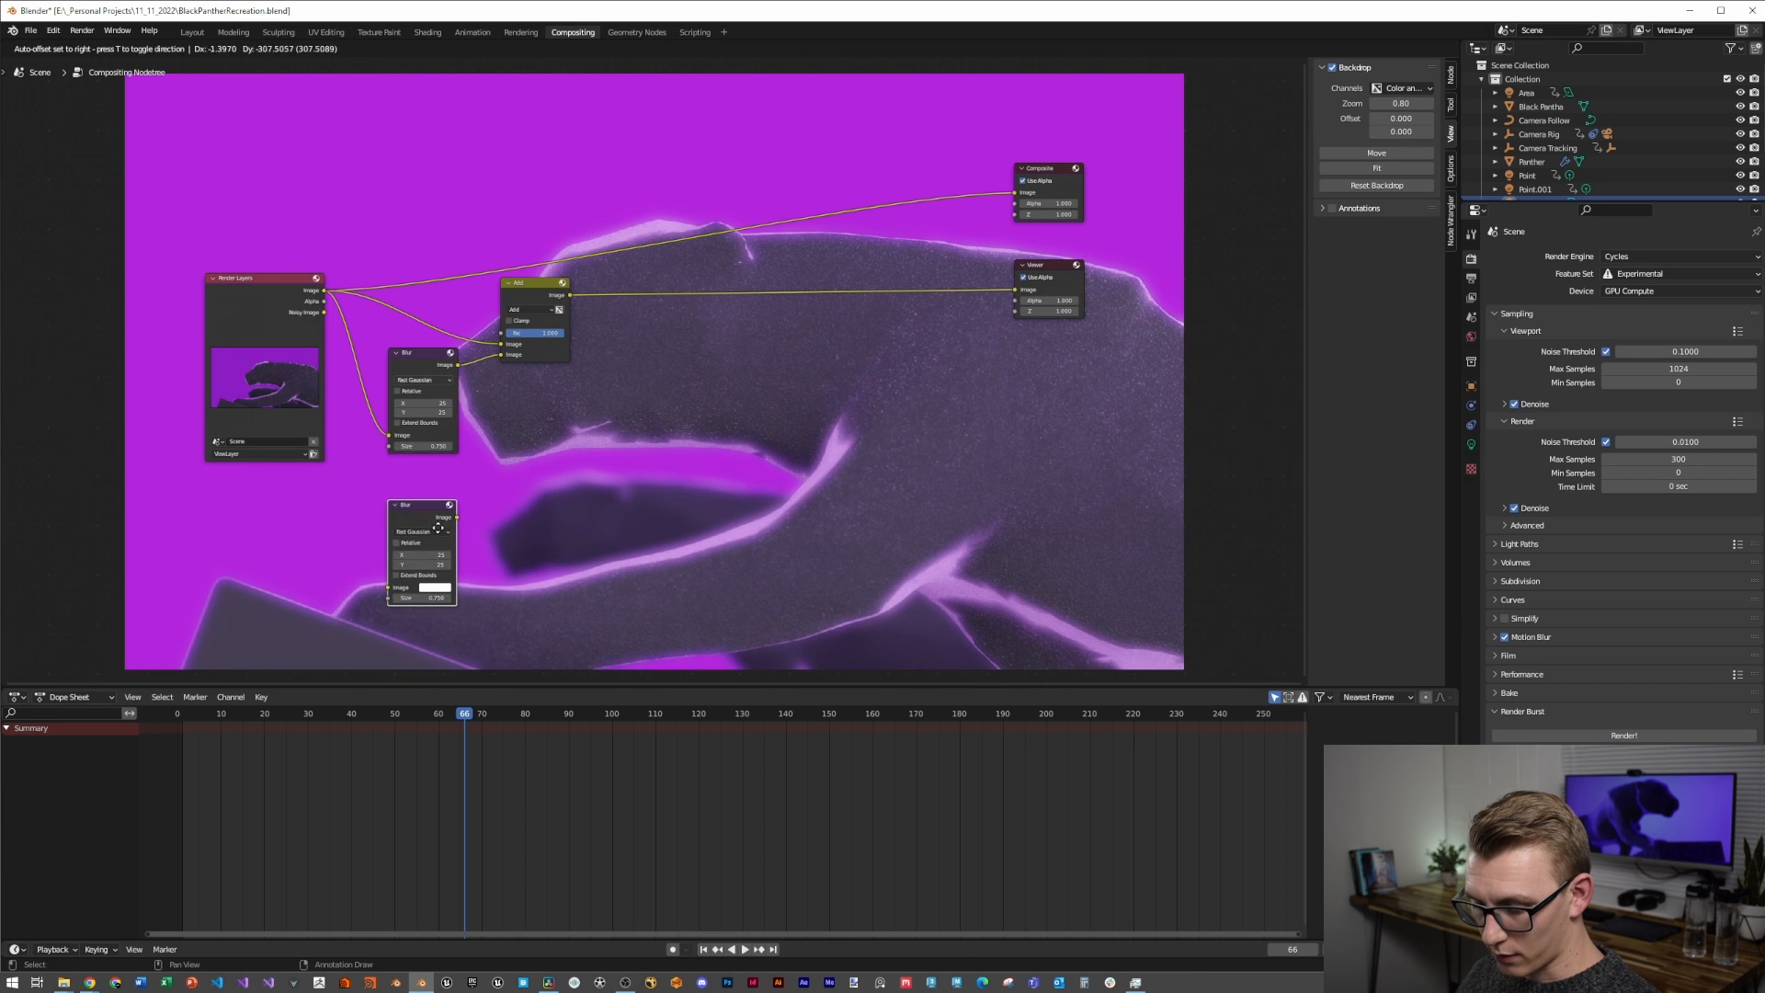
# Add an Ellipse Mask node for the vignette and set its height to 0.300
pyautogui.write('ell')
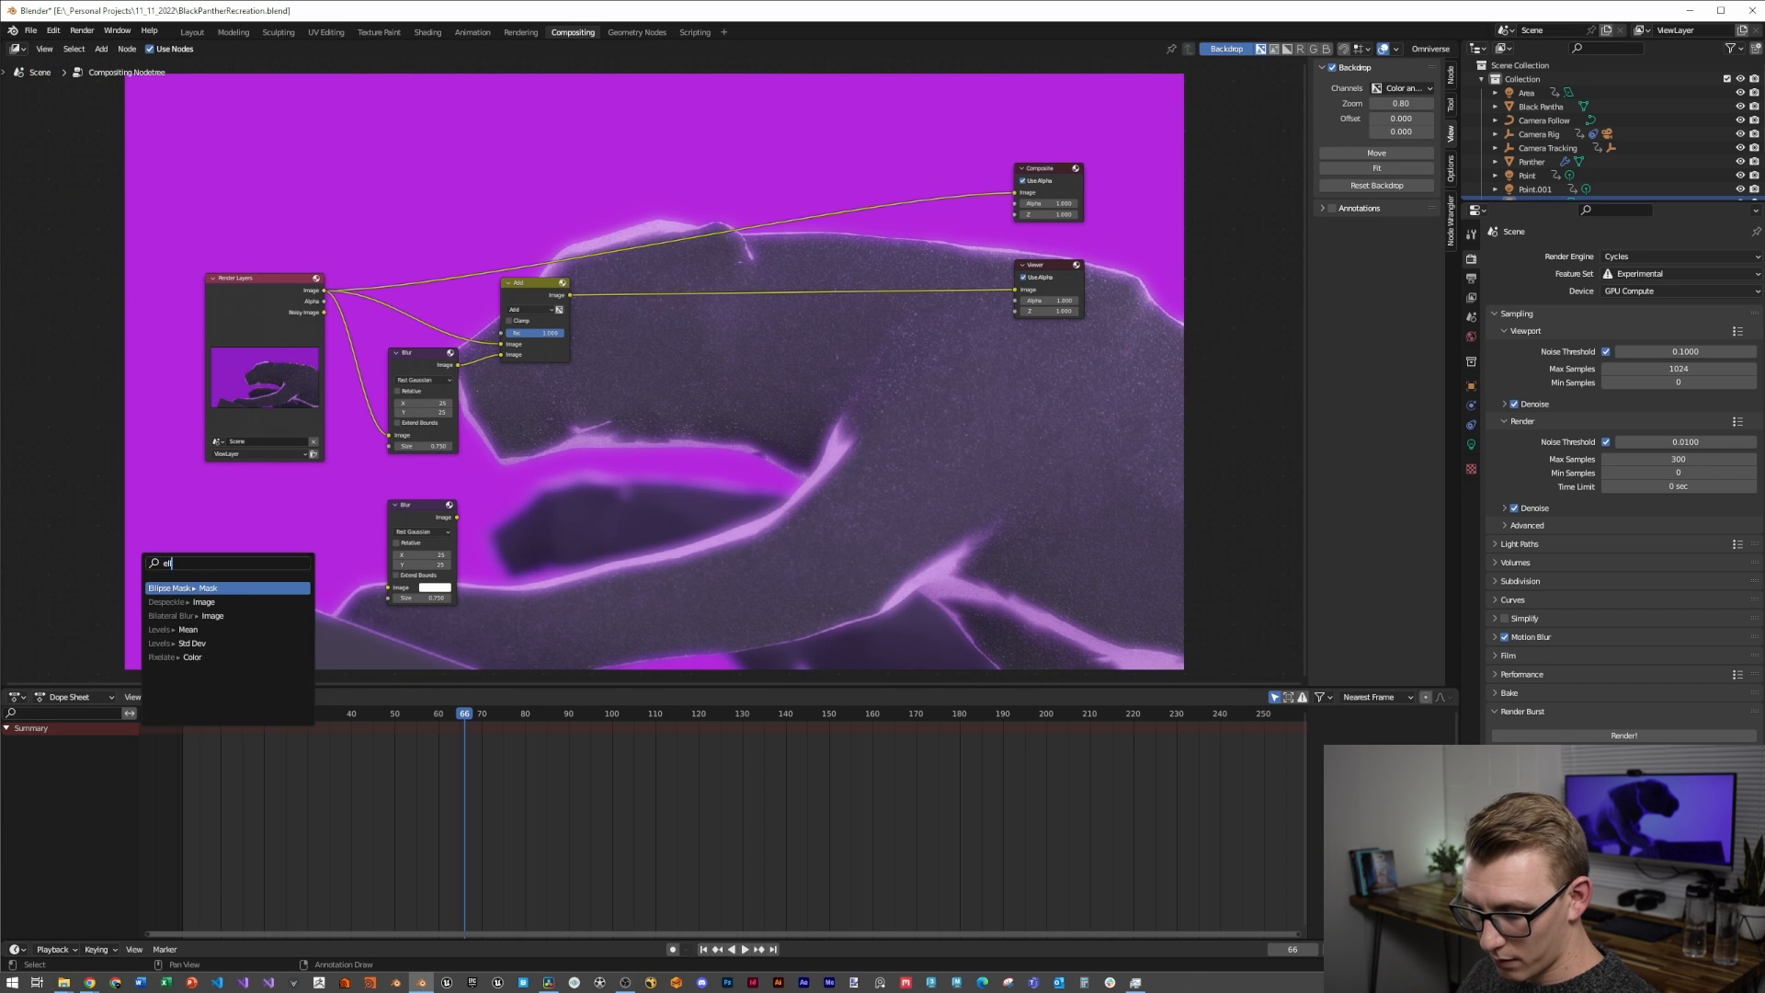
pyautogui.click(182, 589)
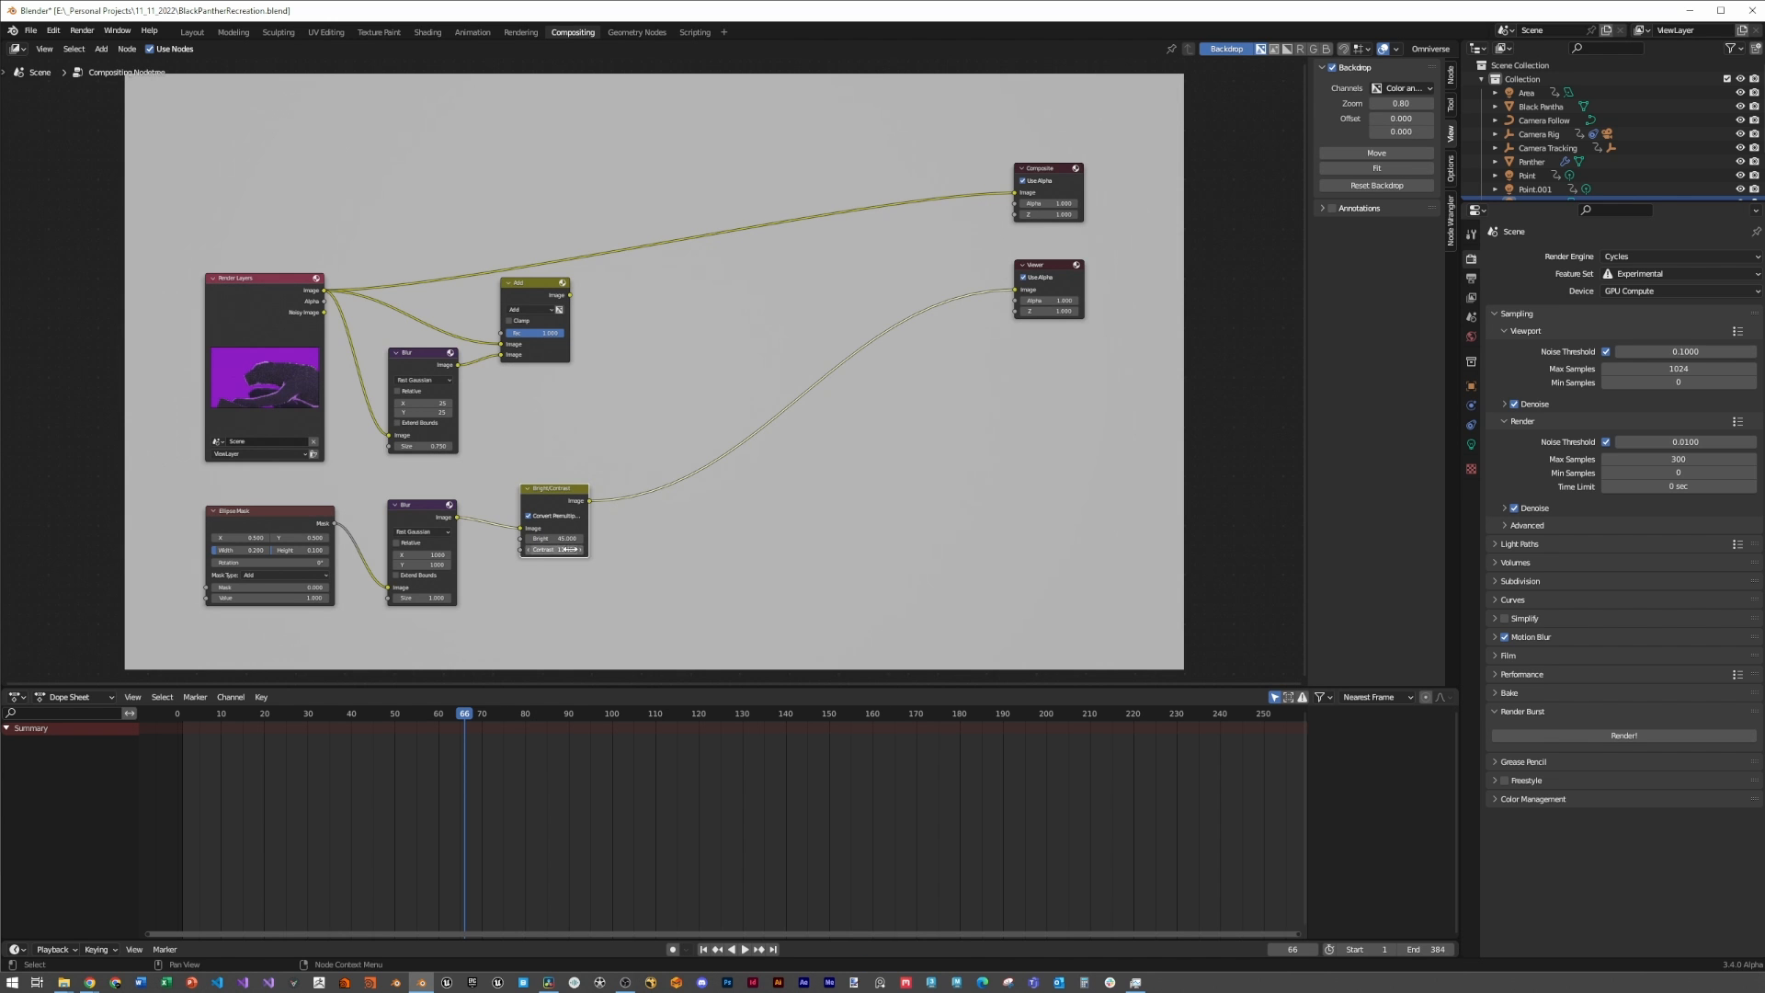
pyautogui.scroll(3)
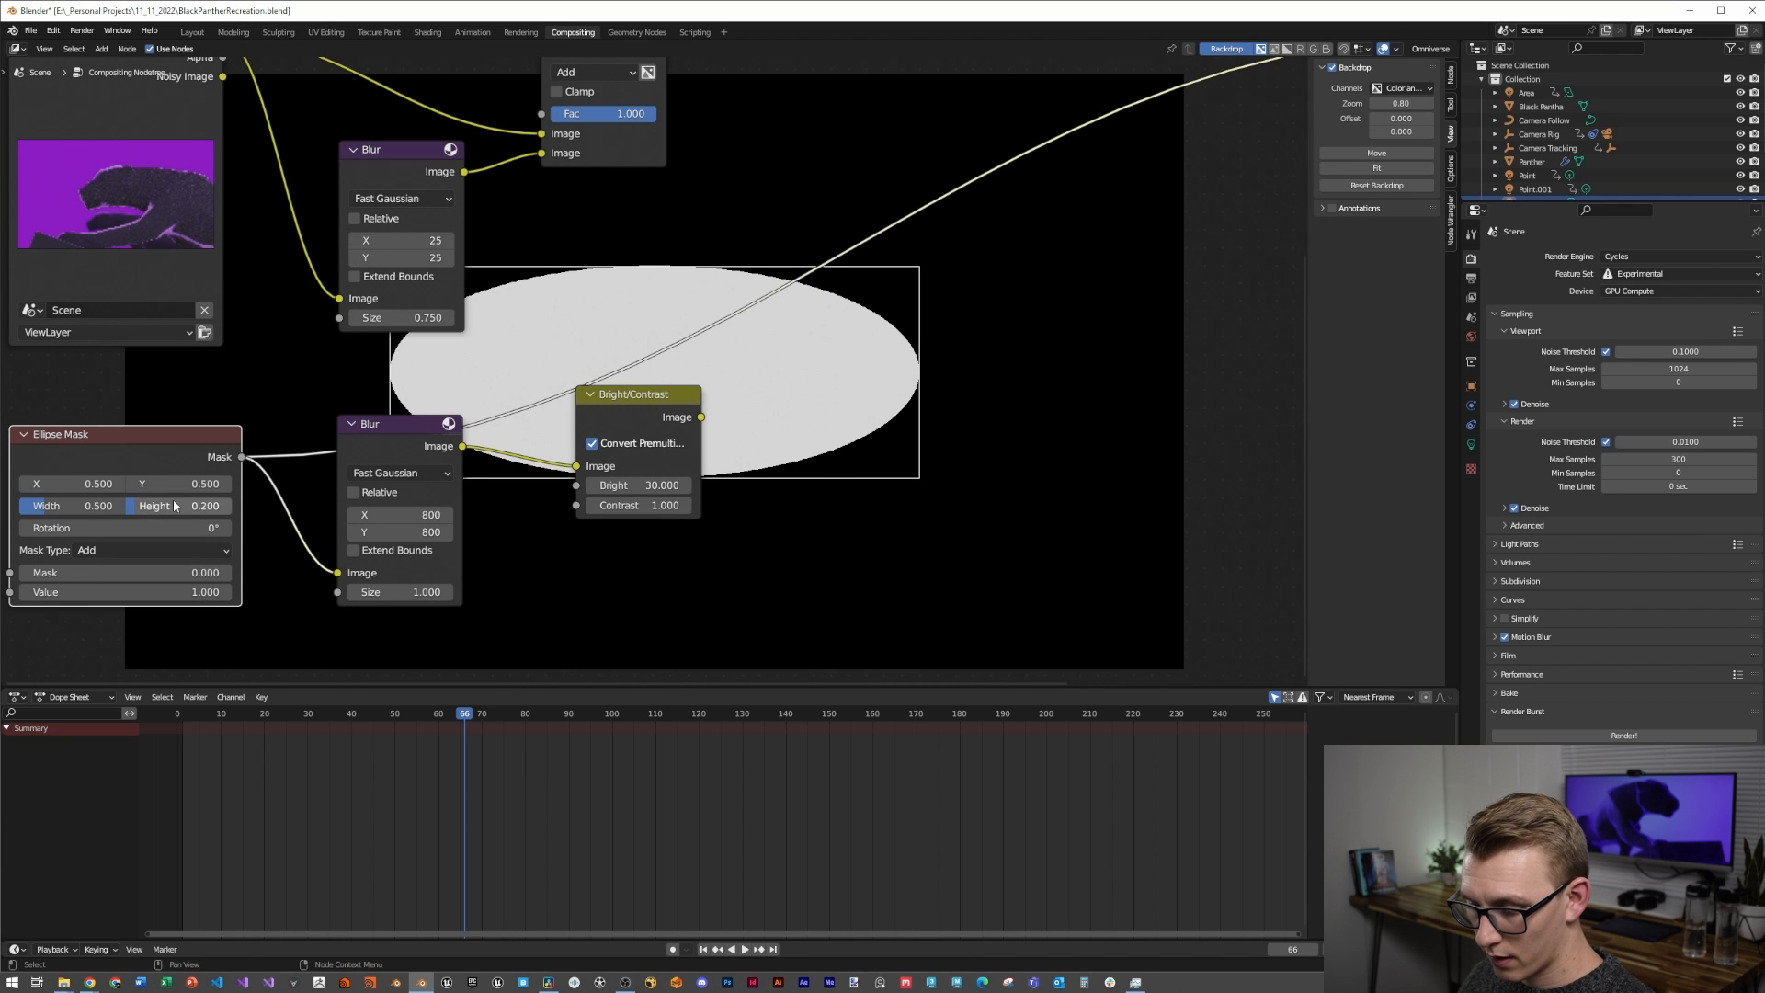
pyautogui.click(180, 506)
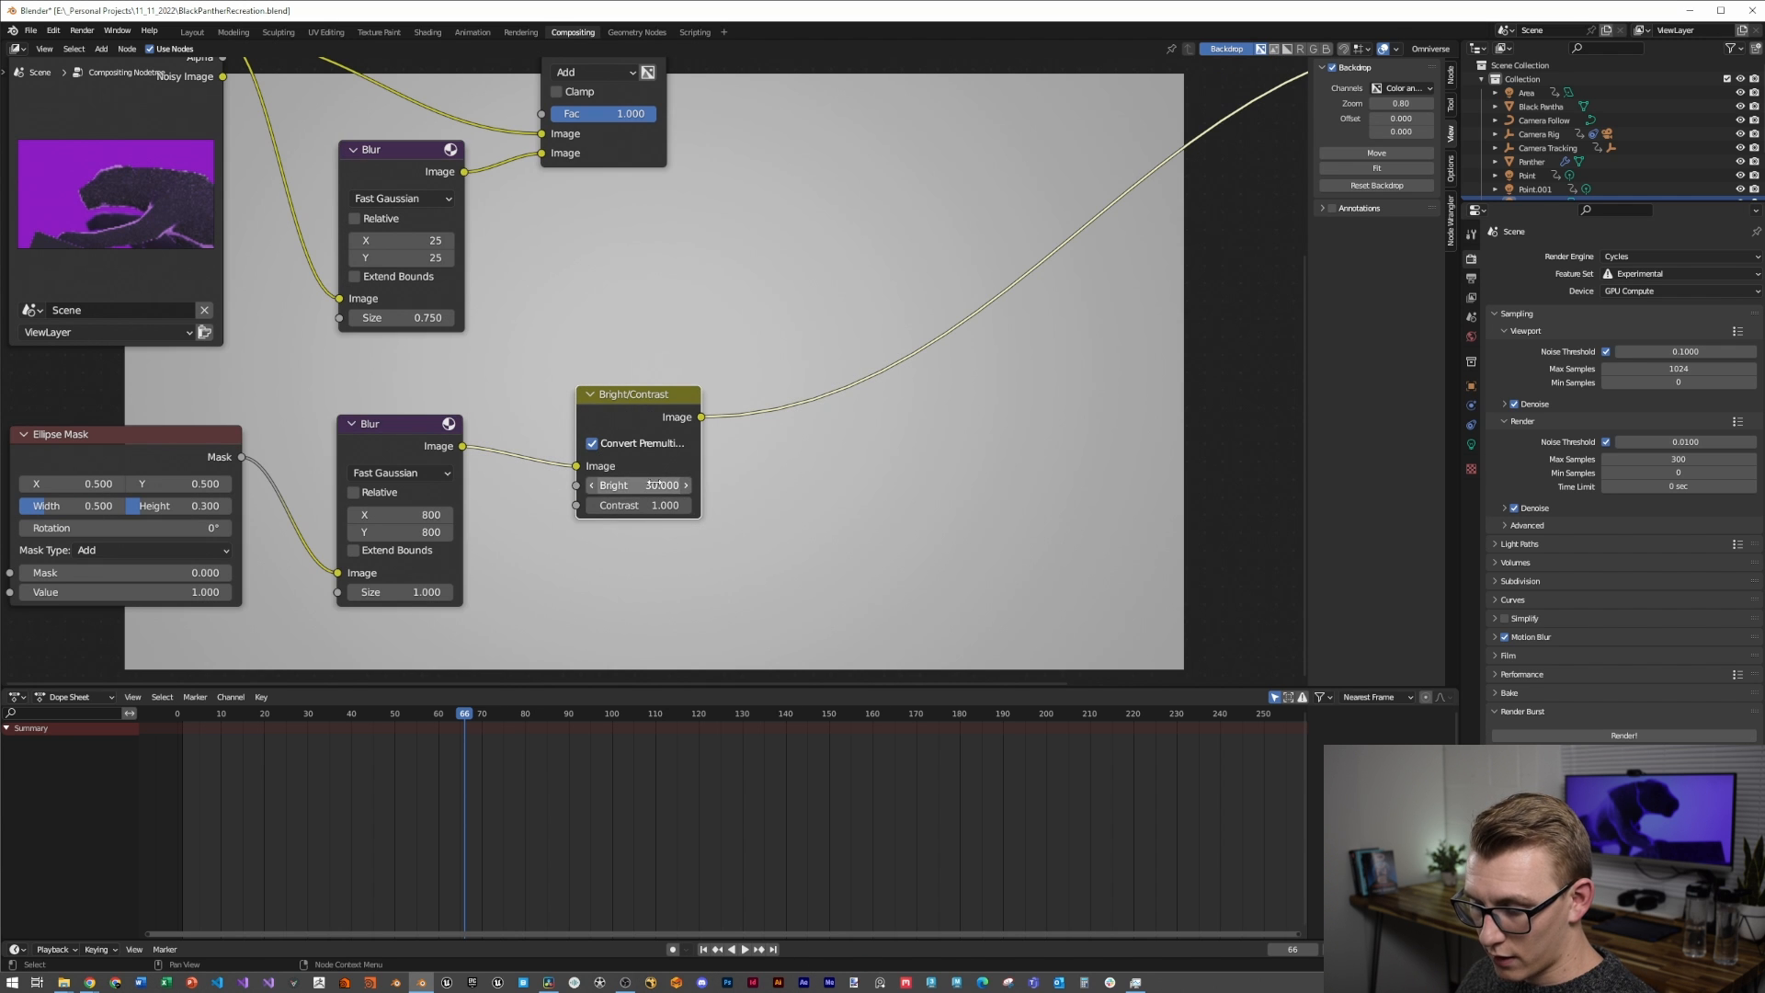
pyautogui.scroll(-3)
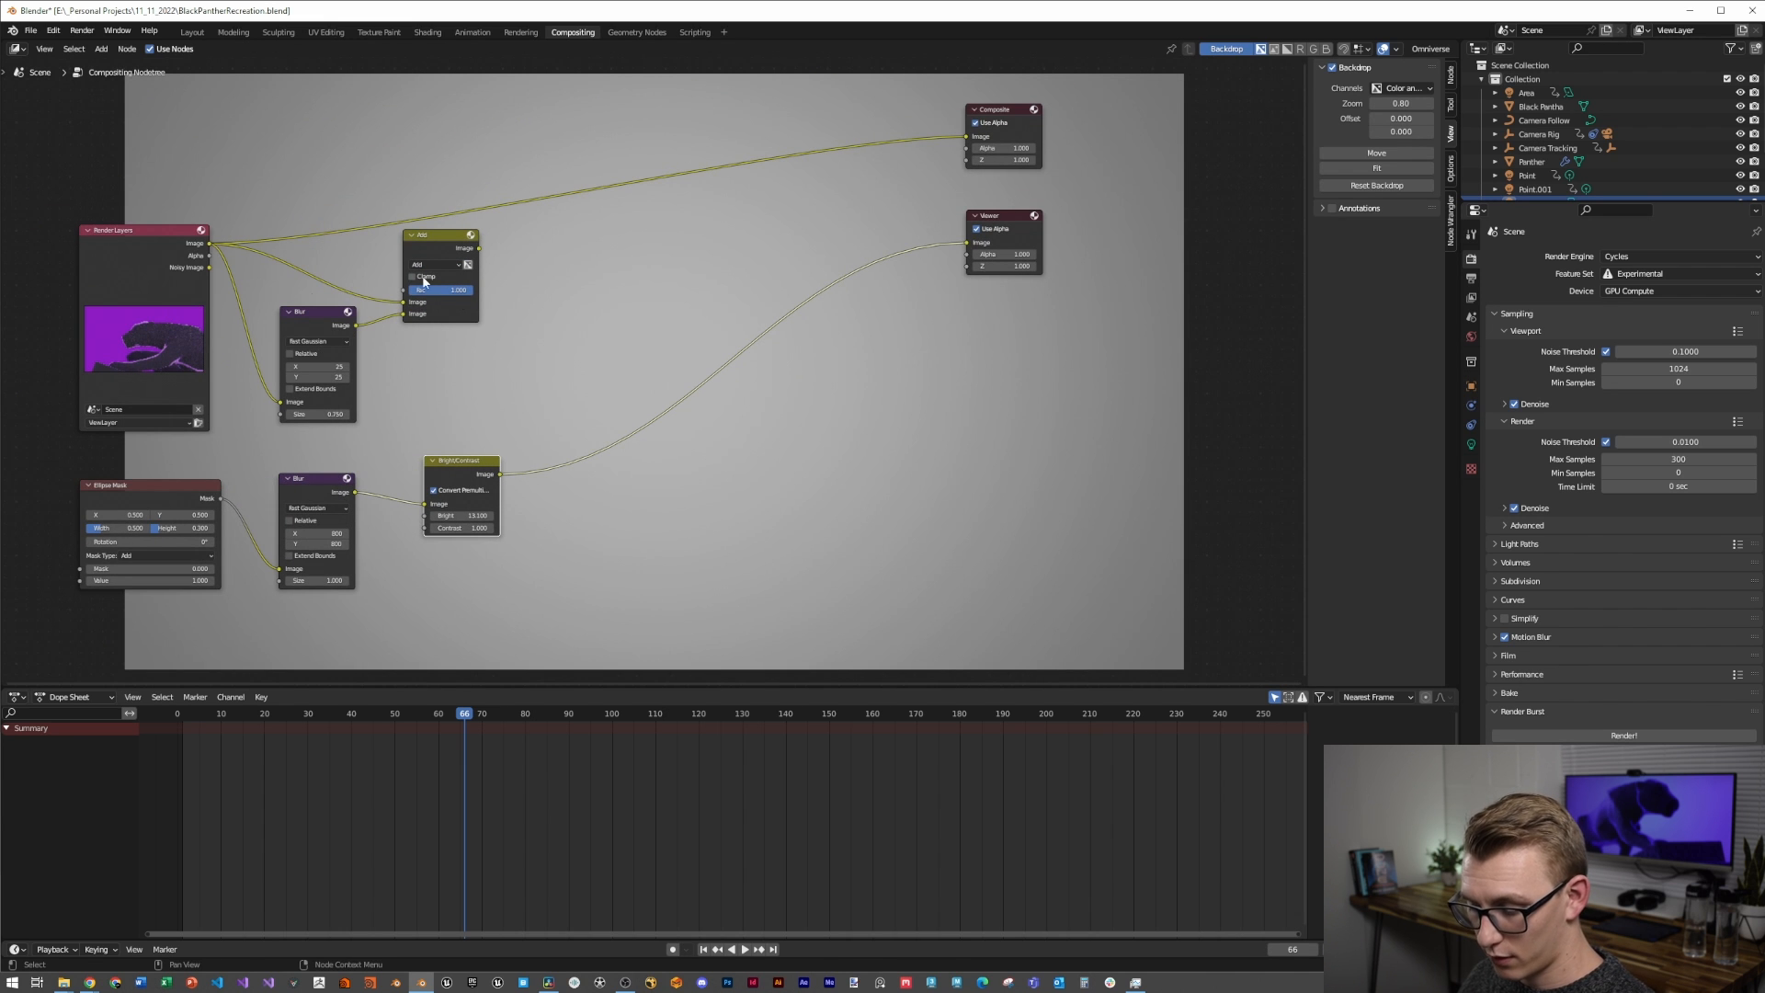
# Add a Hue Saturation Value node into the compositor chain and save the project
pyautogui.write('hue')
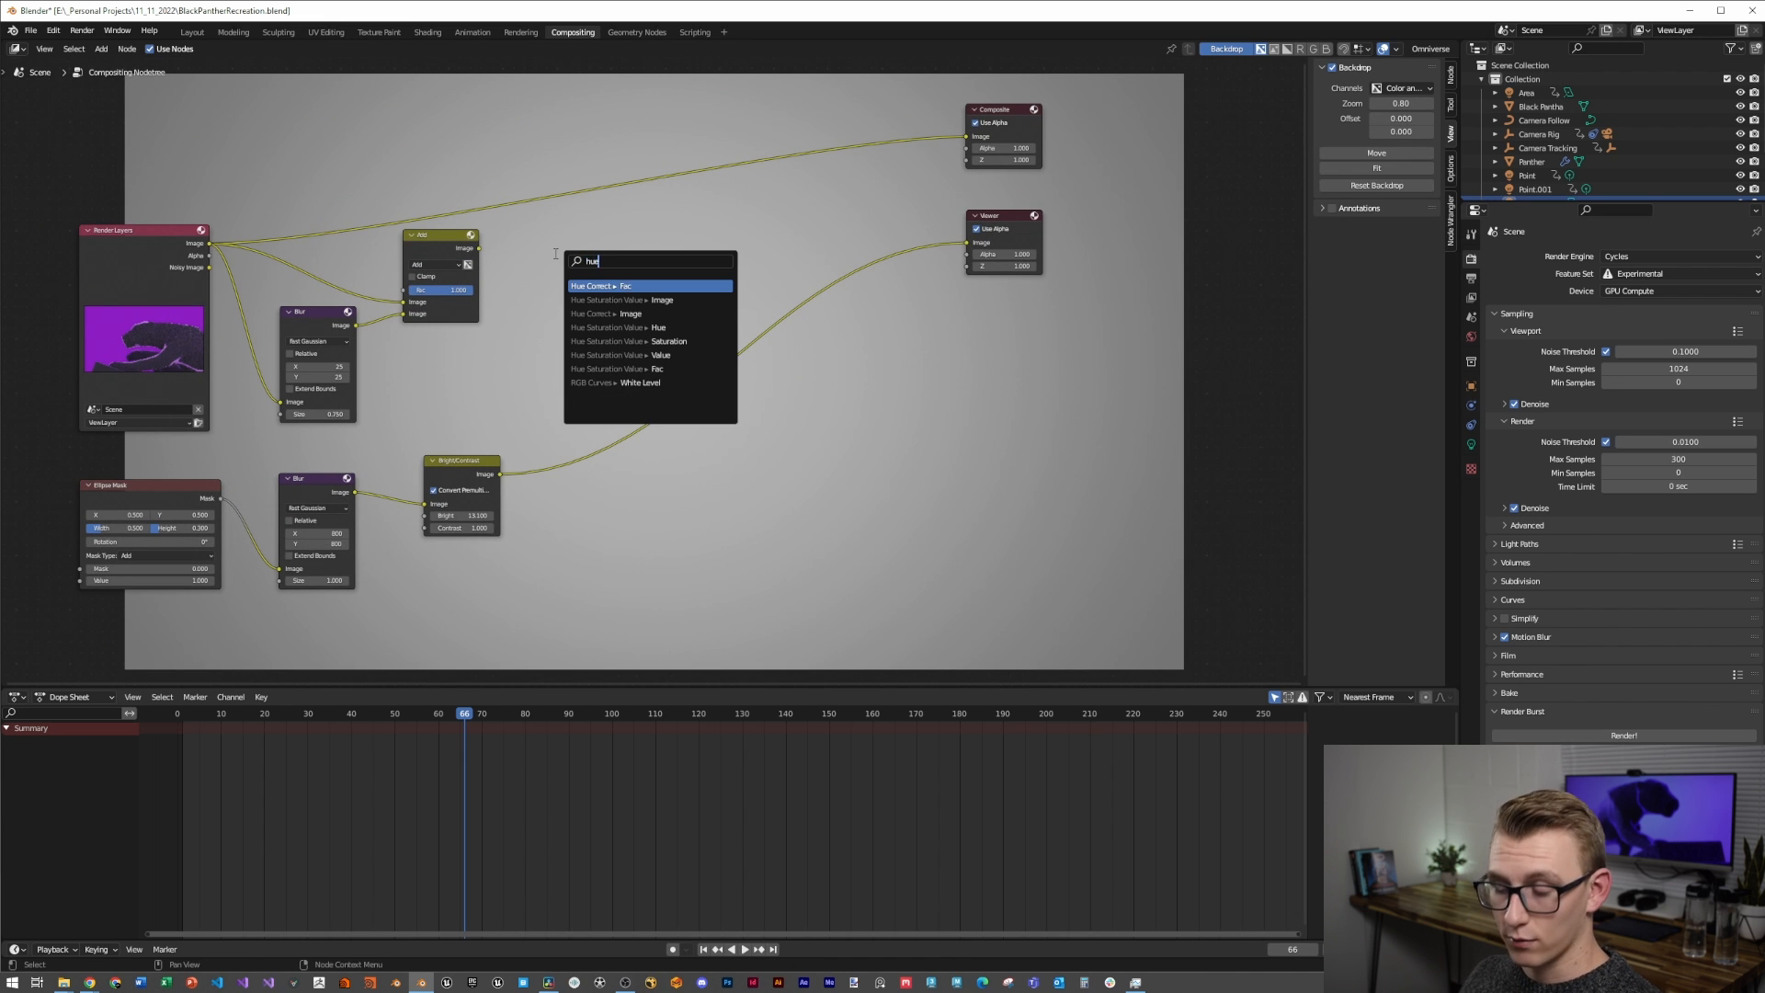
pyautogui.click(629, 300)
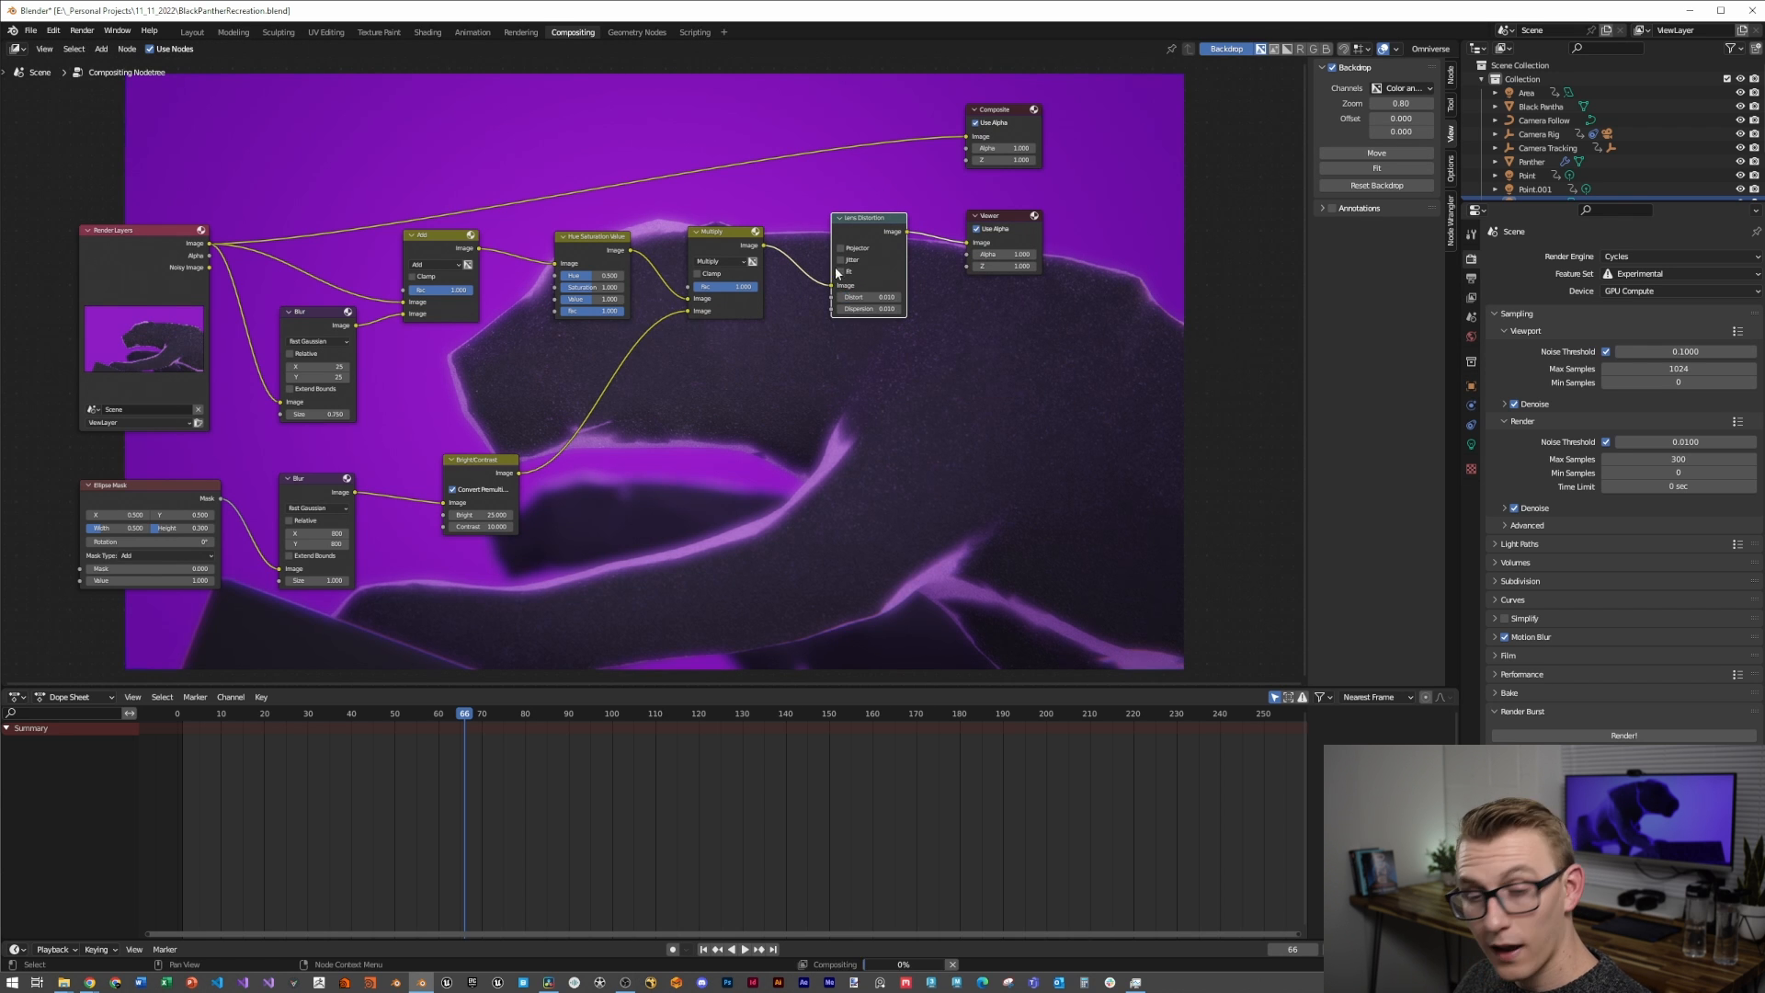
pyautogui.press('ctrl+s')
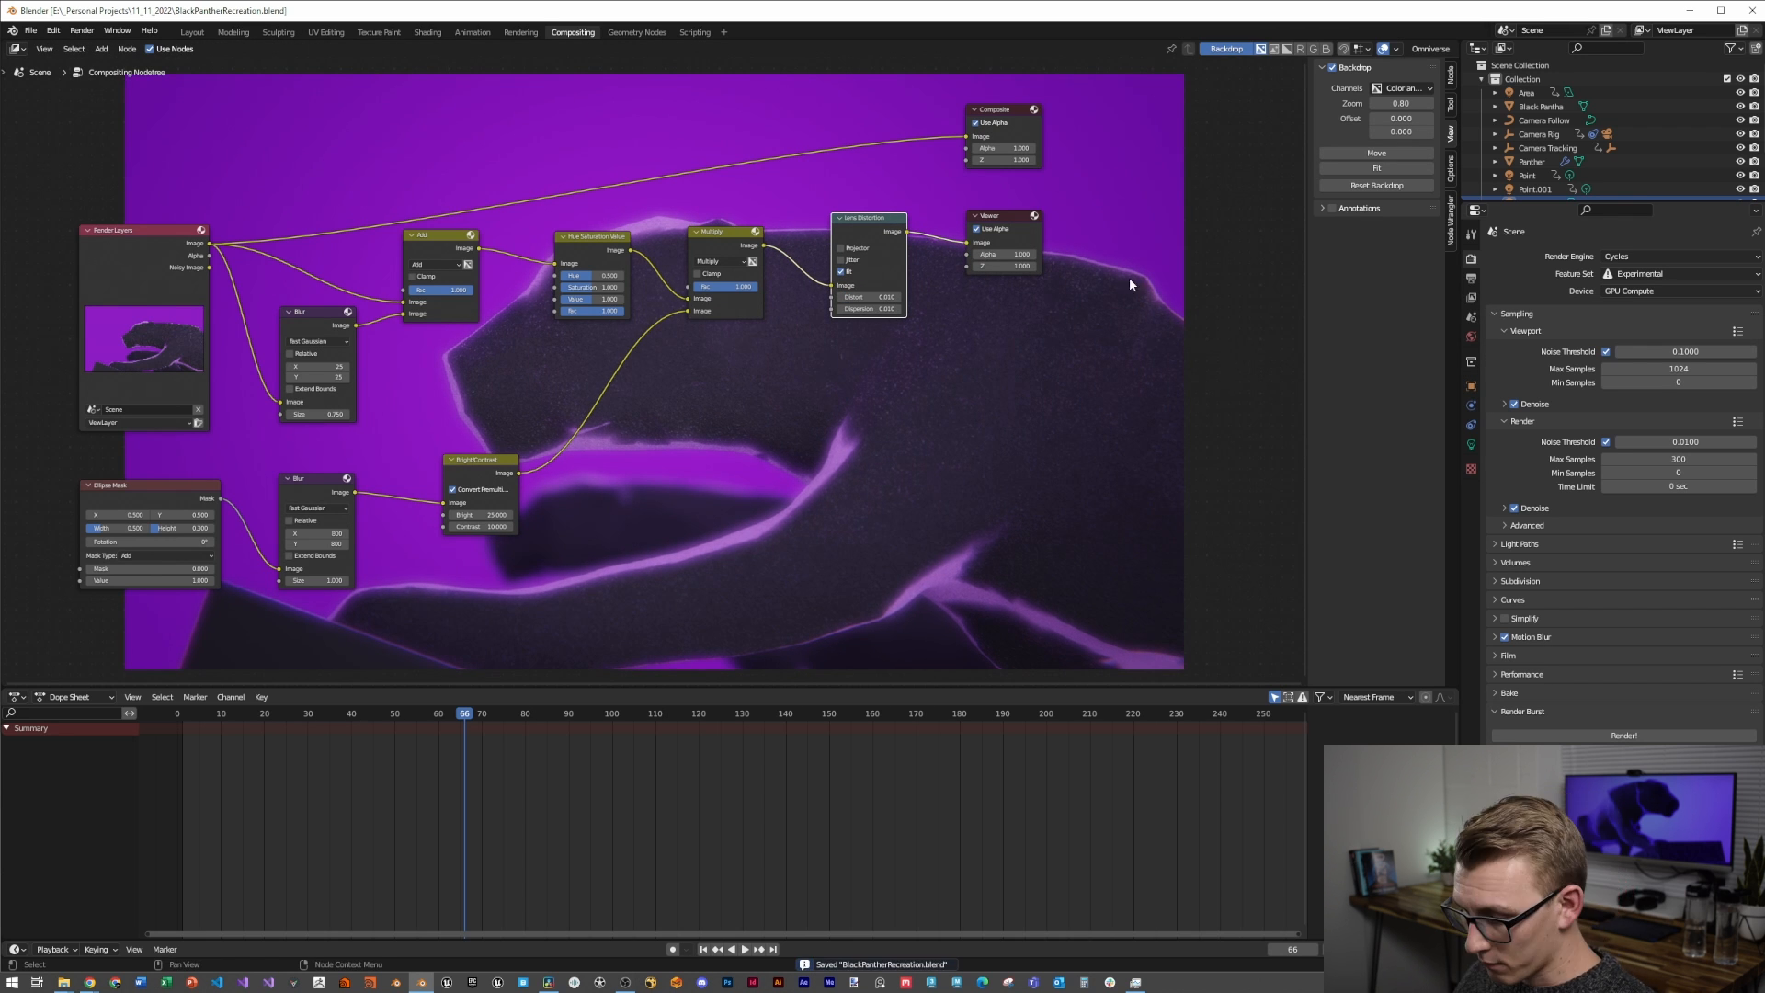
# Review the Shading and Animation workspaces, save the compositing setup, and settle in Shading
pyautogui.click(427, 31)
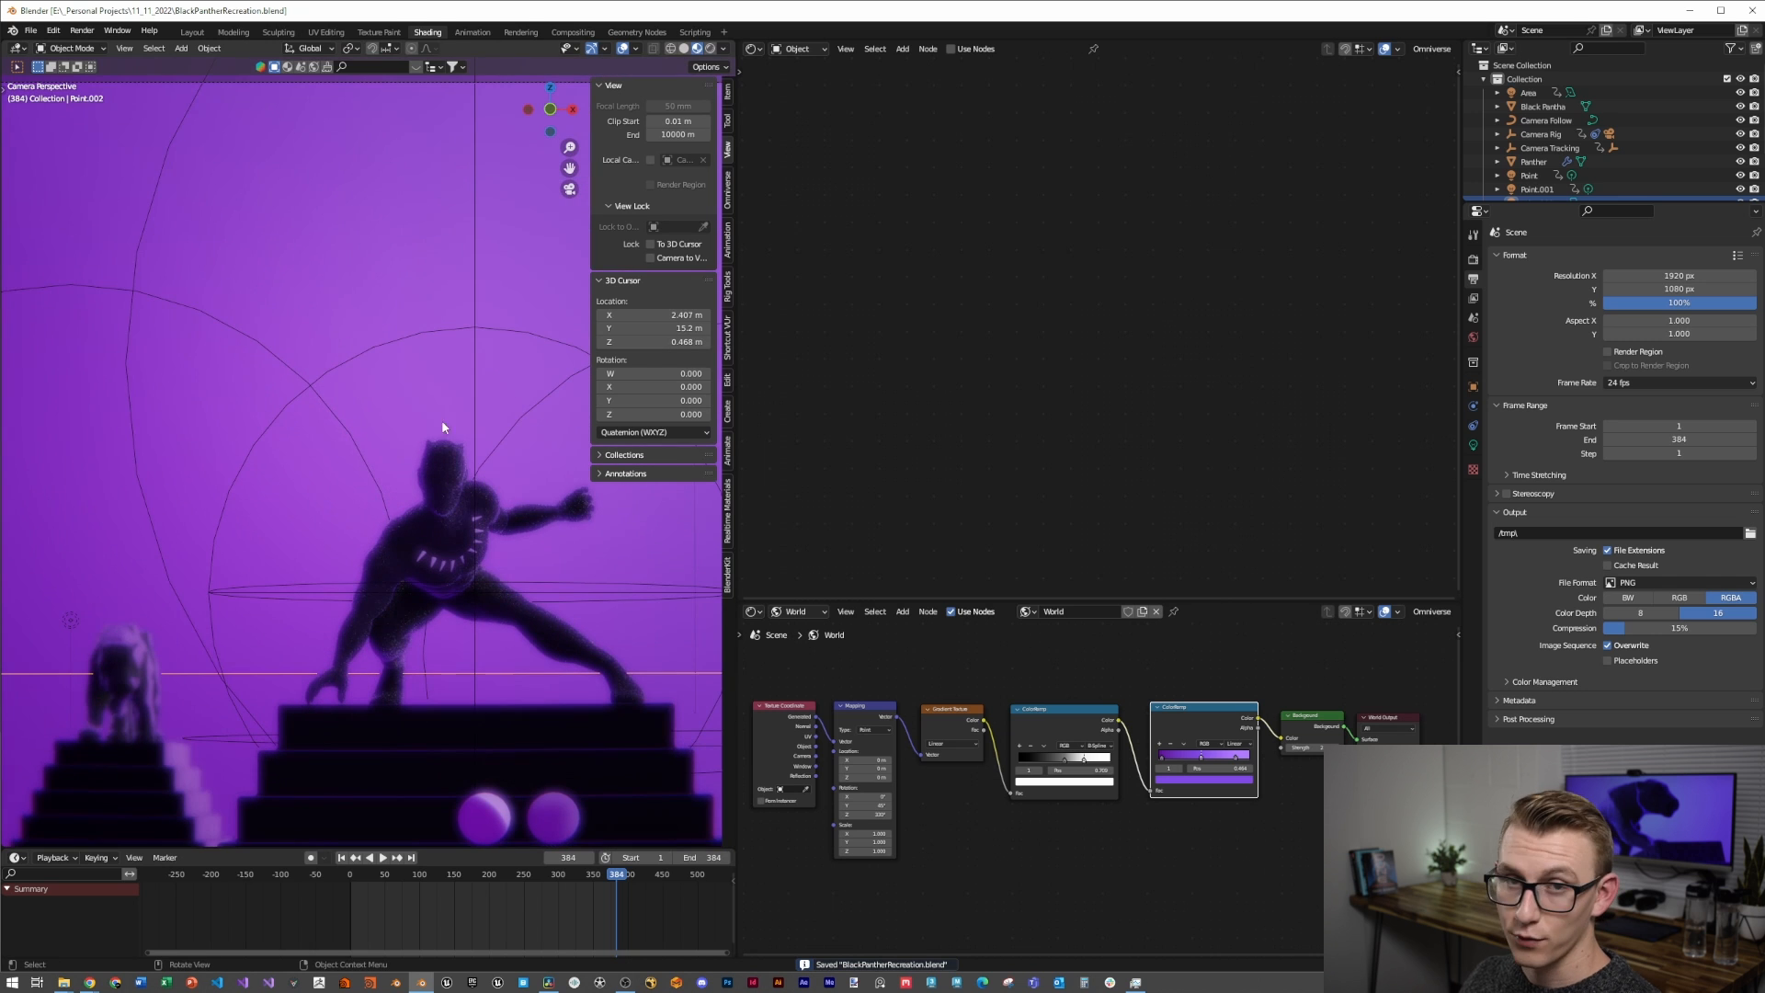
pyautogui.click(473, 31)
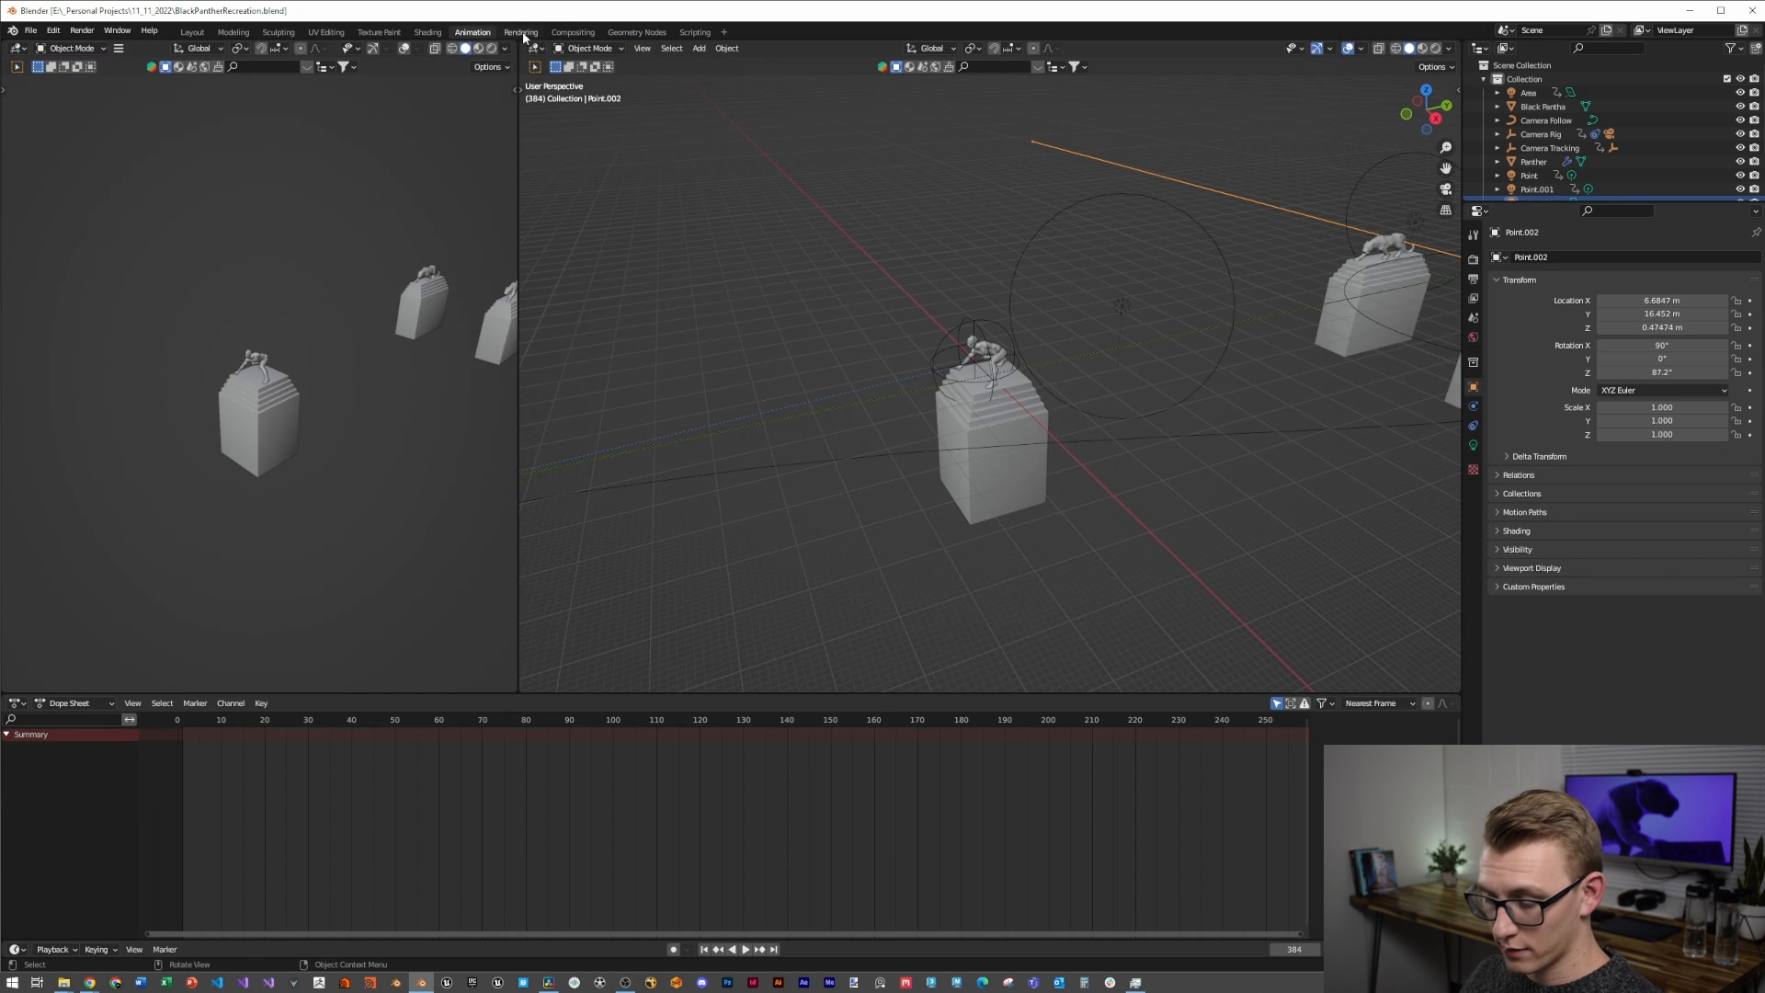
pyautogui.click(572, 31)
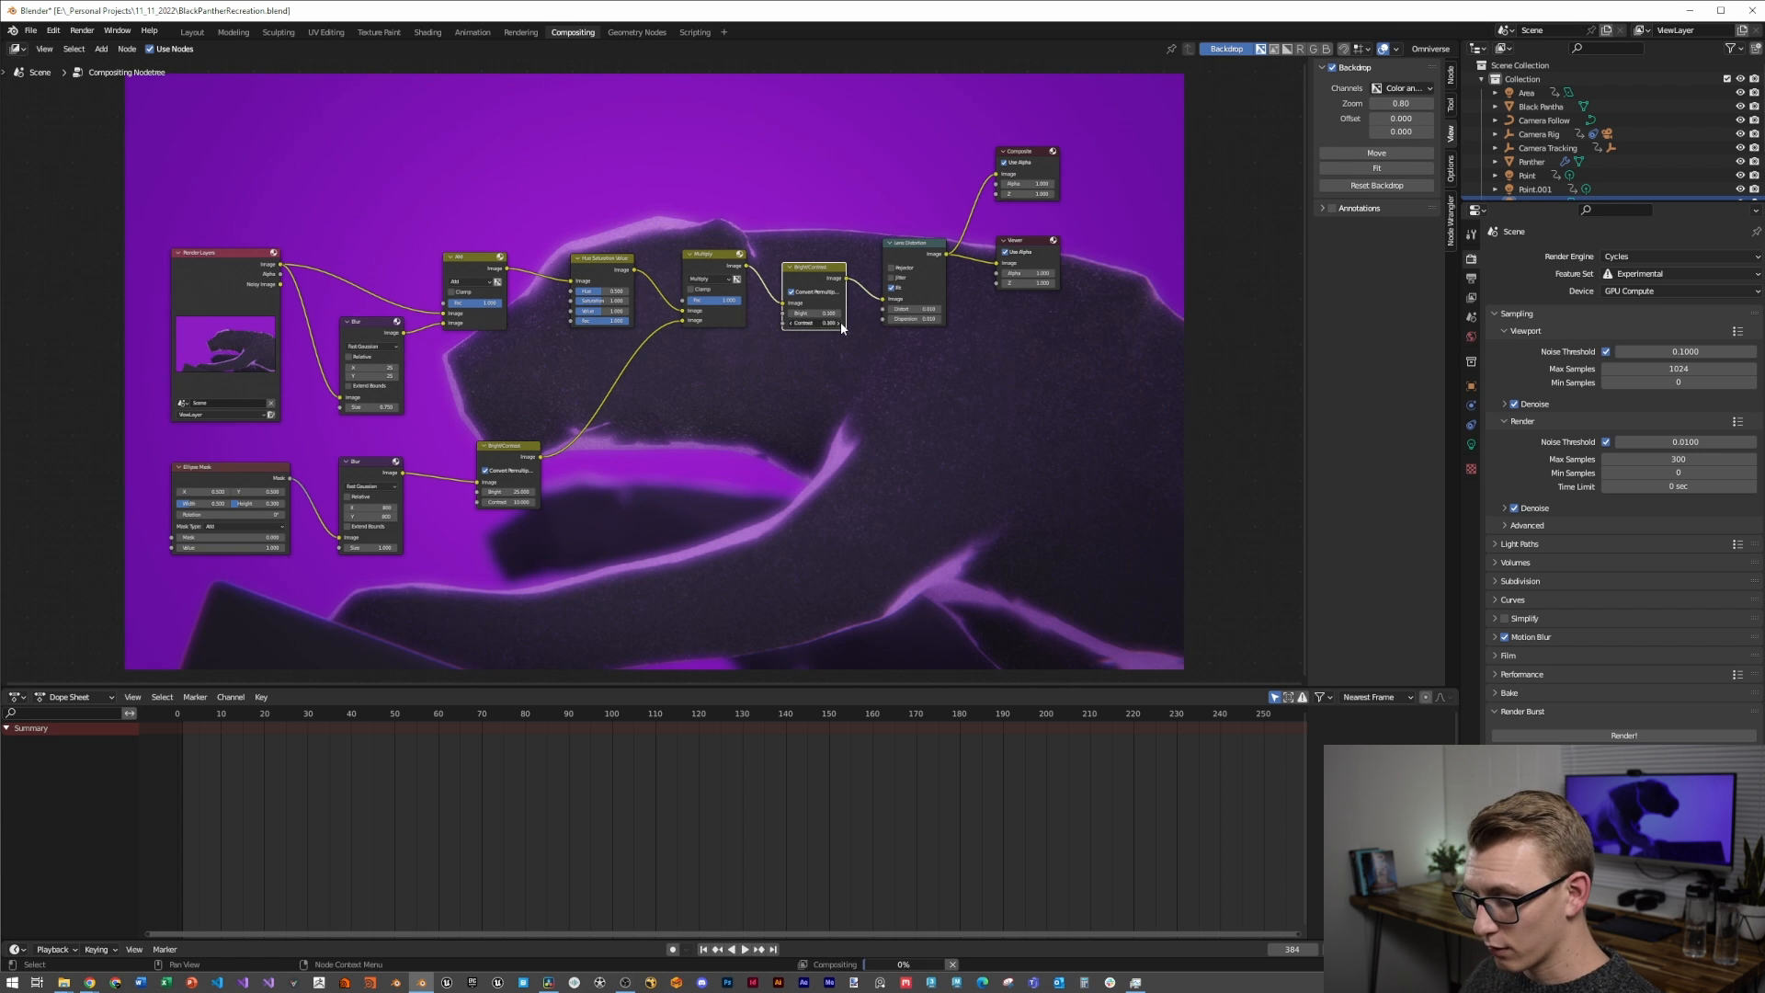
pyautogui.press('ctrl+s')
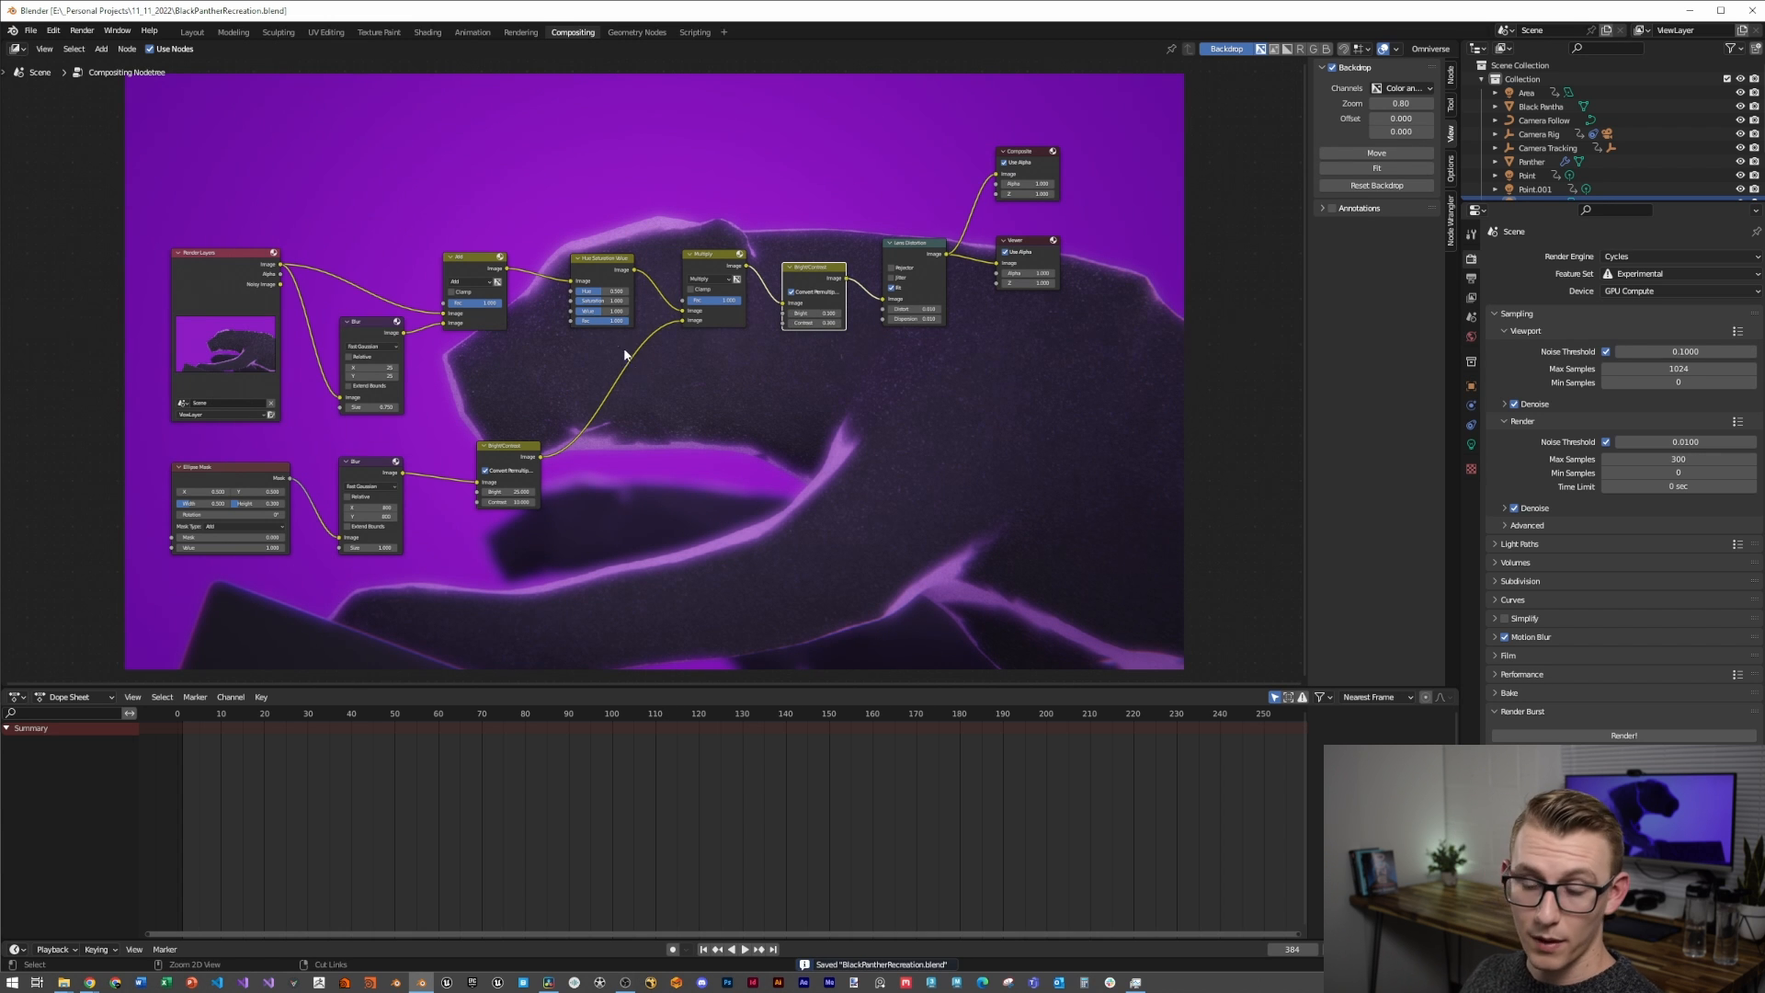
pyautogui.click(425, 31)
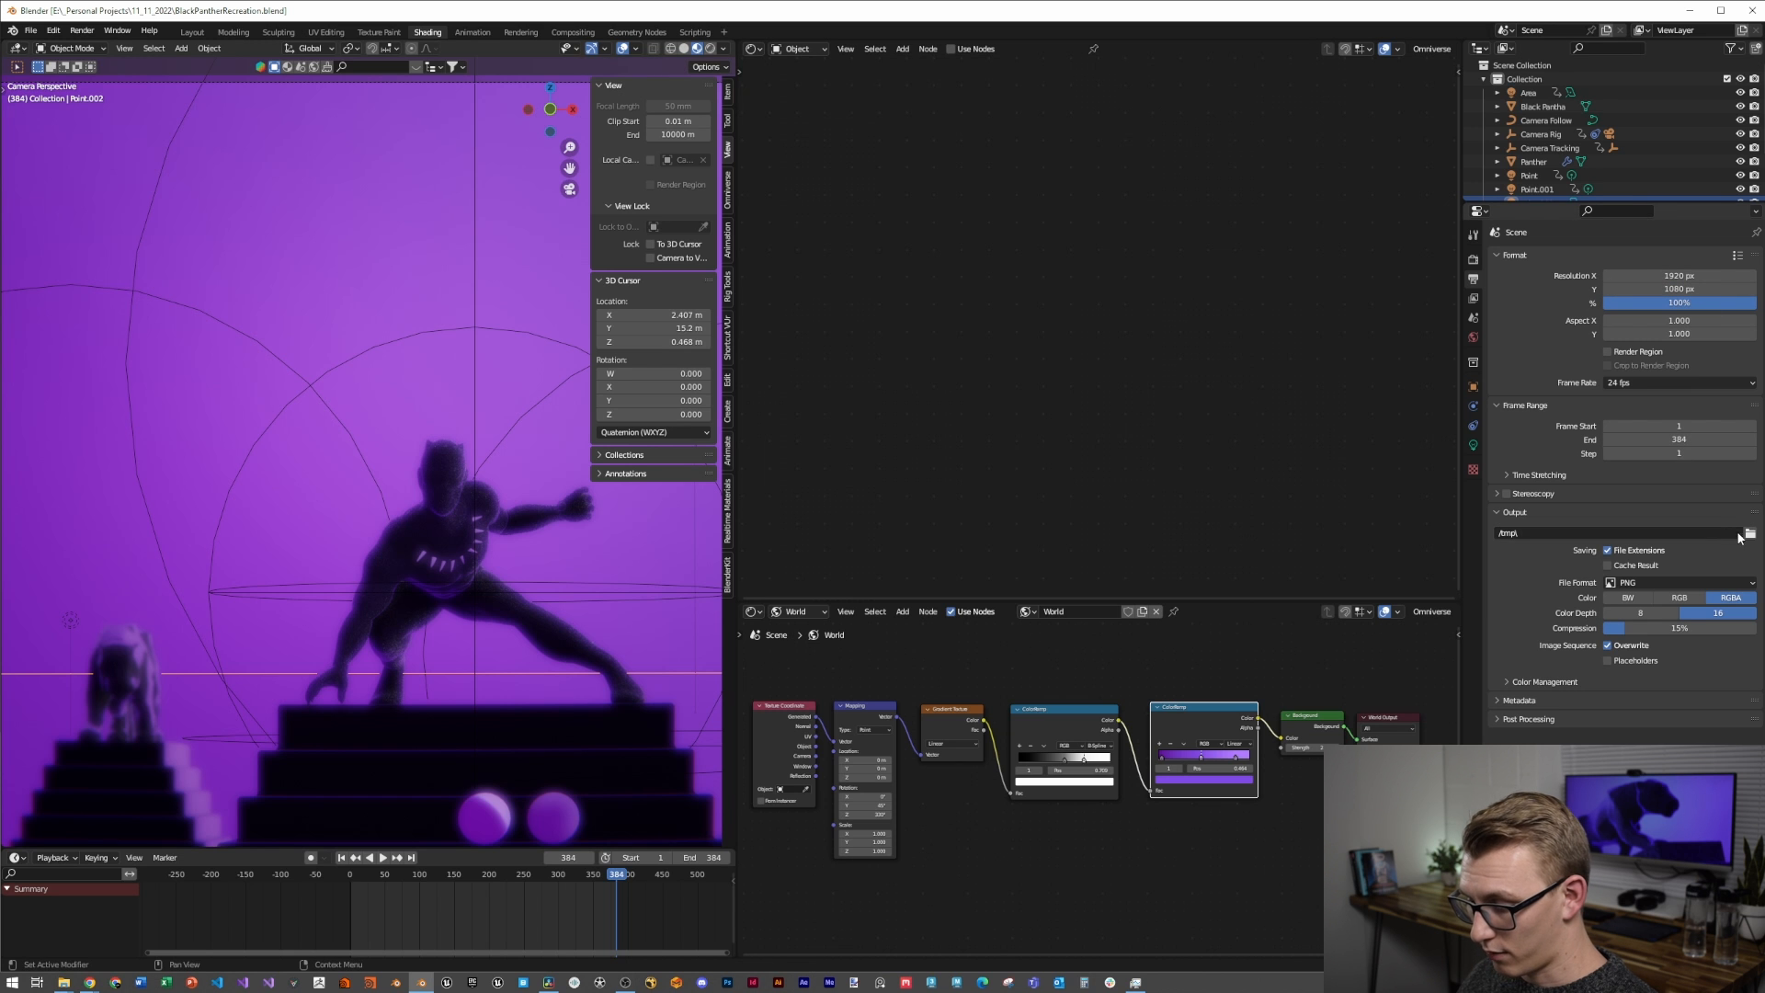
pyautogui.moveTo(1528, 350)
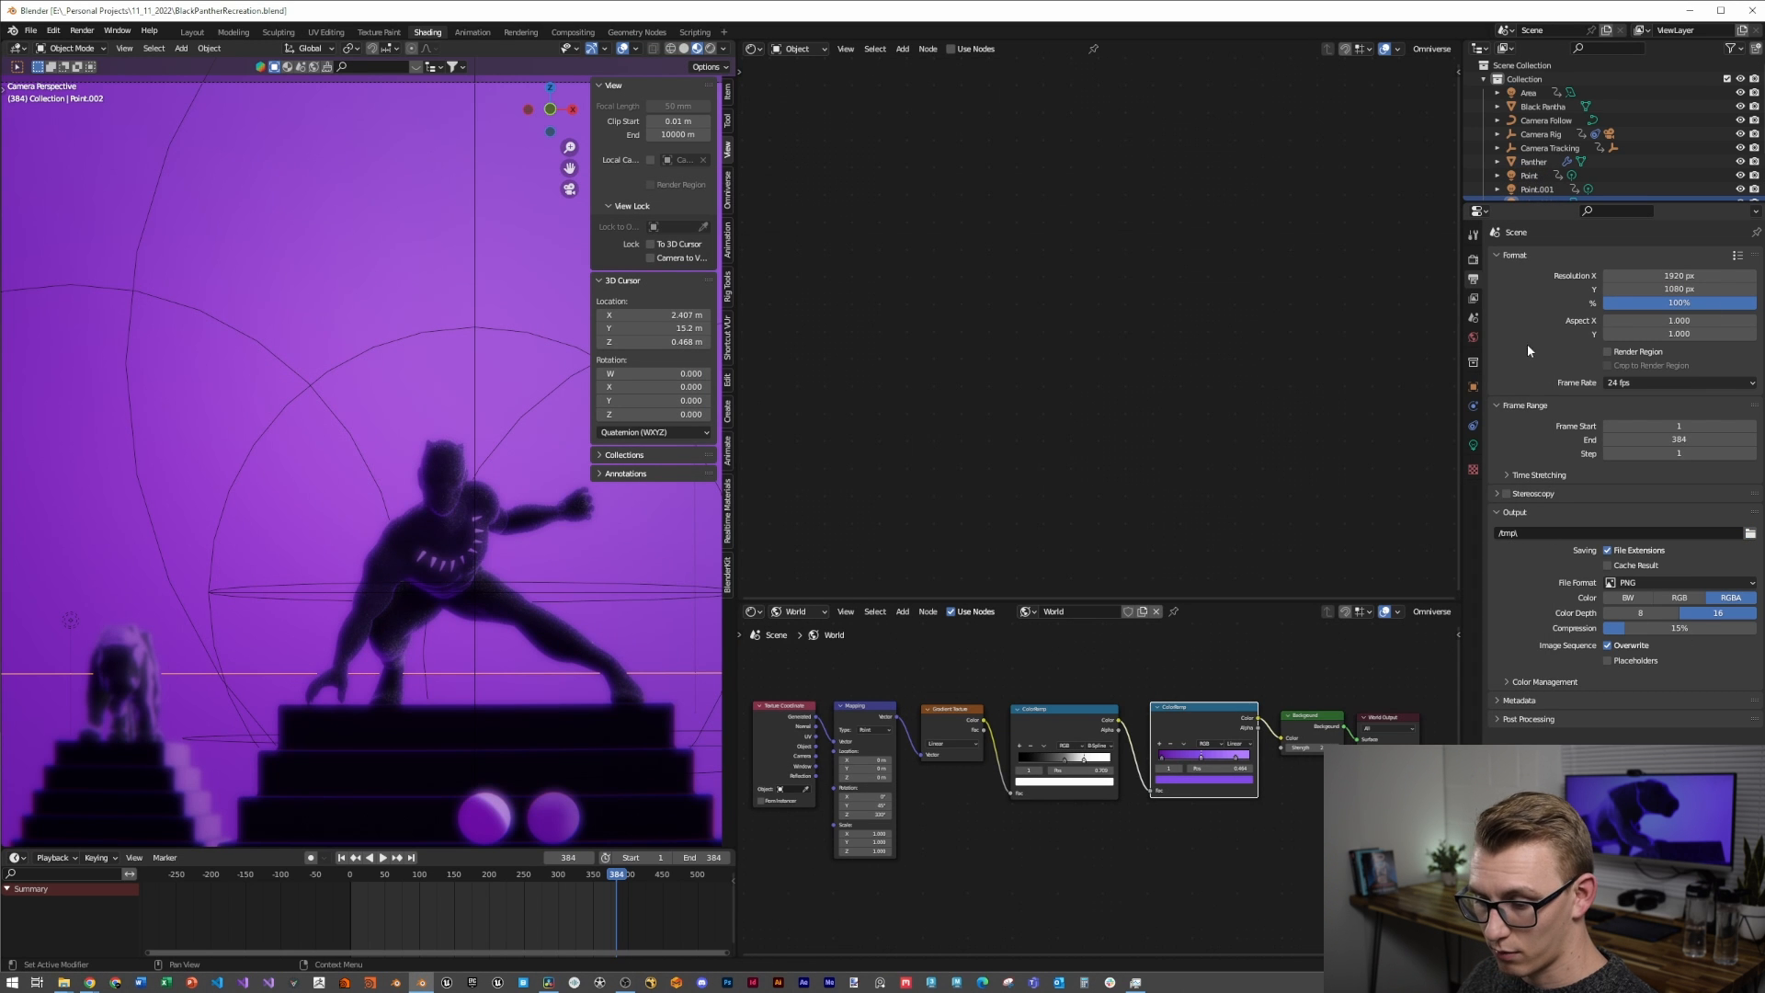
# Move the Point.003 light to a new position in the scene
pyautogui.click(81, 31)
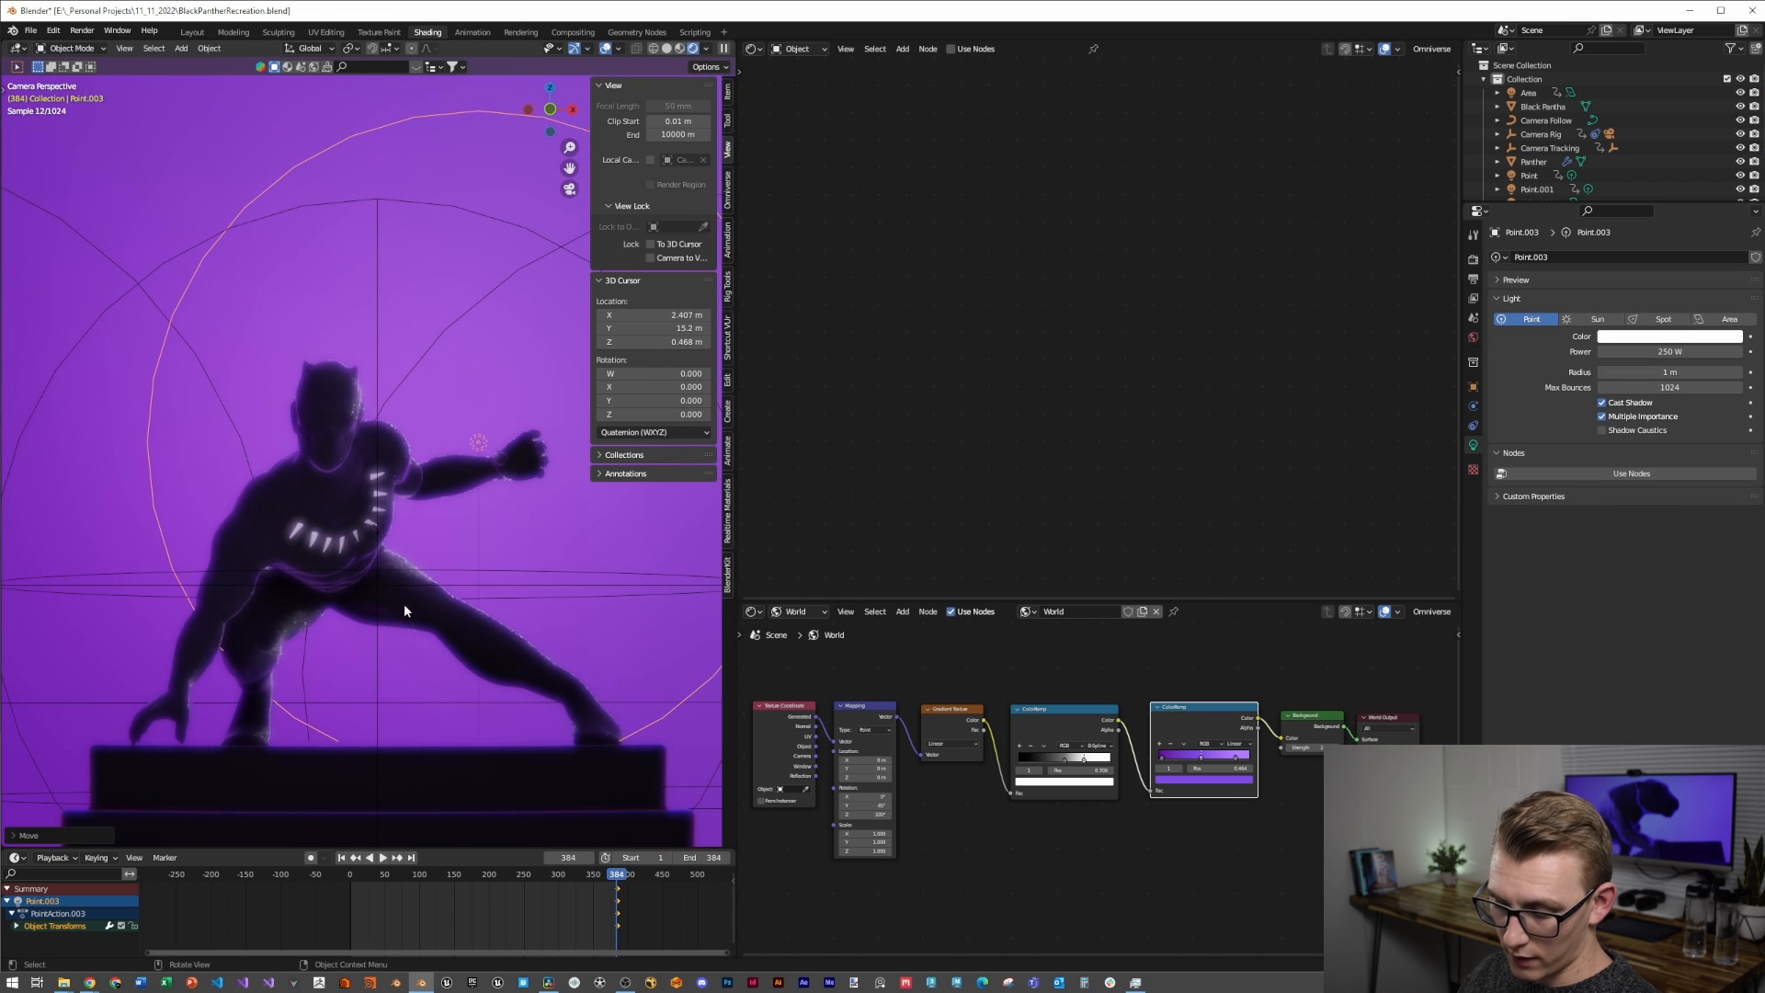
pyautogui.press('g')
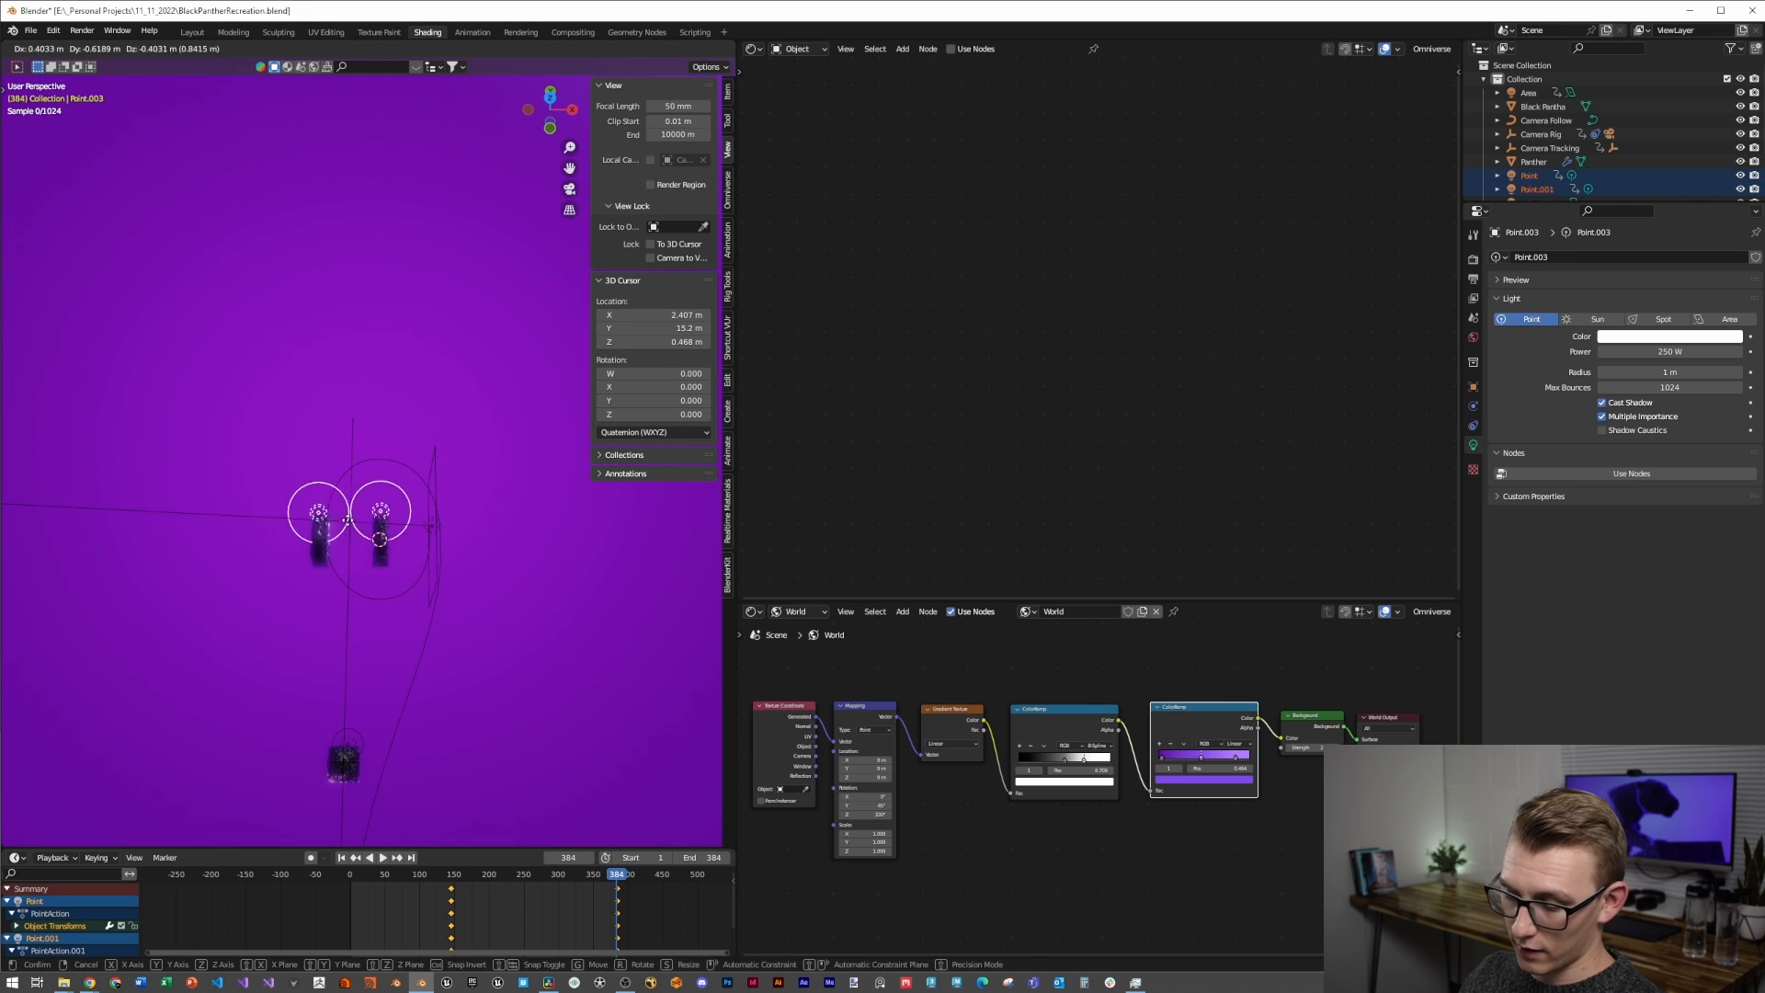
pyautogui.click(572, 31)
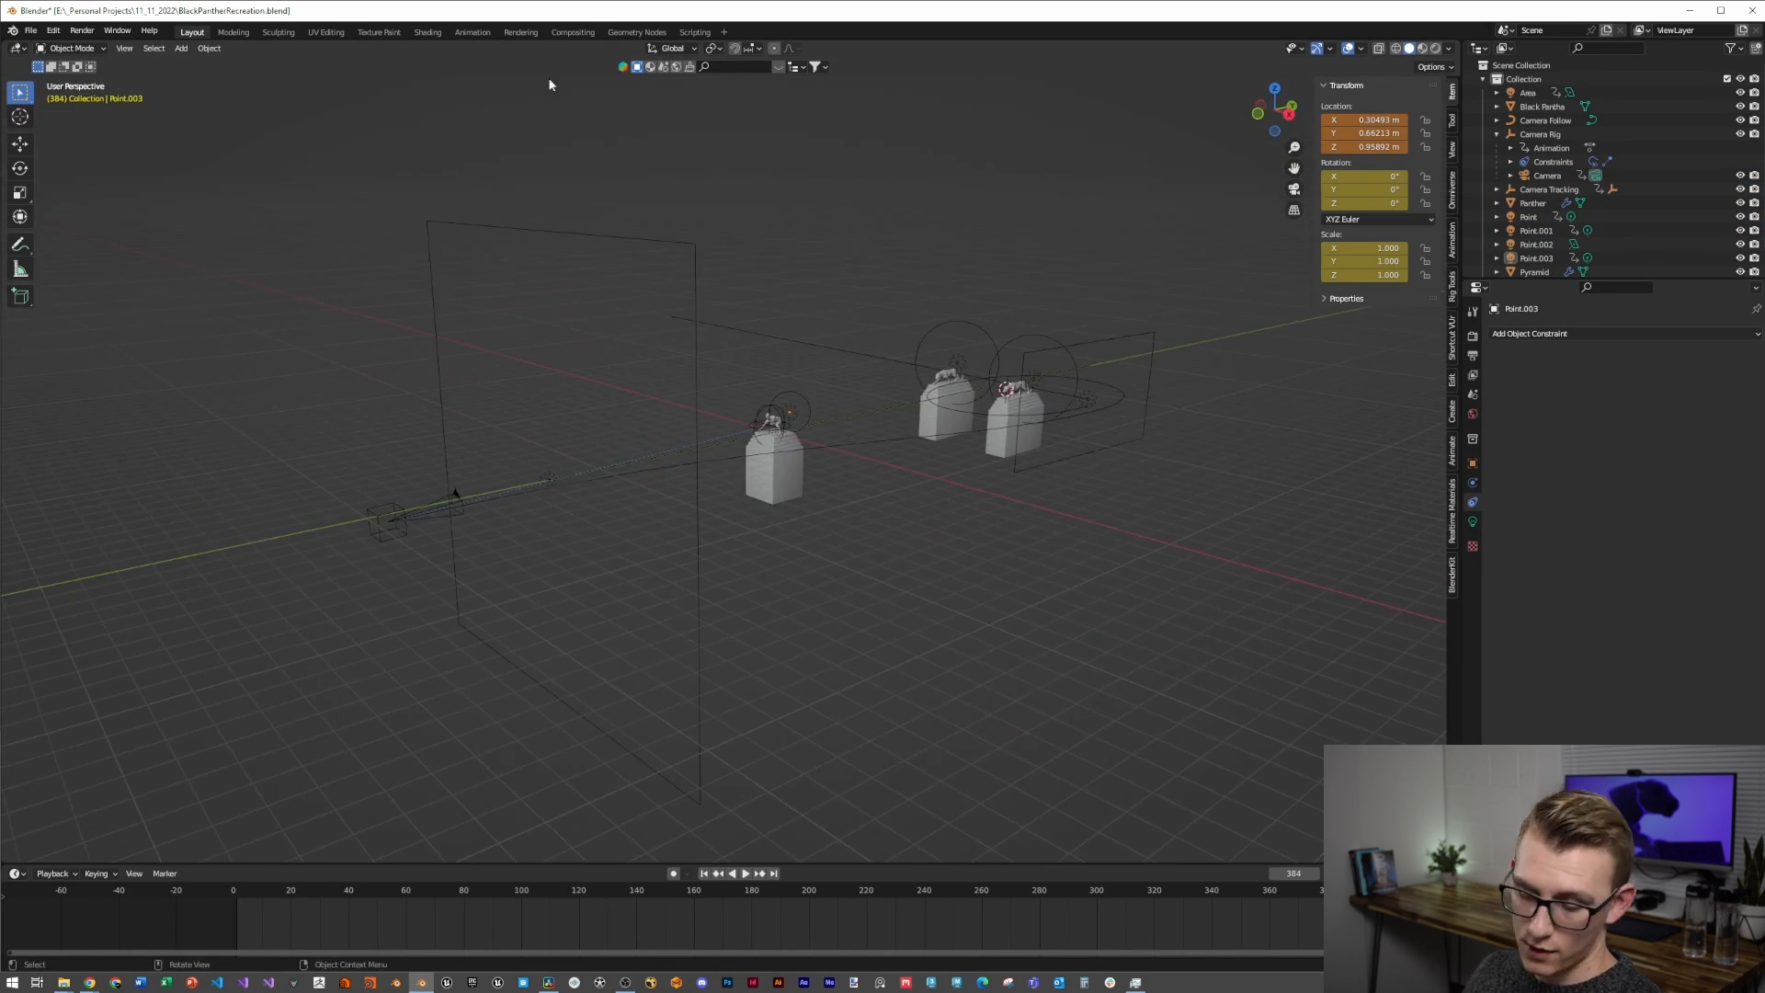
# Return to the compositing node tree and save the purple-look result
pyautogui.click(572, 31)
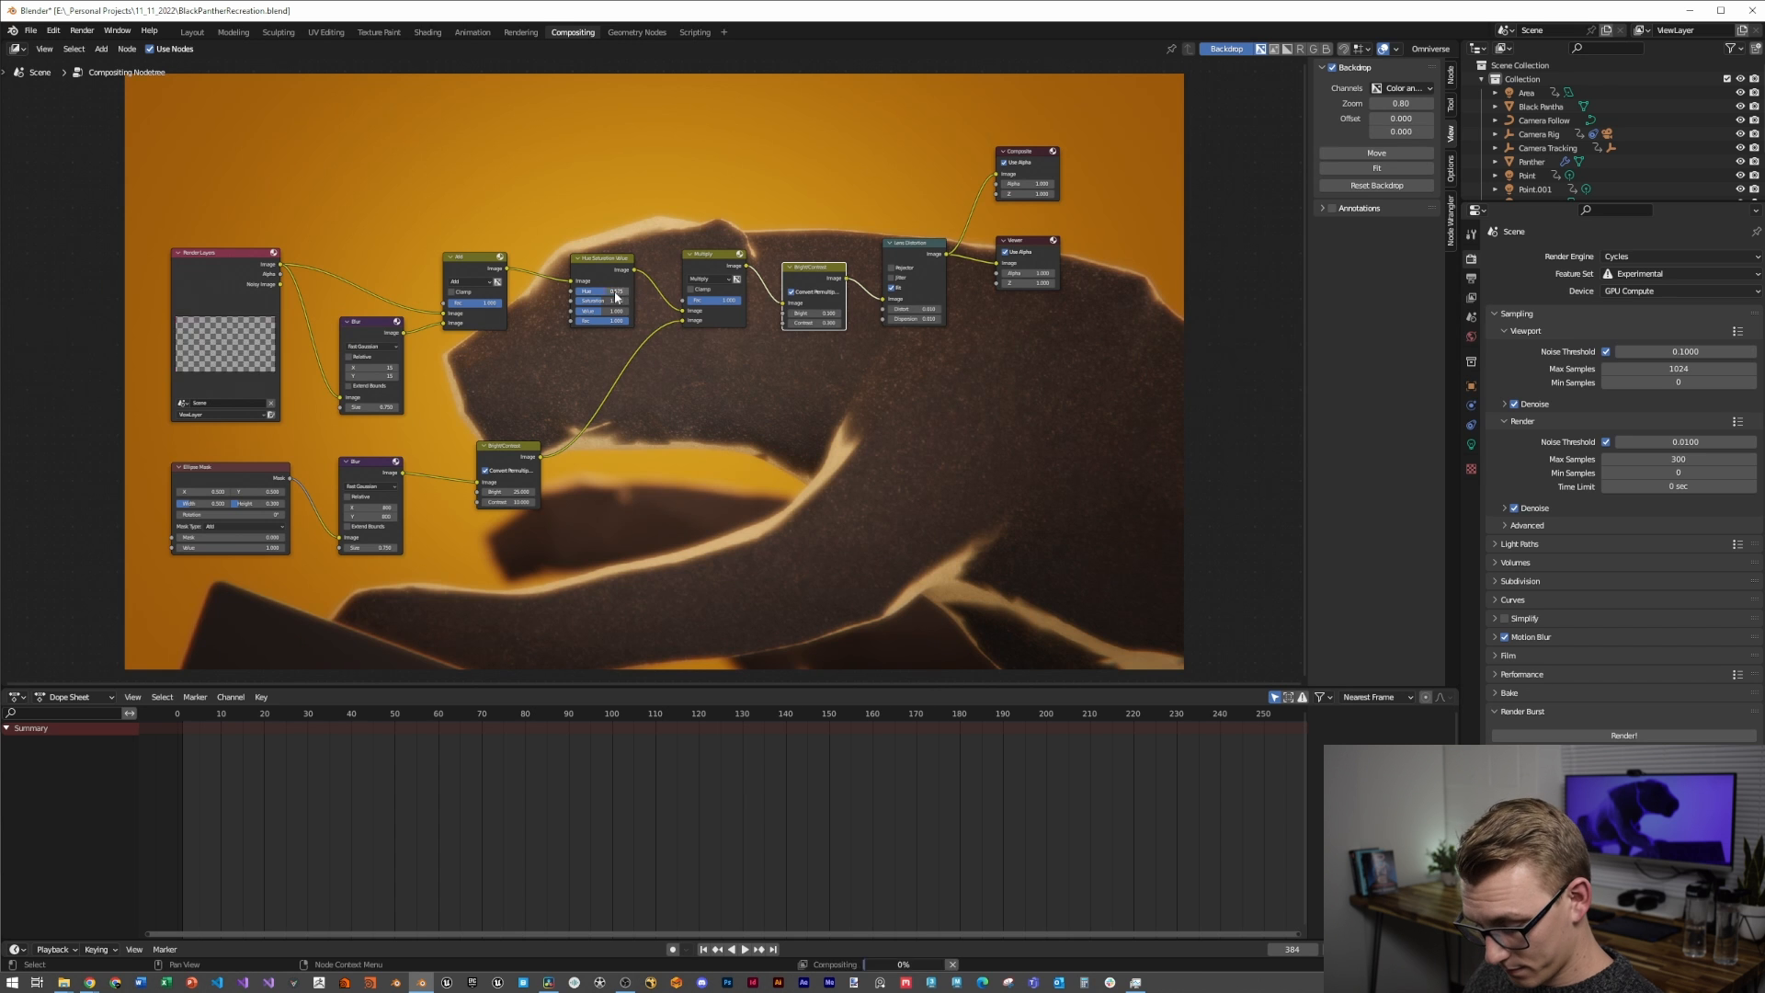
pyautogui.press('ctrl+s')
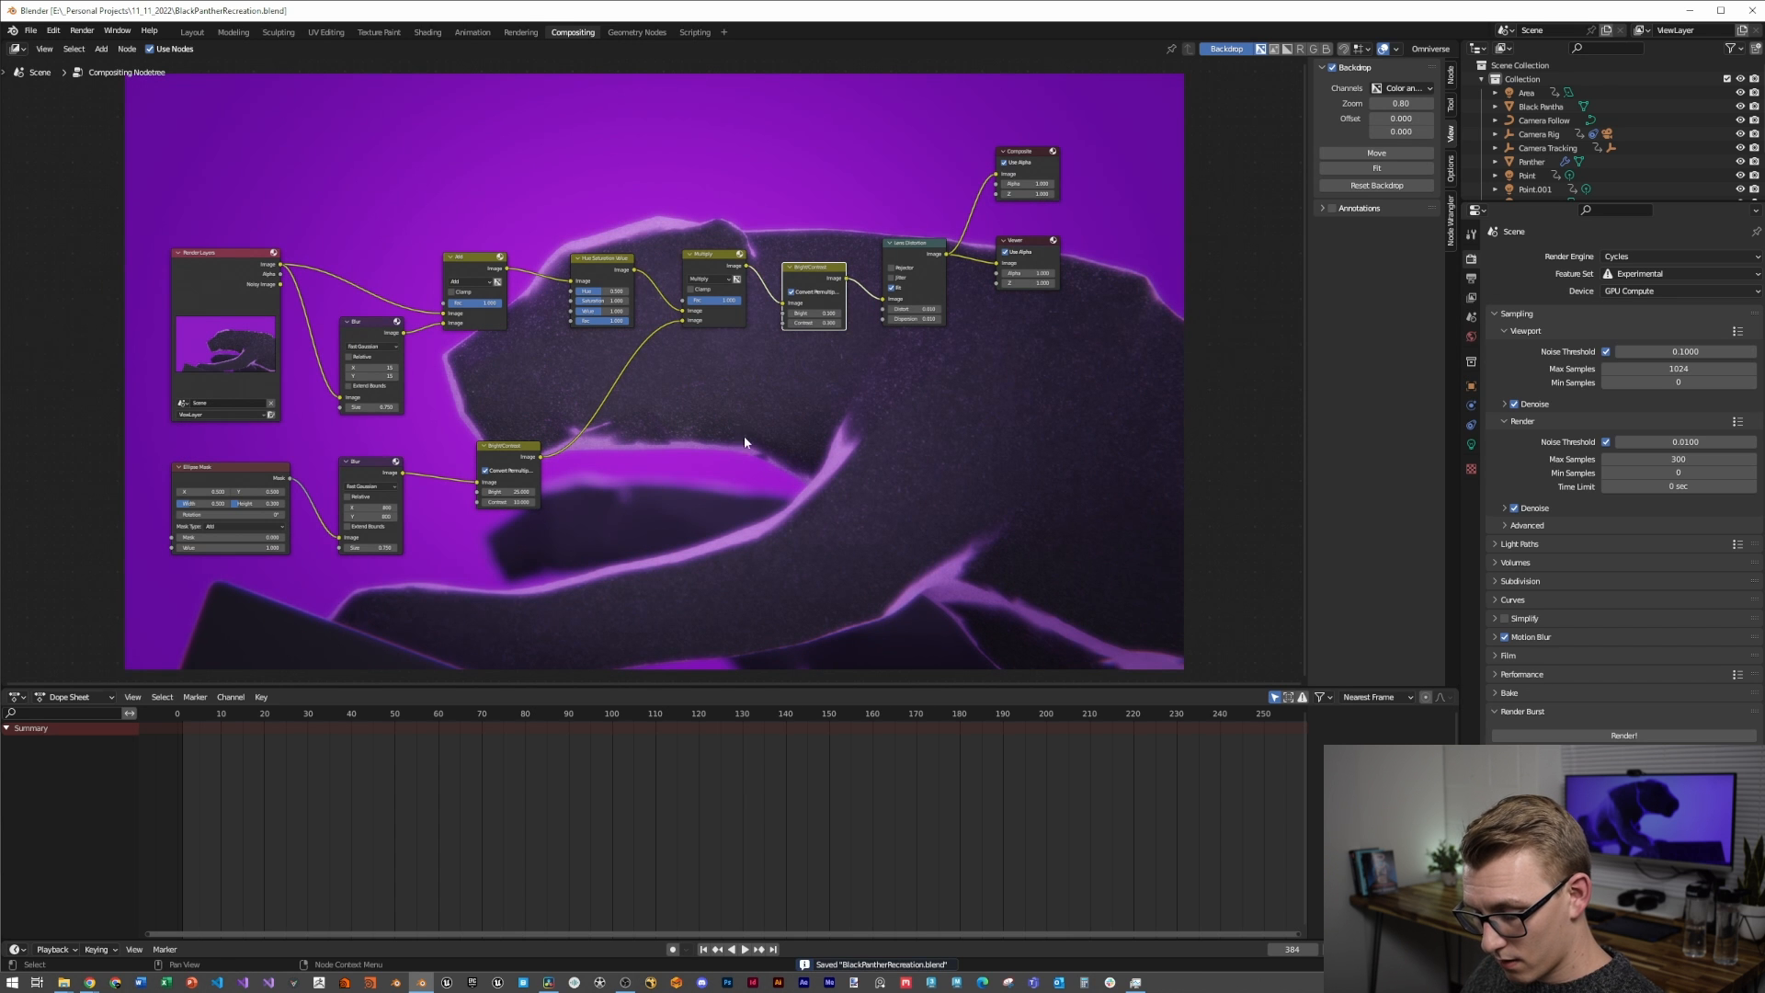